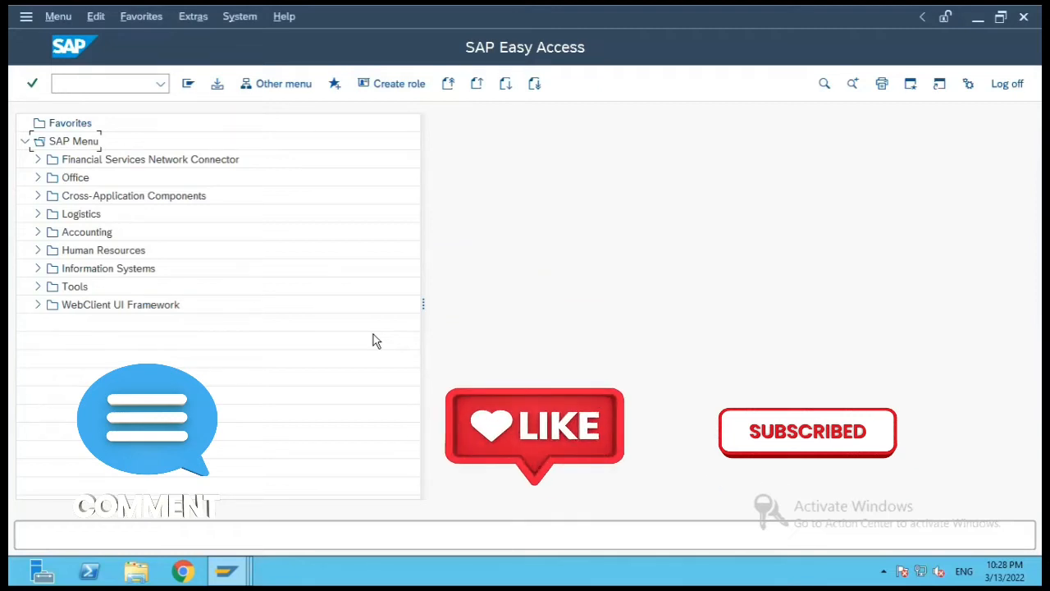
Start transaction ME21N, Create Purchase Order, from the command field.
{"action": "left_click", "coordinate": [105, 82]}
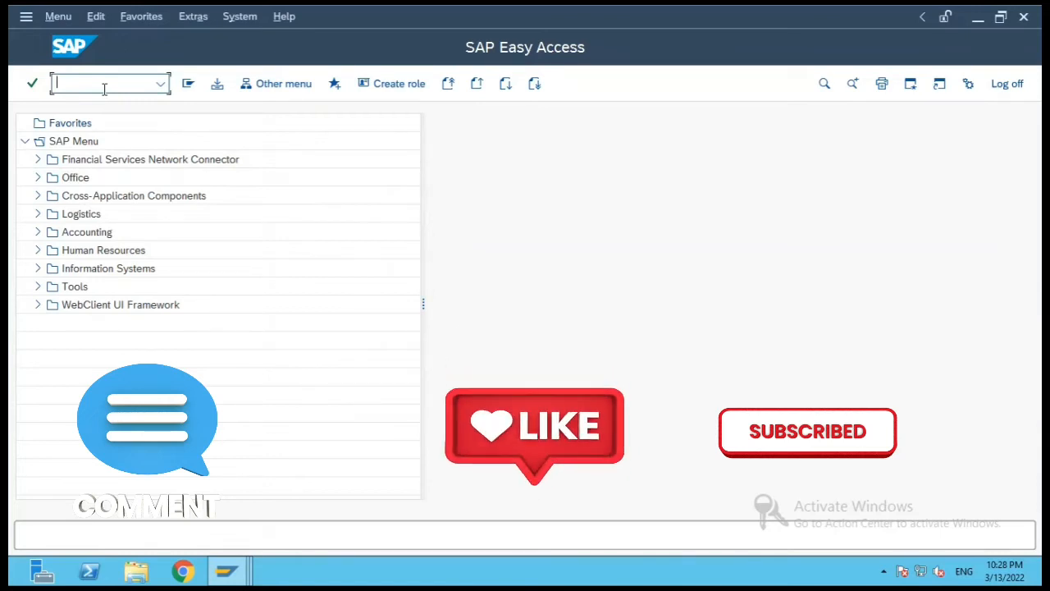
{"action": "type", "text": "me"}
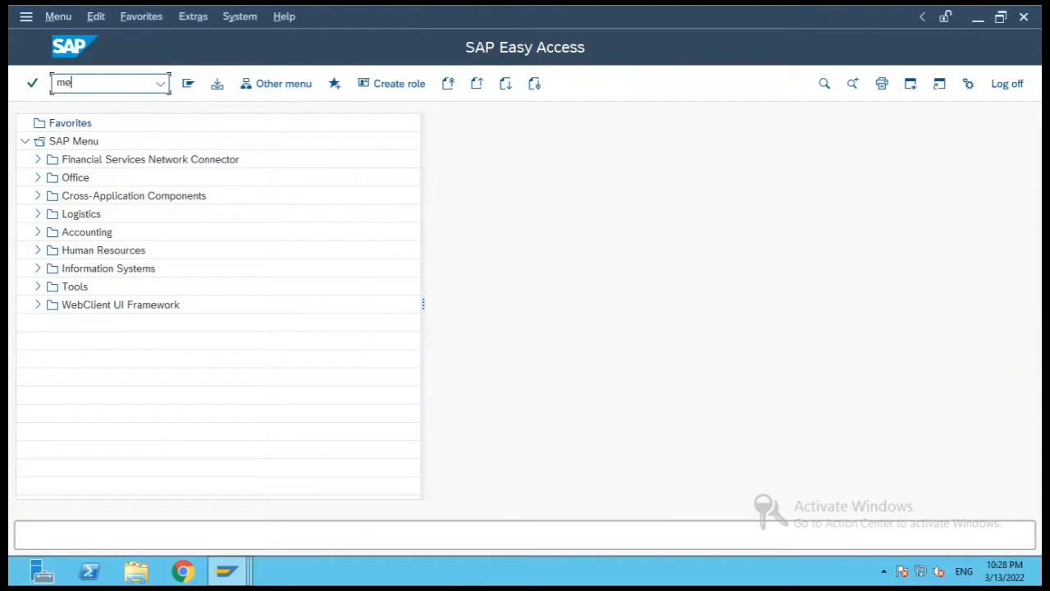
{"action": "type", "text": "21n"}
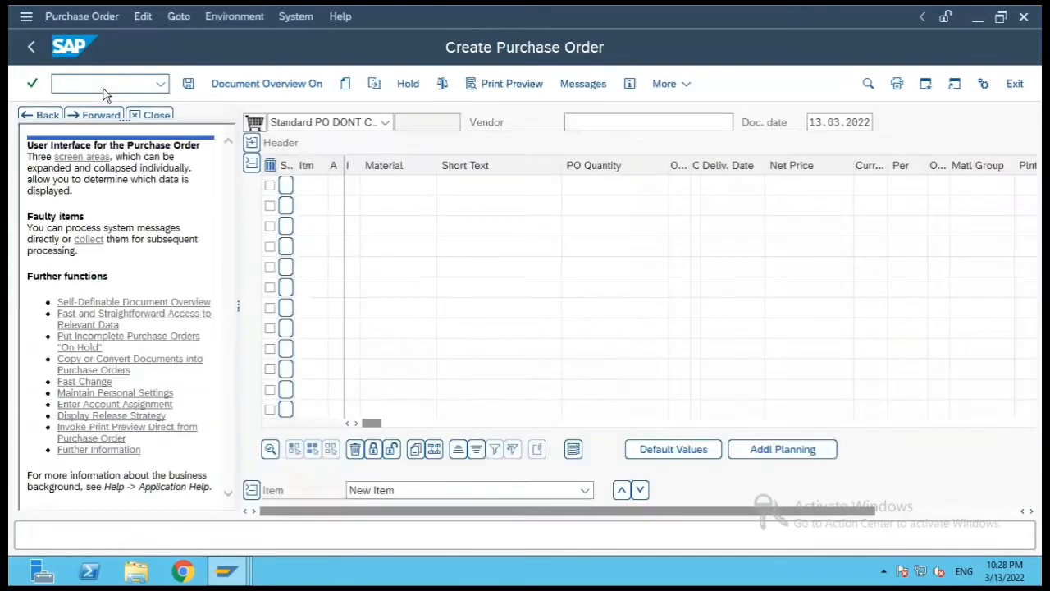
{"action": "mouse_move", "coordinate": [374, 82]}
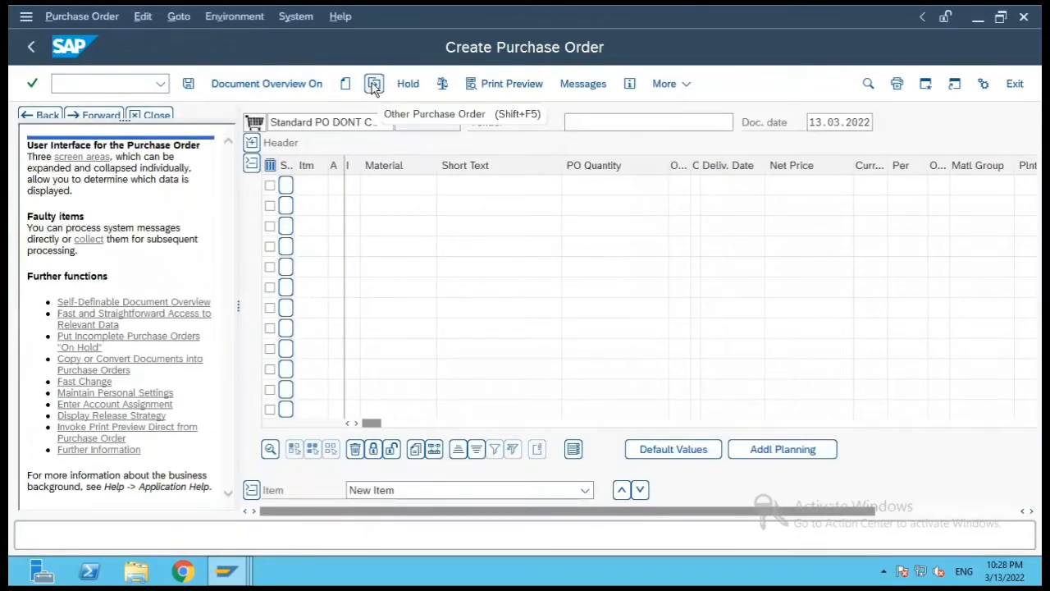
{"action": "left_click", "coordinate": [374, 82]}
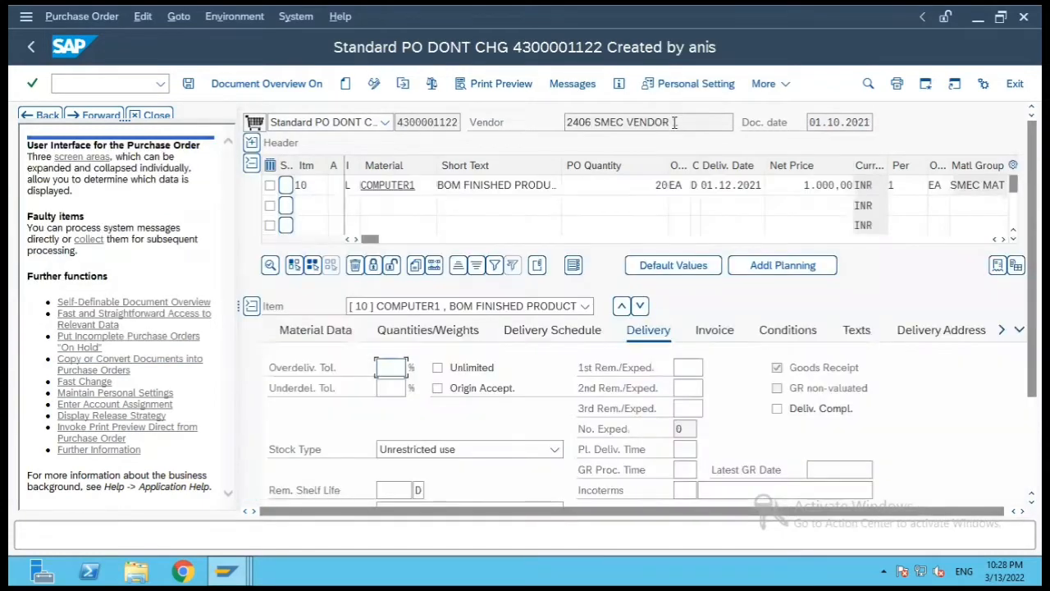
{"action": "left_click", "coordinate": [648, 122]}
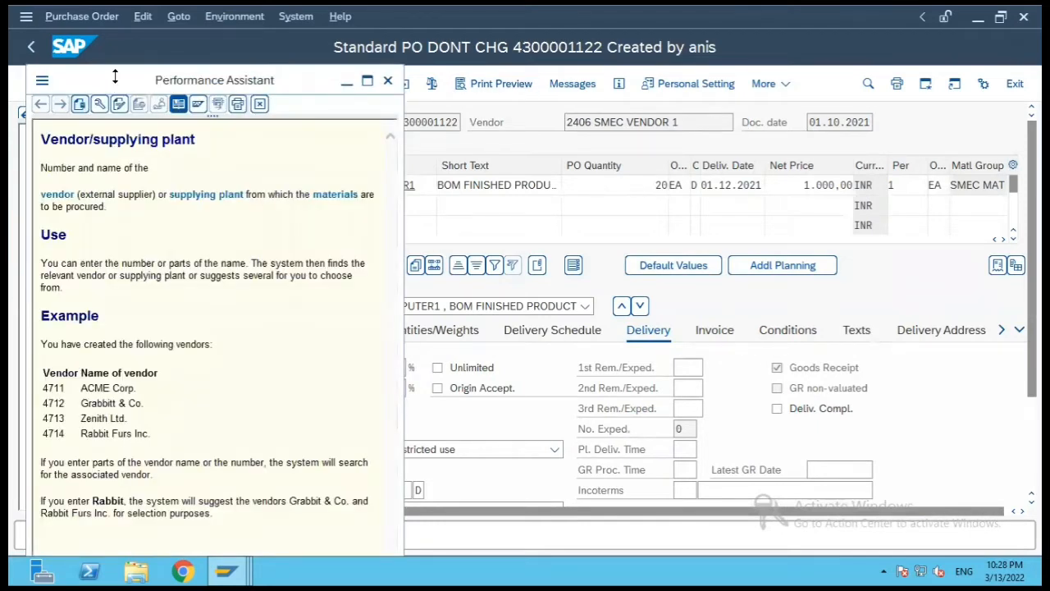
{"action": "mouse_move", "coordinate": [99, 103]}
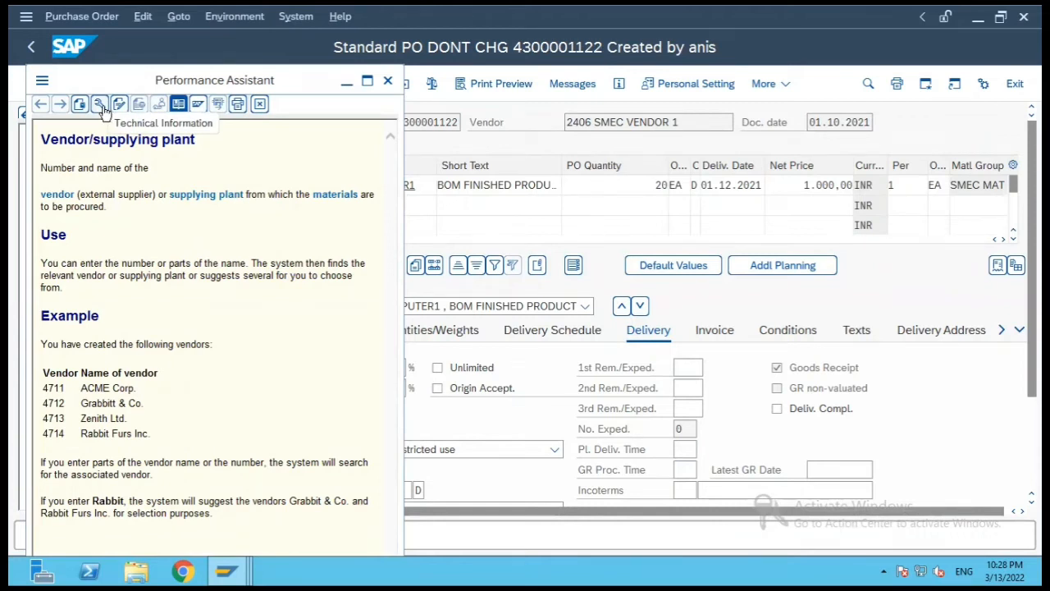
Show the Vendor field's technical information and navigate to program SAPLMEGUI.
{"action": "left_click", "coordinate": [99, 104]}
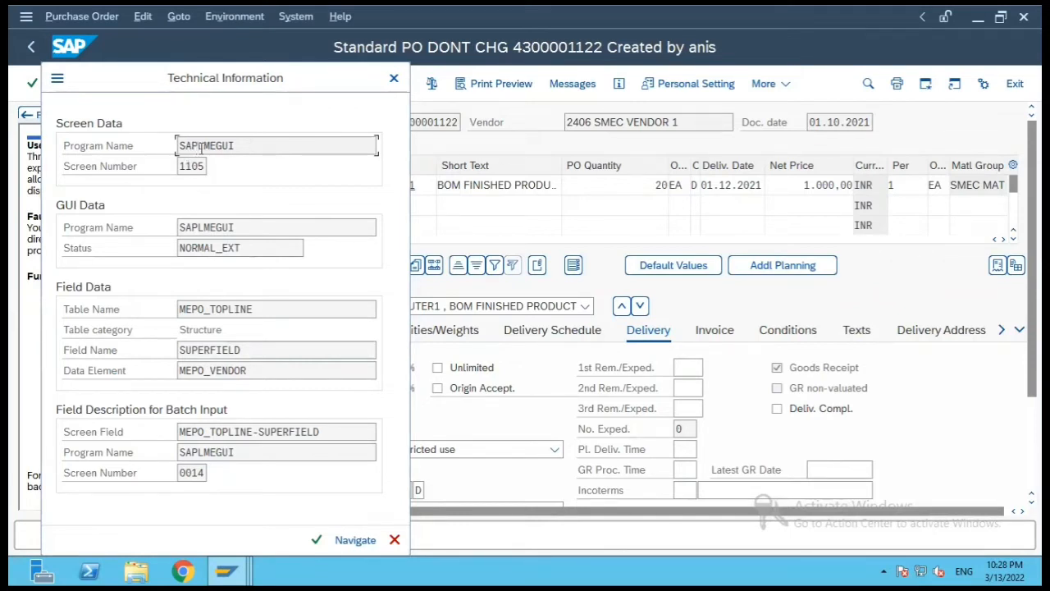
{"action": "mouse_move", "coordinate": [249, 156]}
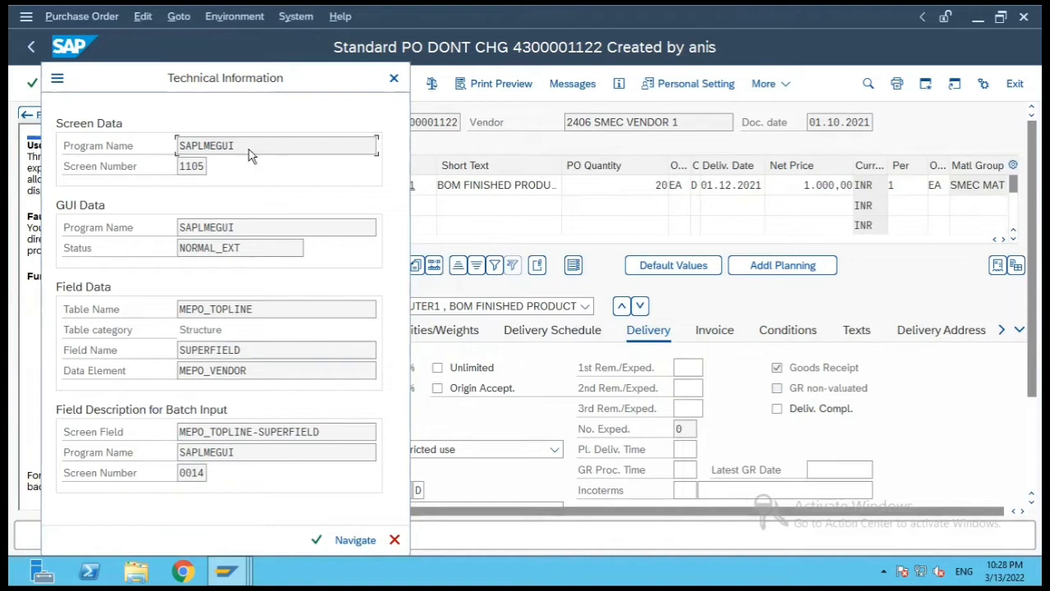
{"action": "left_click", "coordinate": [355, 538]}
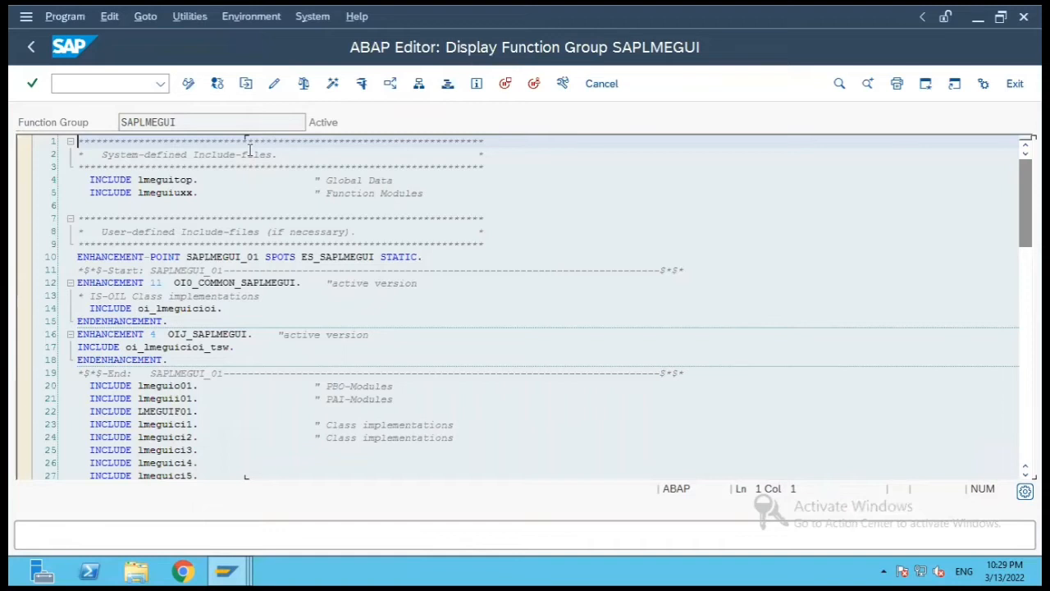
{"action": "mouse_move", "coordinate": [418, 82]}
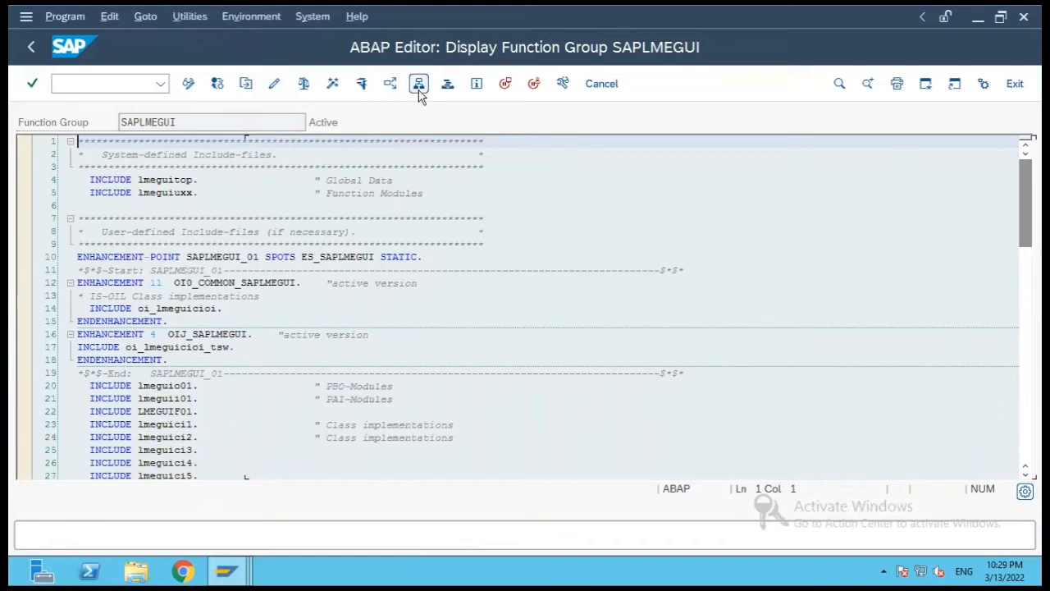
{"action": "mouse_move", "coordinate": [420, 82]}
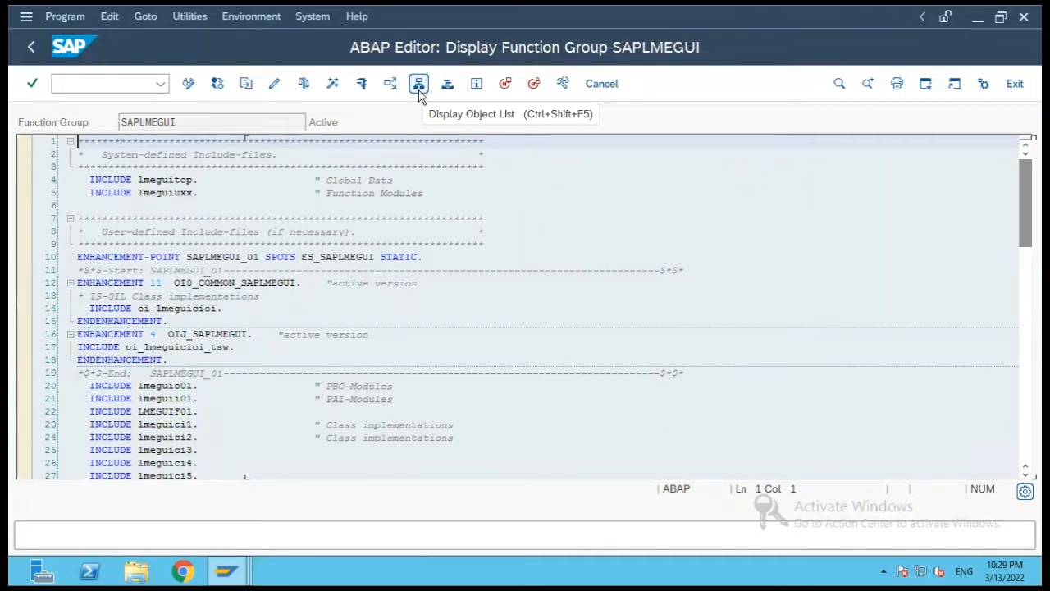
{"action": "mouse_move", "coordinate": [419, 92]}
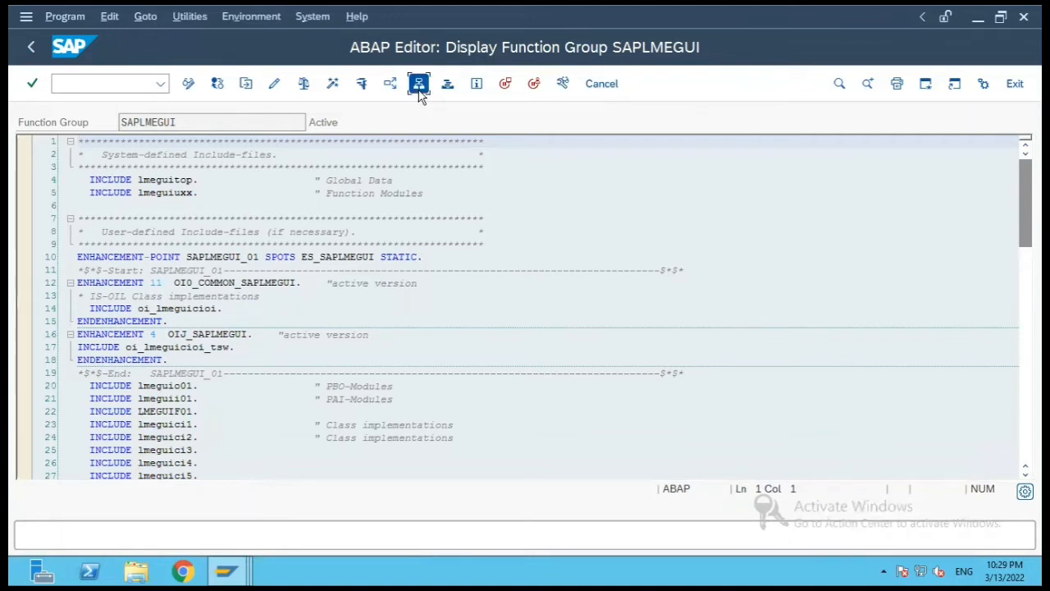
Display the object list of function group MEGUI beside the SAPLMEGUI source.
{"action": "left_click", "coordinate": [418, 82]}
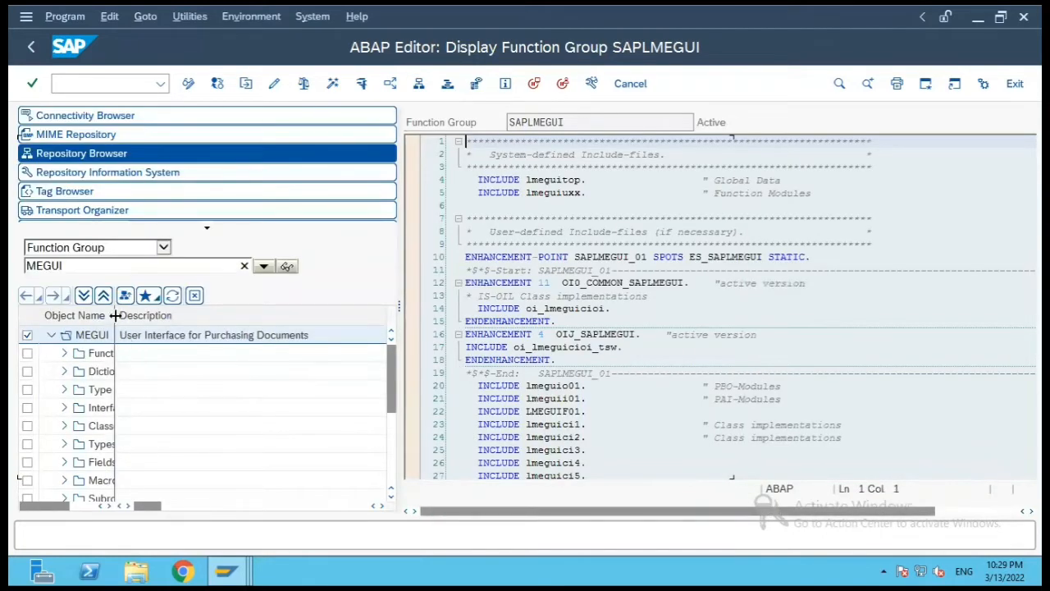
Widen the object name column and expand the MEGUI Screens folder.
{"action": "left_click_drag", "start_coordinate": [115, 315], "coordinate": [197, 316]}
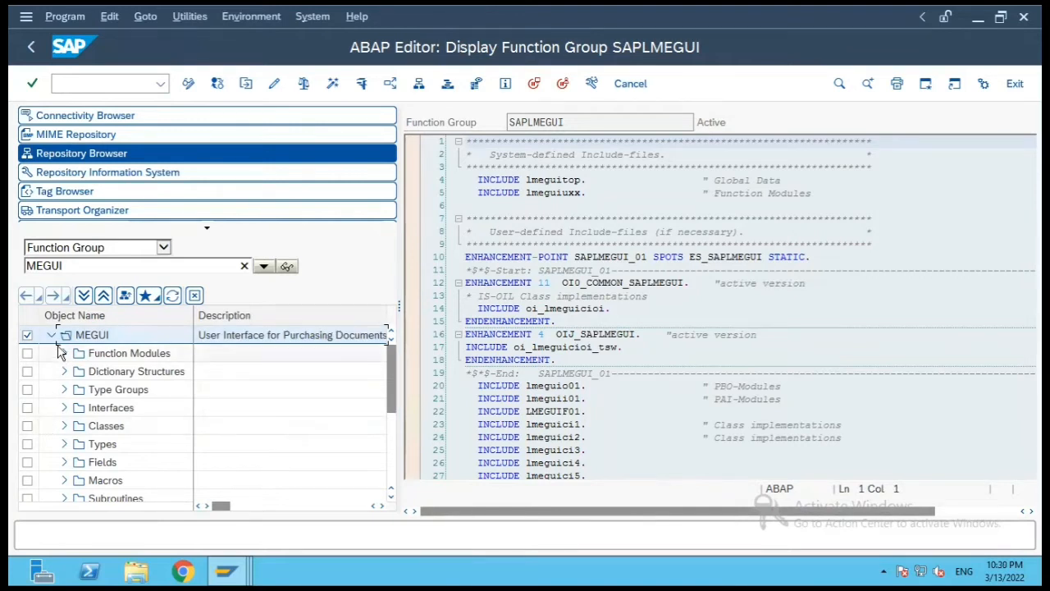
{"action": "mouse_move", "coordinate": [67, 443]}
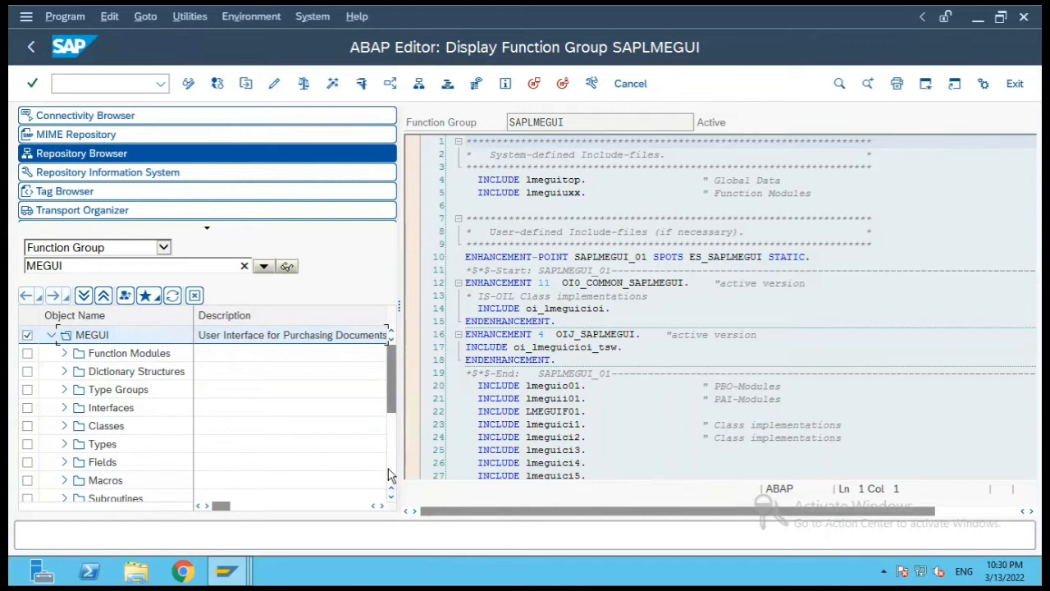
{"action": "scroll", "scroll_direction": "down", "scroll_amount": 3}
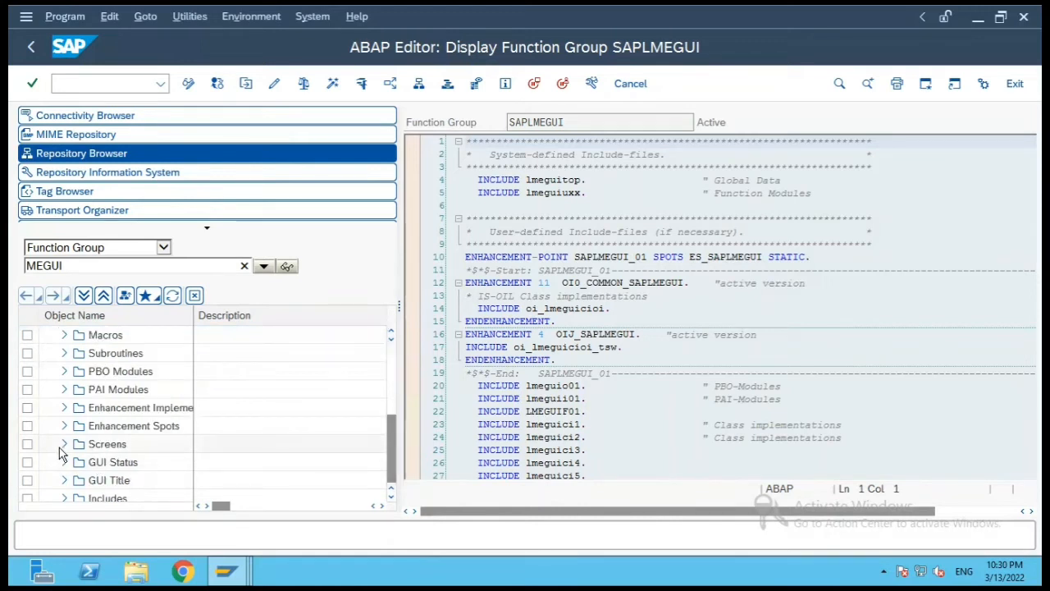
{"action": "left_click", "coordinate": [64, 443]}
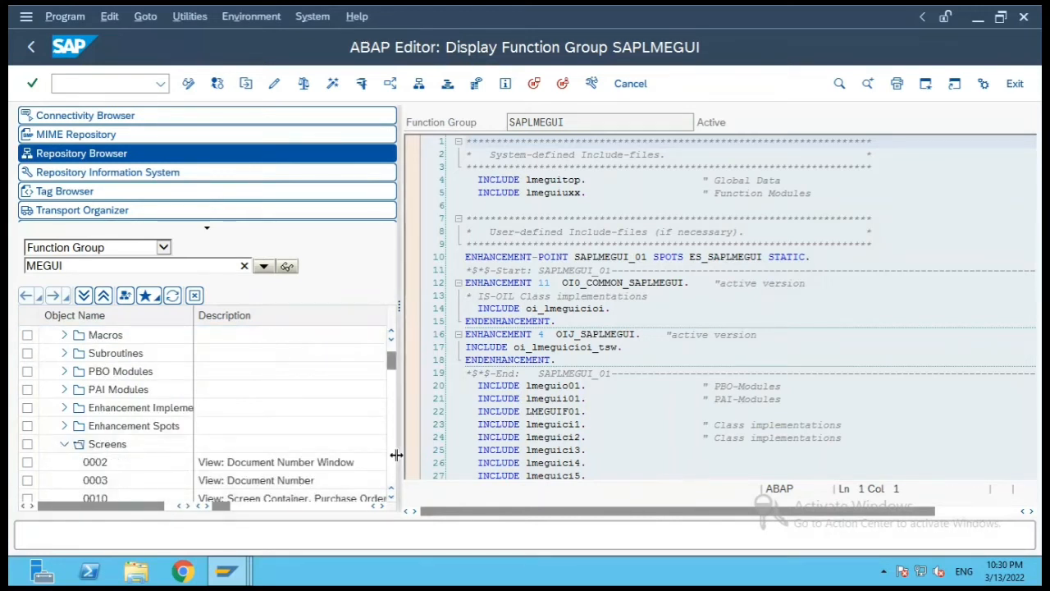
{"action": "scroll", "scroll_direction": "down", "scroll_amount": 3}
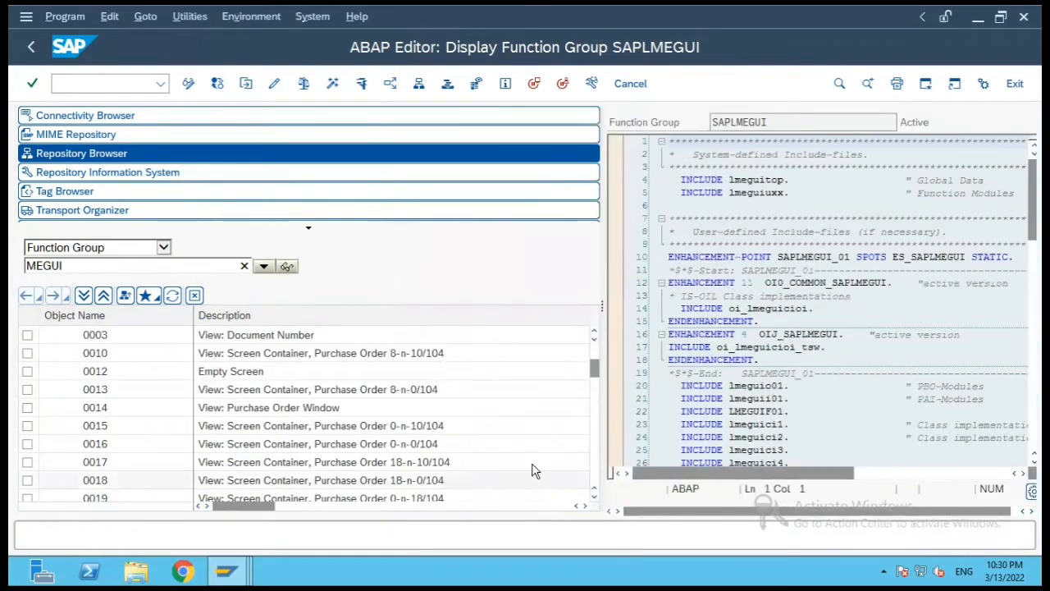
{"action": "scroll", "scroll_direction": "down", "scroll_amount": 3}
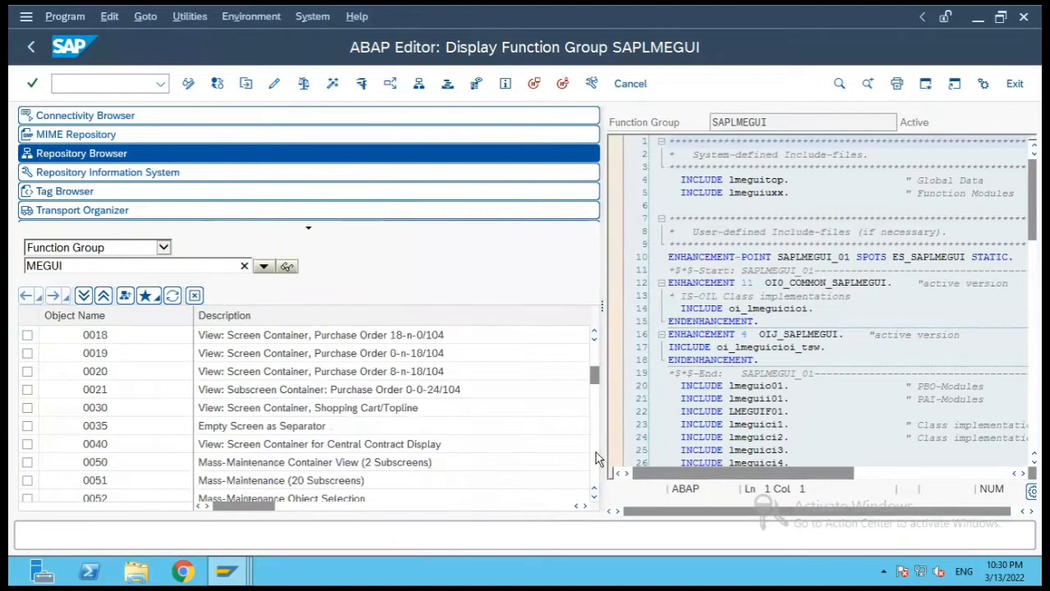
{"action": "scroll", "scroll_direction": "down", "scroll_amount": 3}
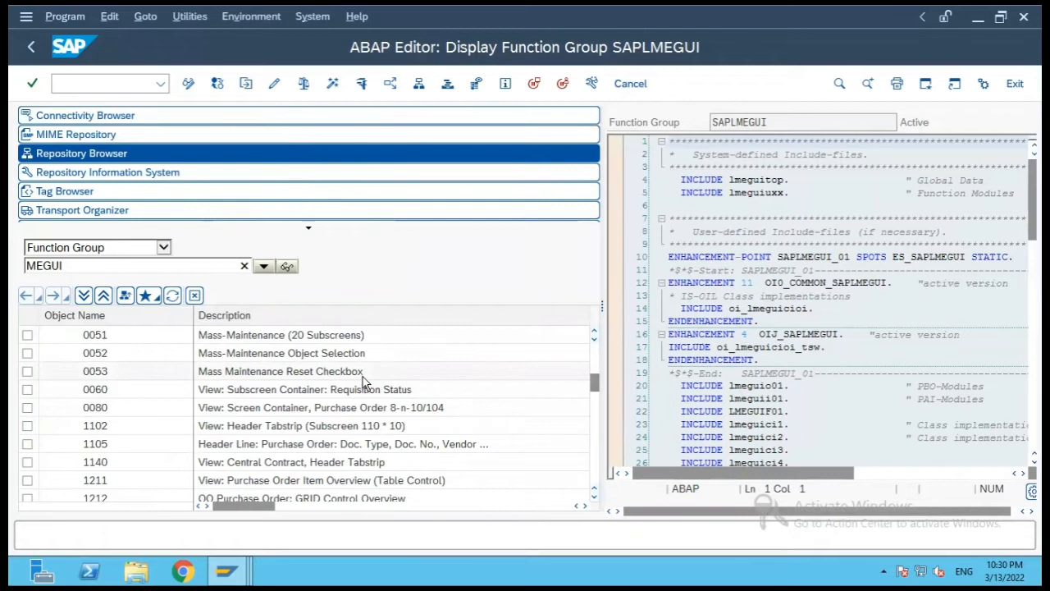
{"action": "mouse_move", "coordinate": [332, 440]}
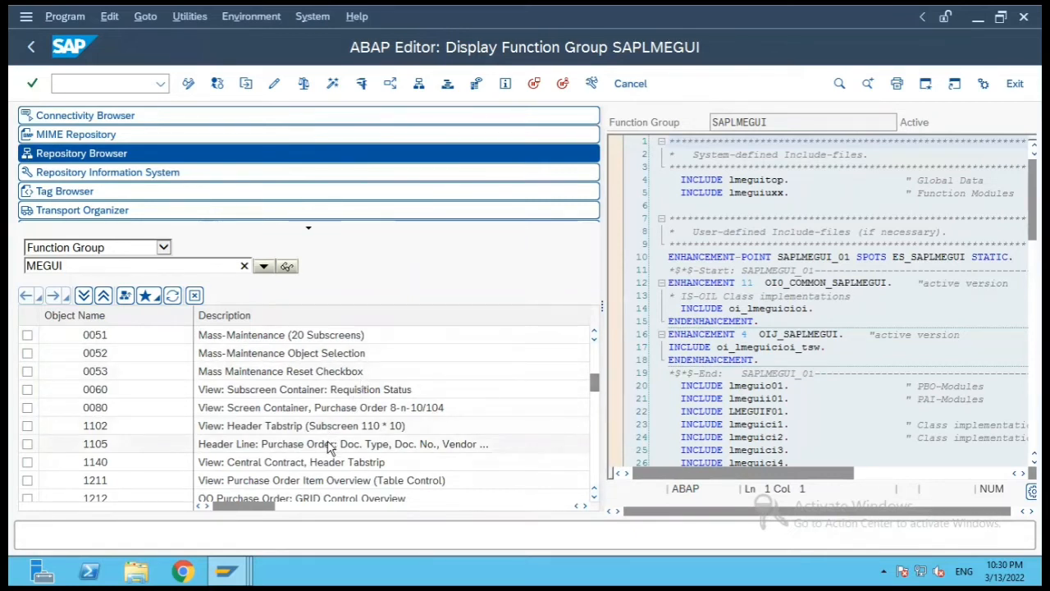
Mark screens 1105 and 1140, then browse down to item data screens 1313–1324.
{"action": "left_click", "coordinate": [26, 443]}
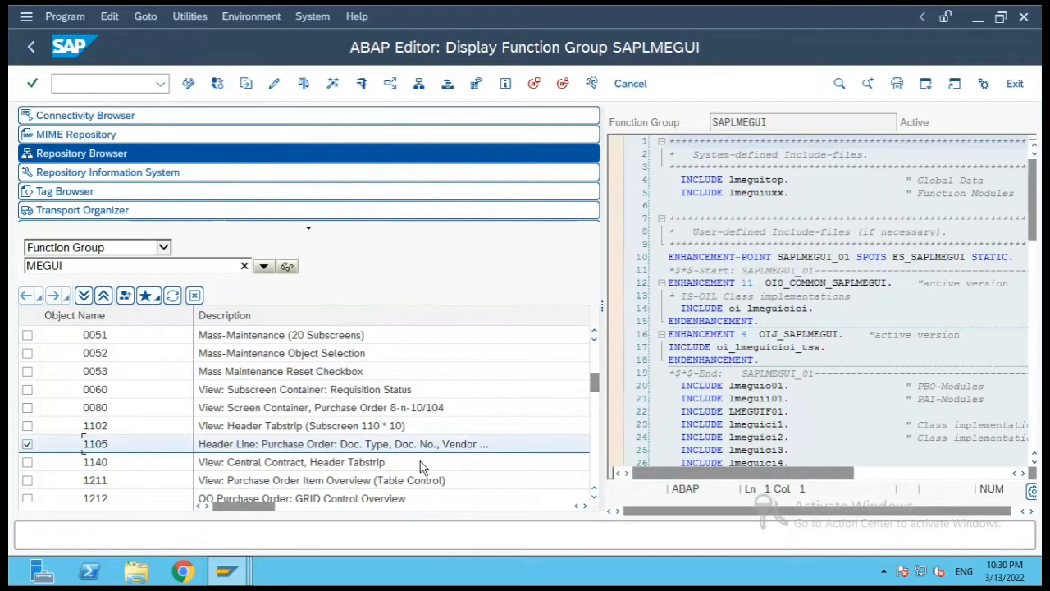
{"action": "left_click", "coordinate": [26, 461]}
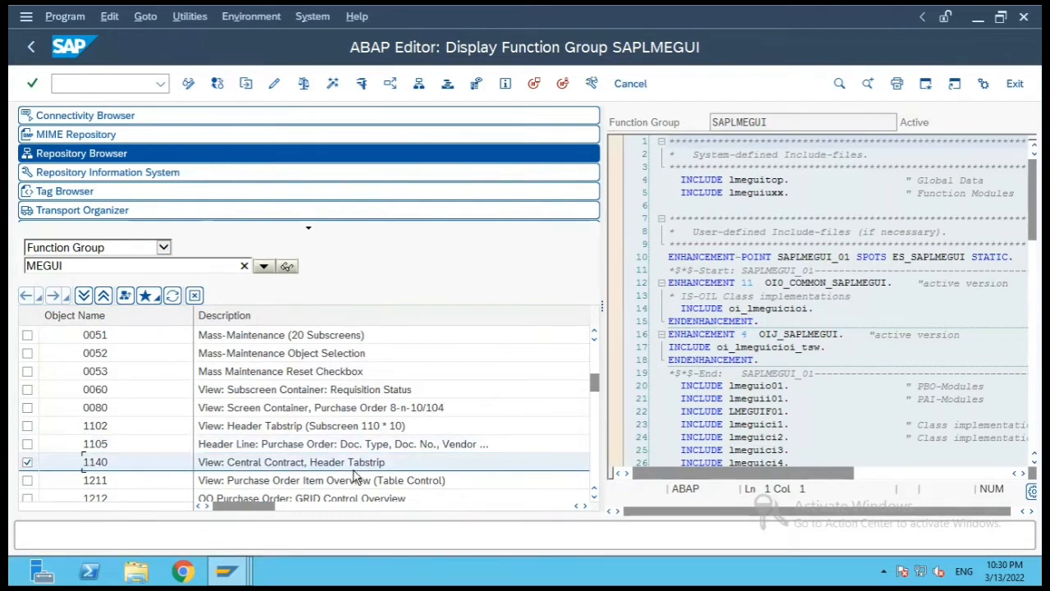
{"action": "scroll", "scroll_direction": "down", "scroll_amount": 3}
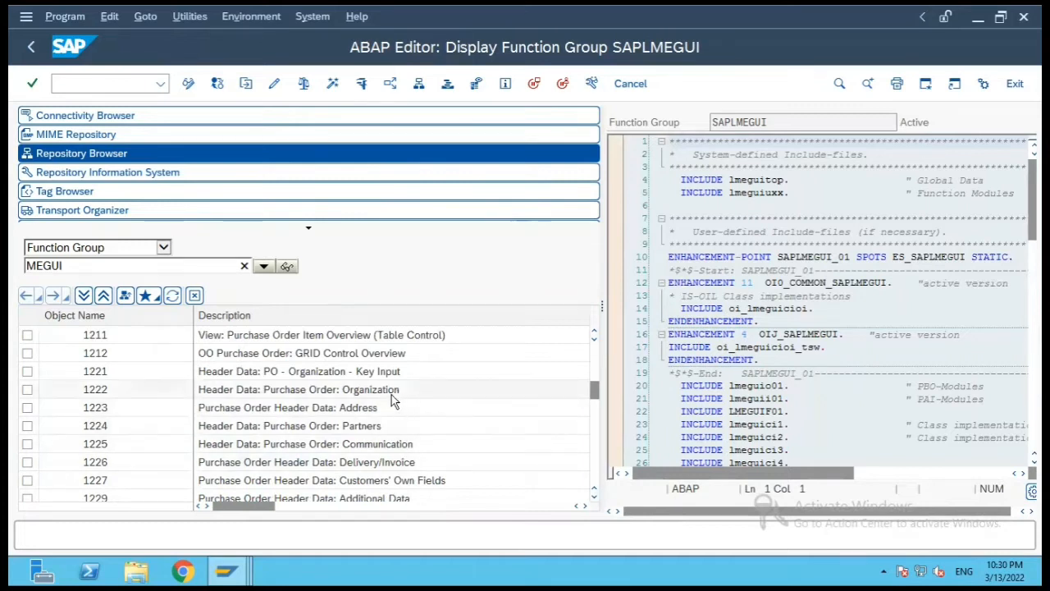
{"action": "mouse_move", "coordinate": [534, 469]}
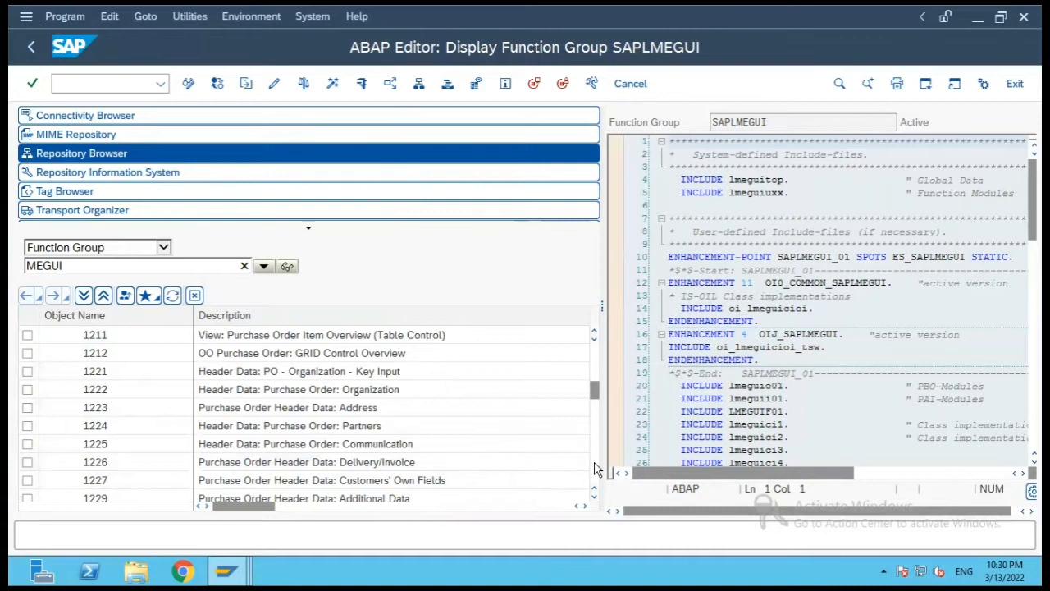
{"action": "scroll", "scroll_direction": "down", "scroll_amount": 3}
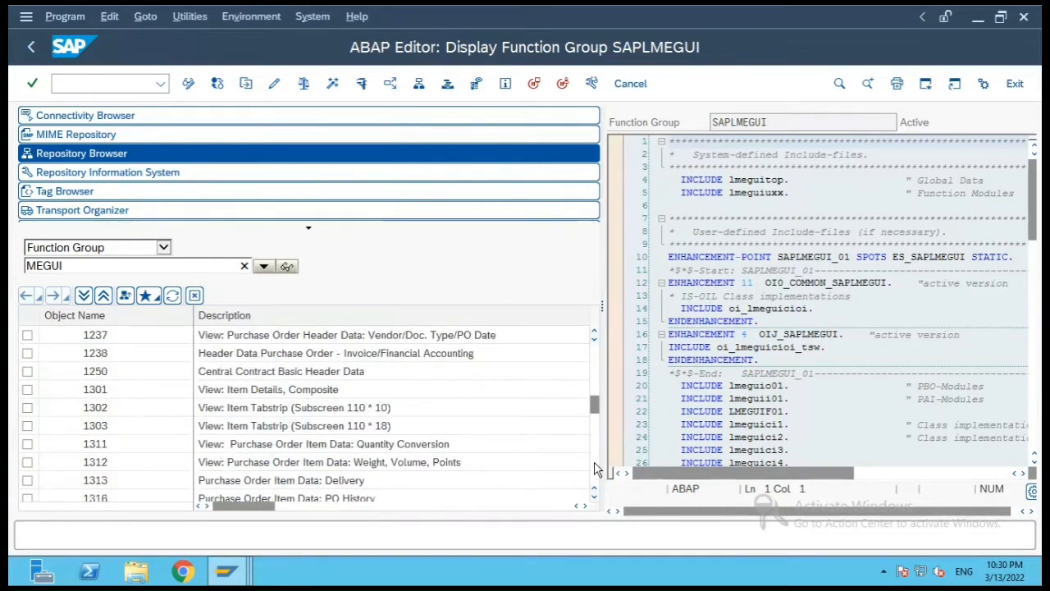
{"action": "scroll", "scroll_direction": "down", "scroll_amount": 3}
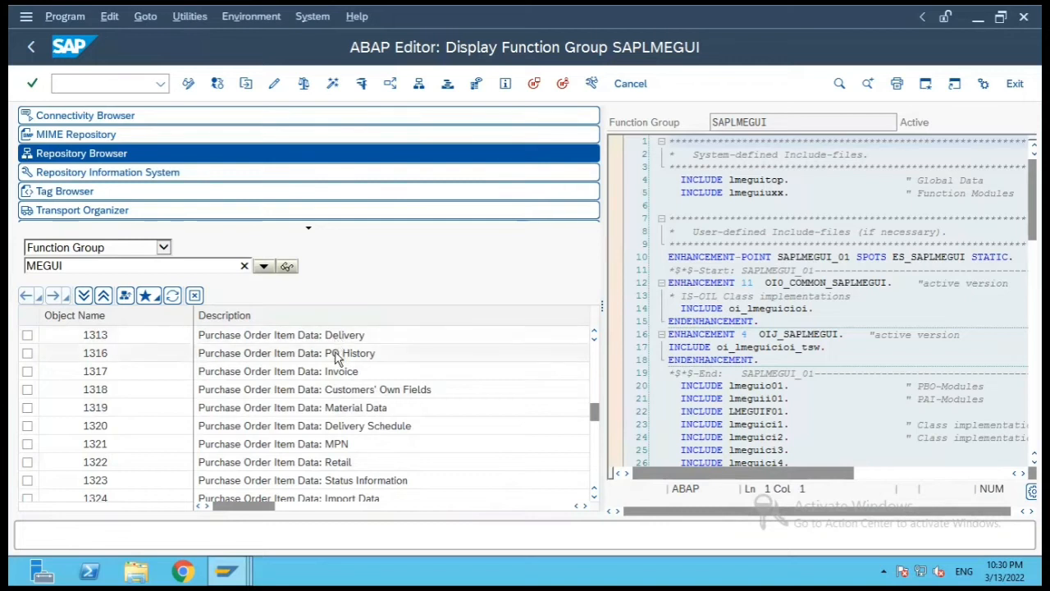
{"action": "mouse_move", "coordinate": [338, 463]}
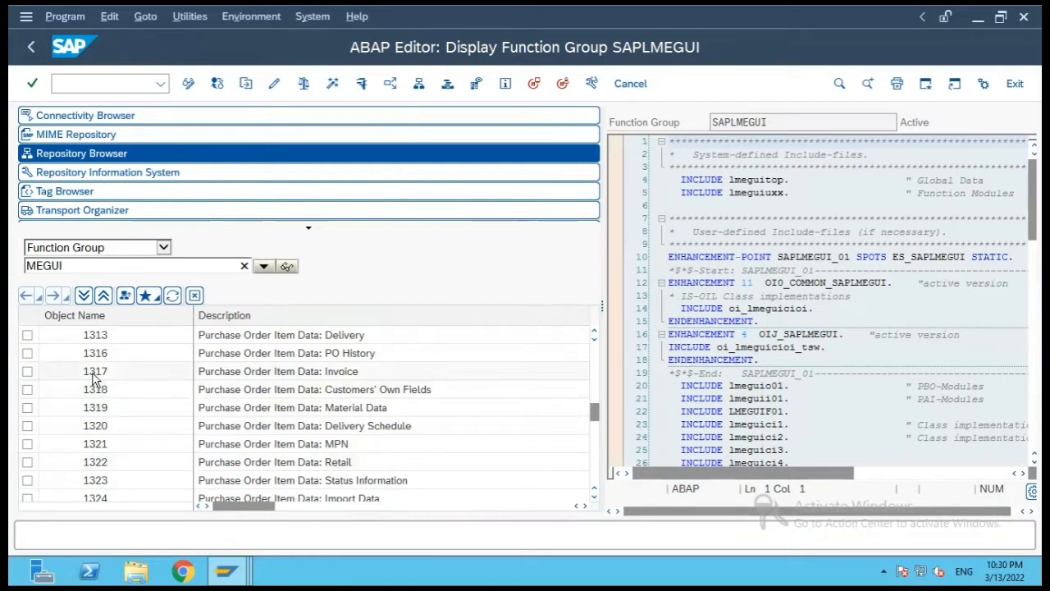
Display screen 1317, Purchase Order Item Data: Invoice, with its flow logic.
{"action": "double_click", "coordinate": [95, 371]}
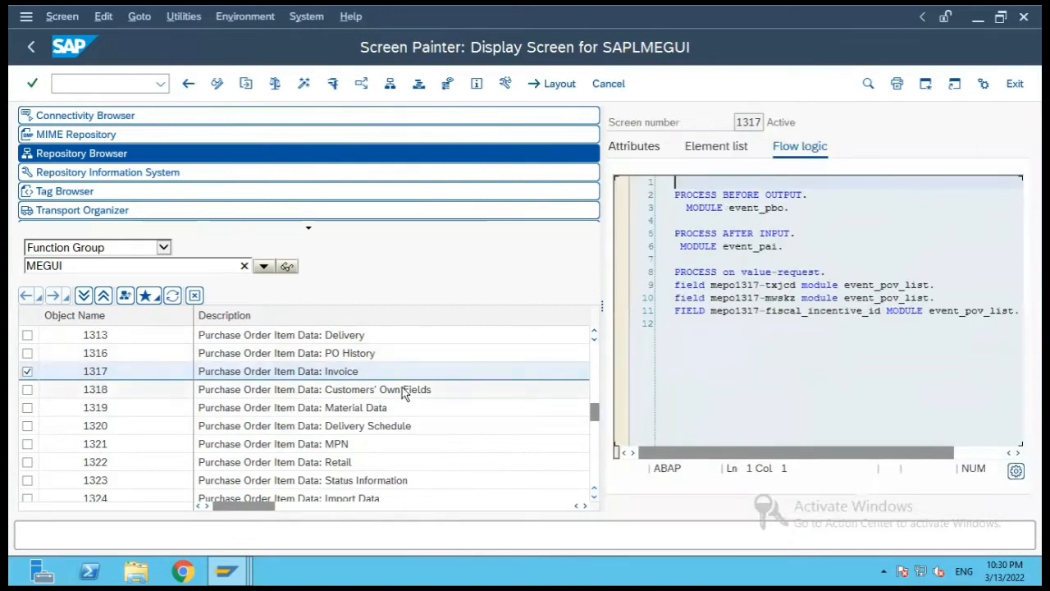
{"action": "mouse_move", "coordinate": [735, 269]}
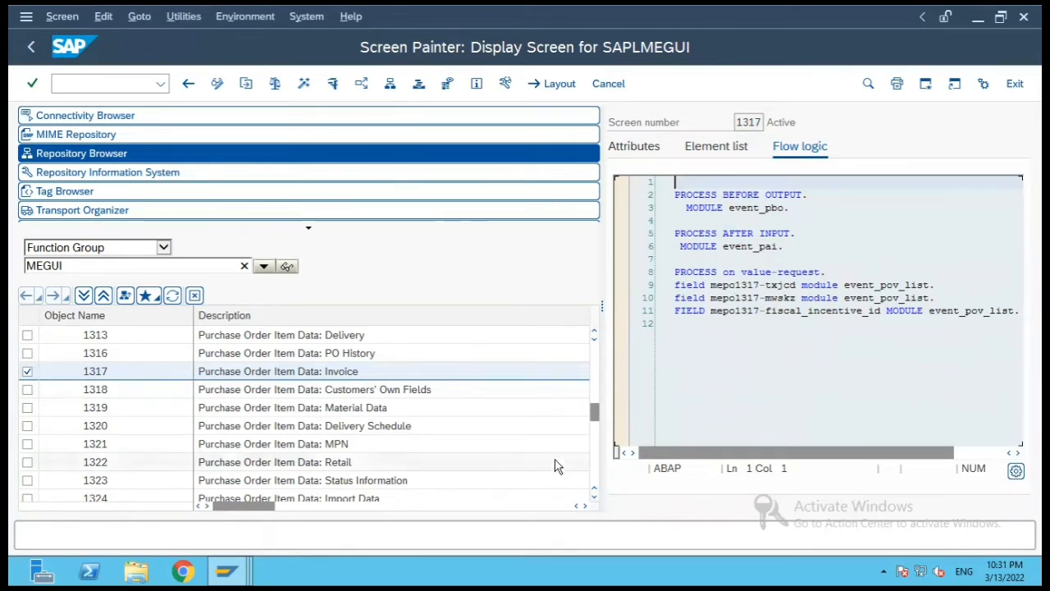
{"action": "mouse_move", "coordinate": [193, 440]}
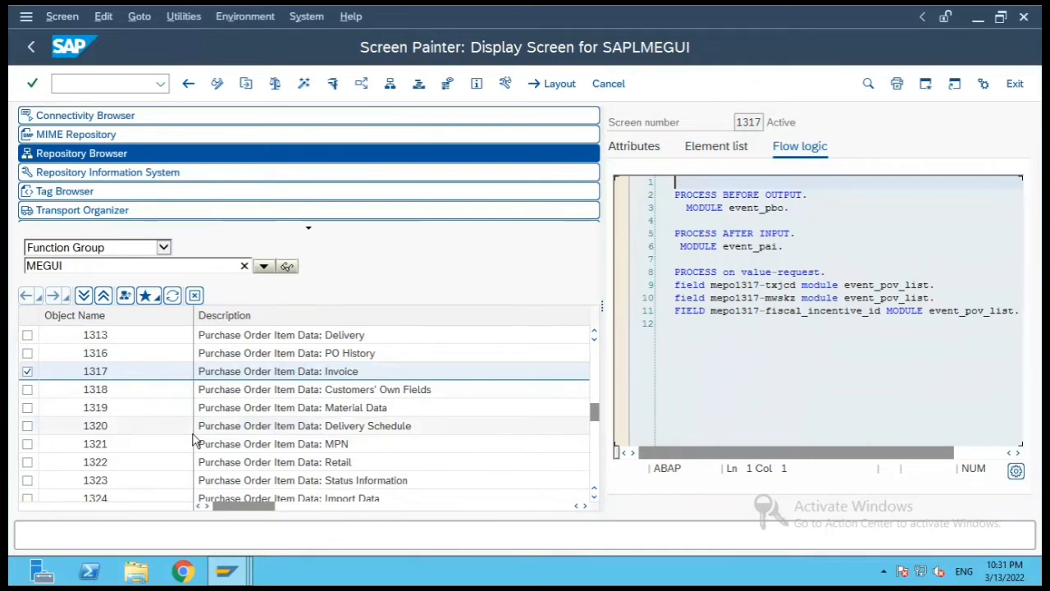
{"action": "mouse_move", "coordinate": [573, 447]}
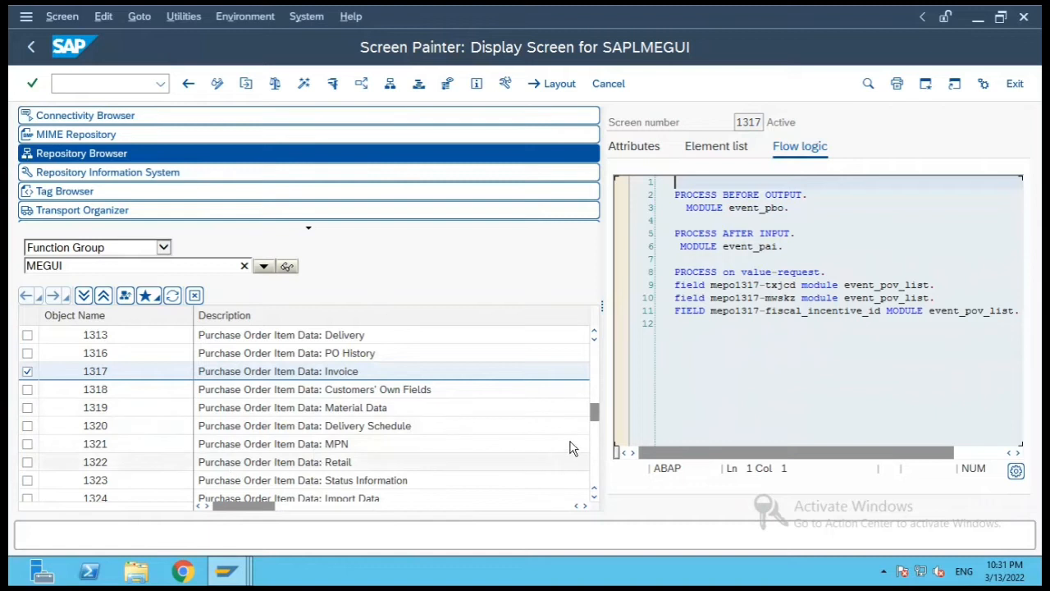
{"action": "scroll", "scroll_direction": "up", "scroll_amount": 3}
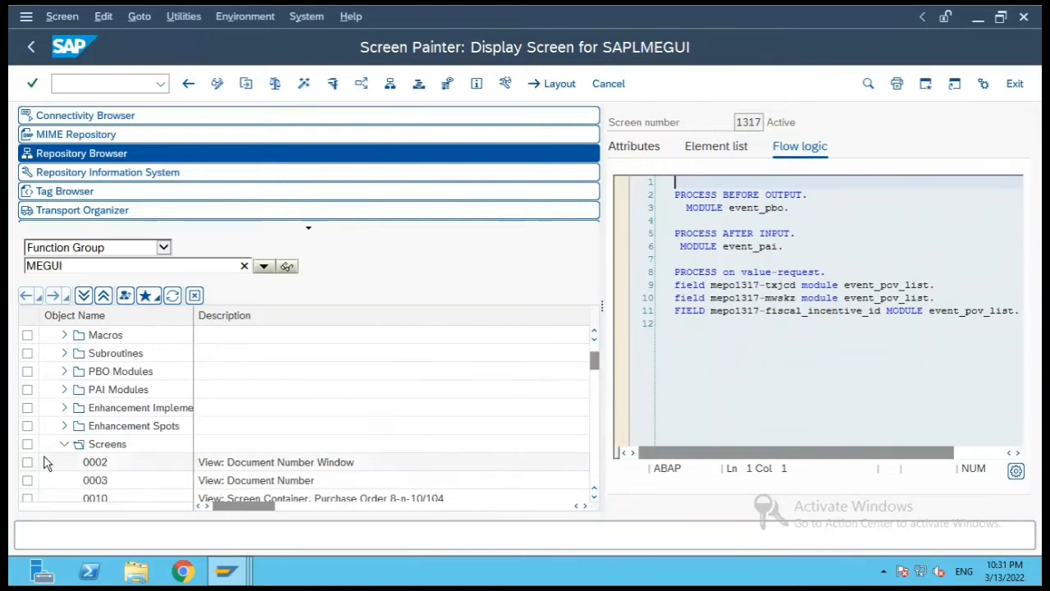
Collapse the Screens folder and expand the Classes folder of MEGUI.
{"action": "left_click", "coordinate": [65, 444]}
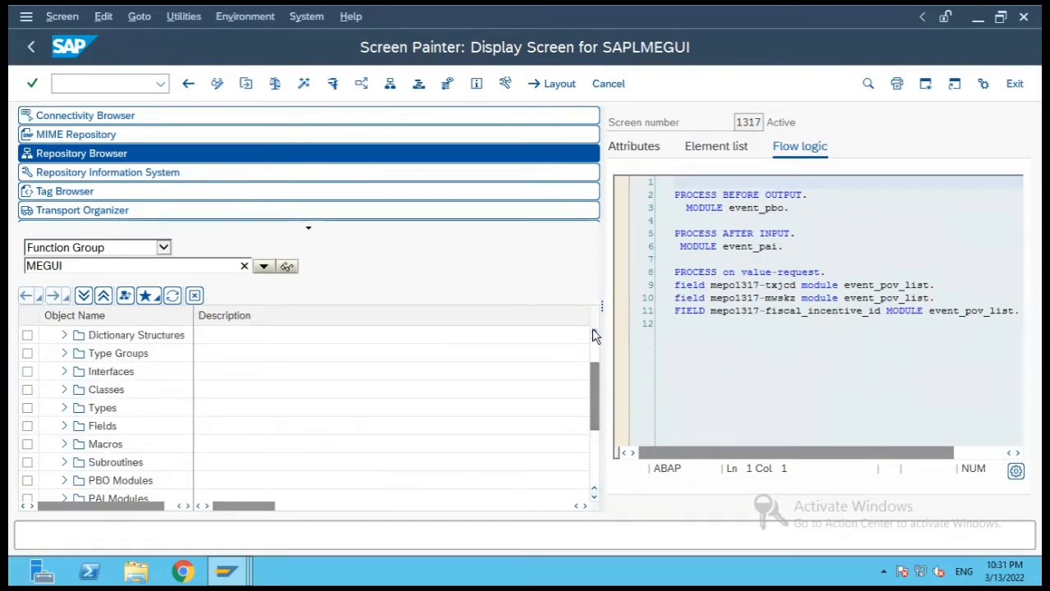
{"action": "scroll", "scroll_direction": "up", "scroll_amount": 3}
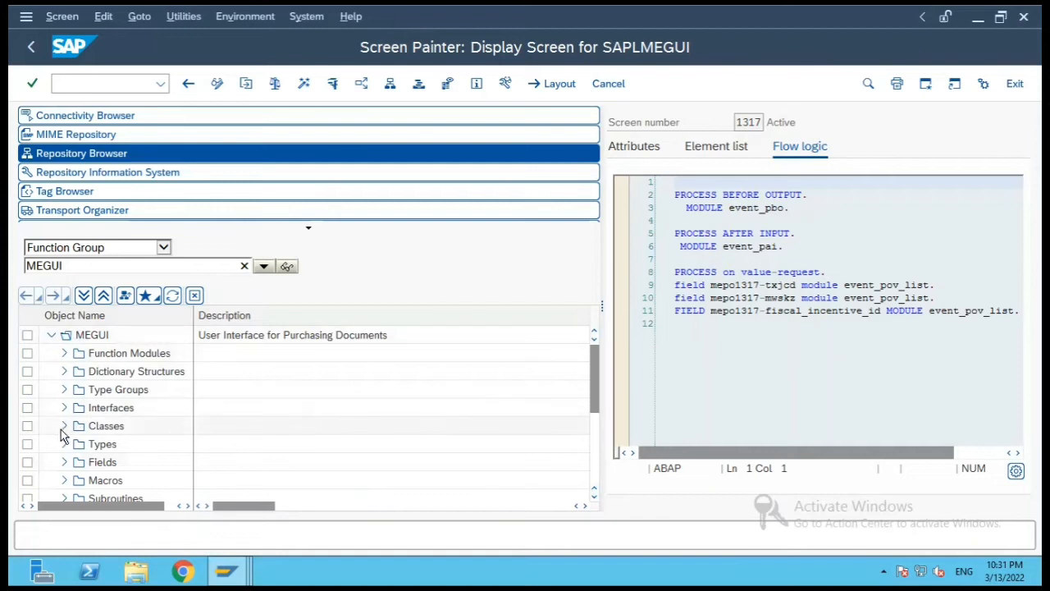
{"action": "left_click", "coordinate": [64, 425]}
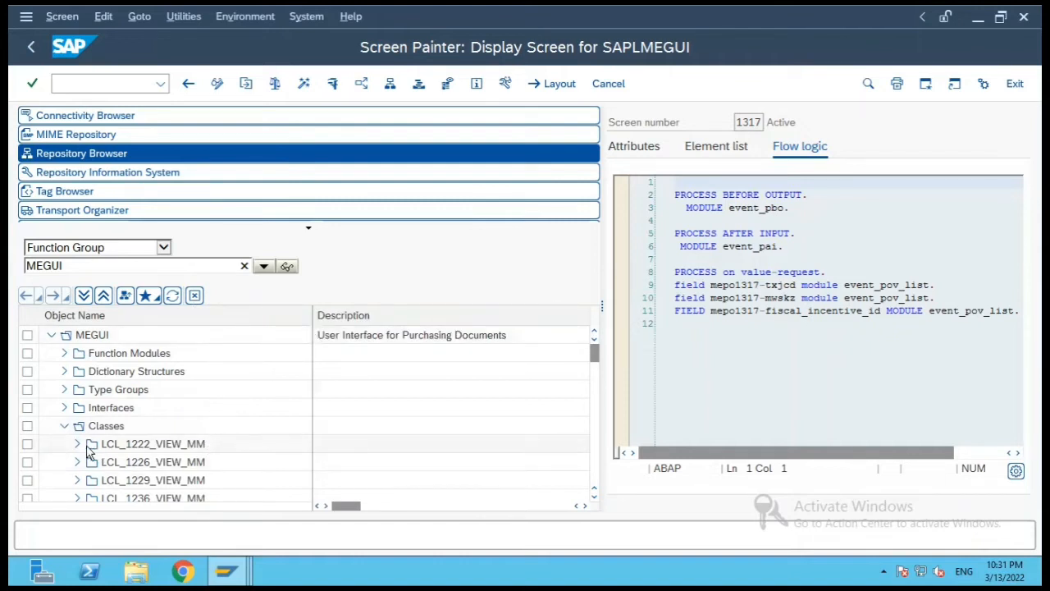
{"action": "mouse_move", "coordinate": [594, 502]}
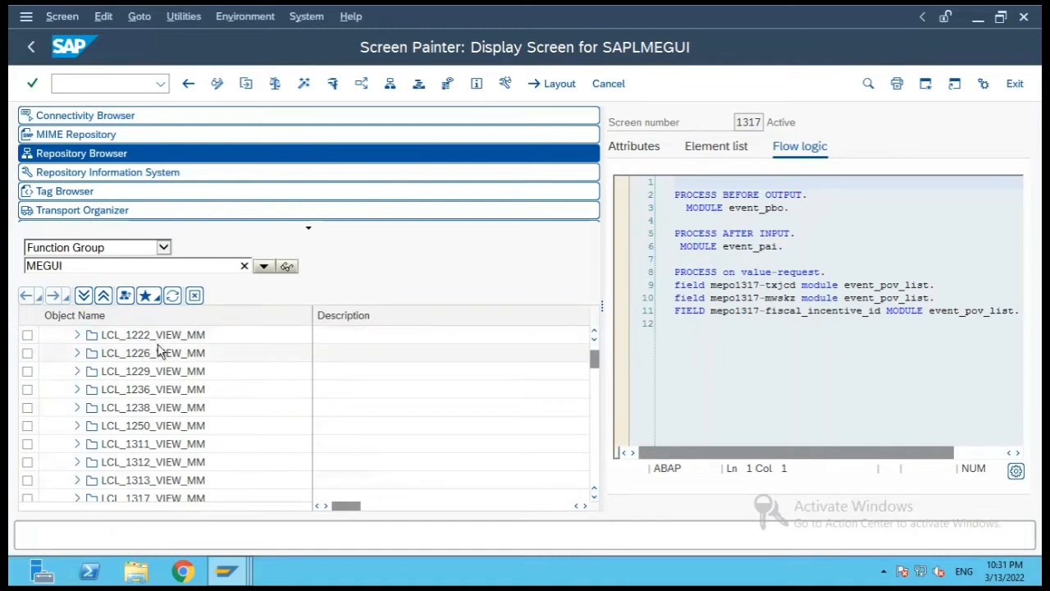
{"action": "mouse_move", "coordinate": [604, 483]}
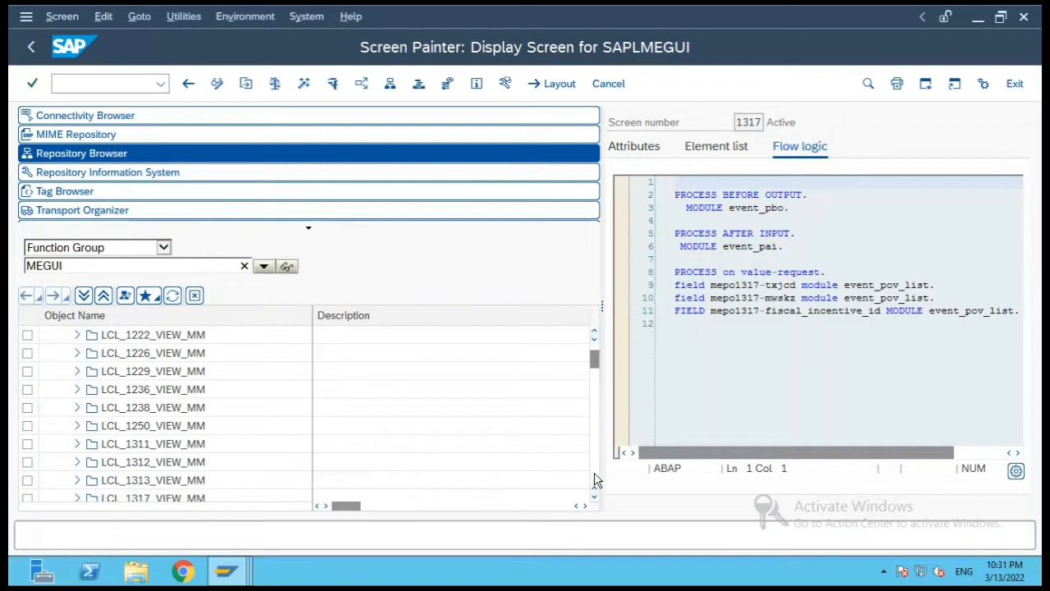
Browse the local class list past LCL_KEY and LCL_MASS_CHANGE back to LCL_LONGTEXT_VIEW.
{"action": "scroll", "scroll_direction": "down", "scroll_amount": 3}
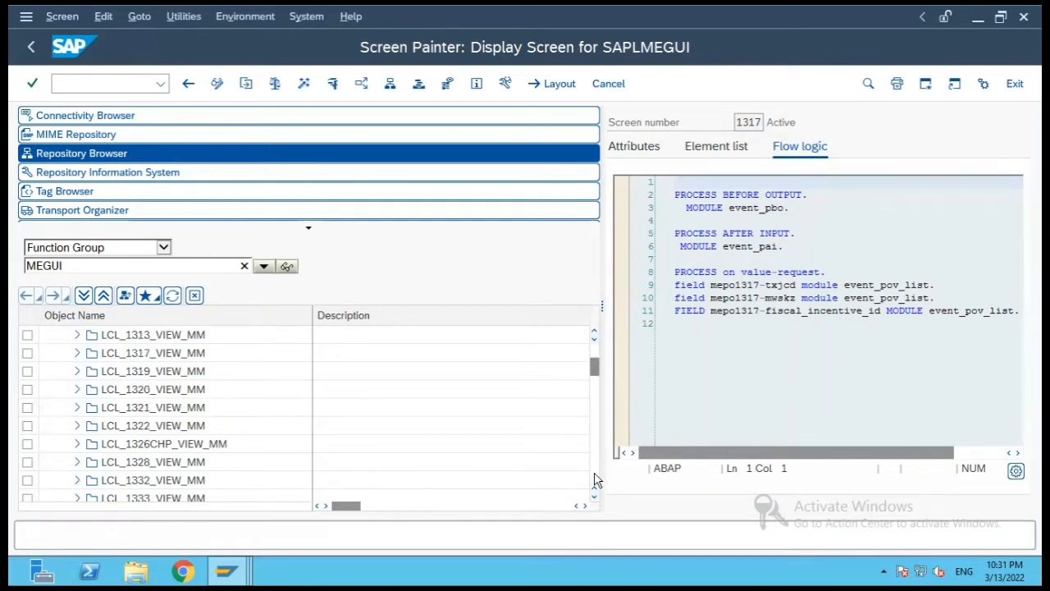
{"action": "scroll", "scroll_direction": "down", "scroll_amount": 3}
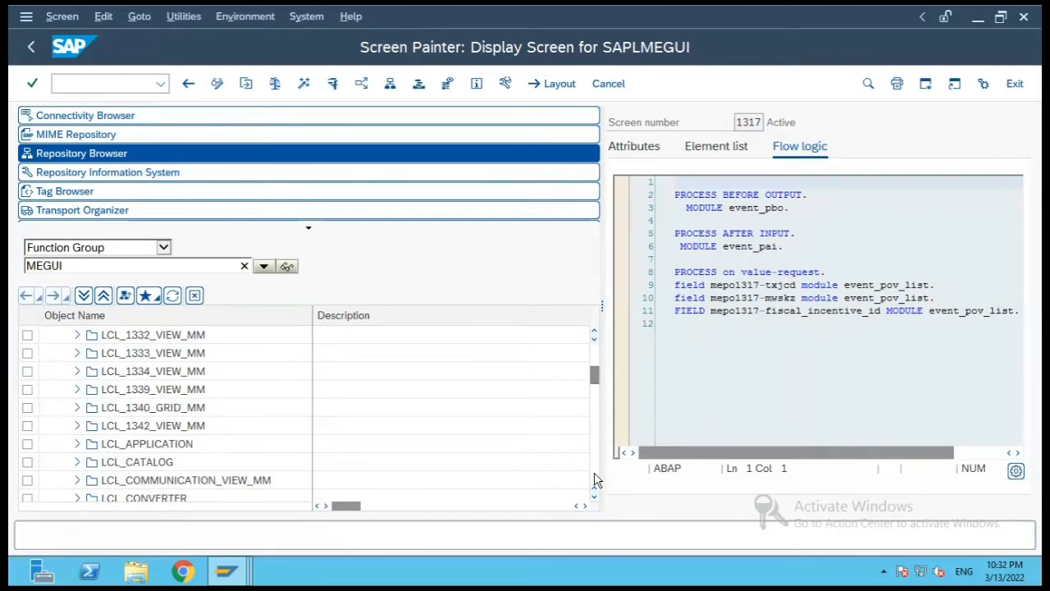
{"action": "mouse_move", "coordinate": [594, 503]}
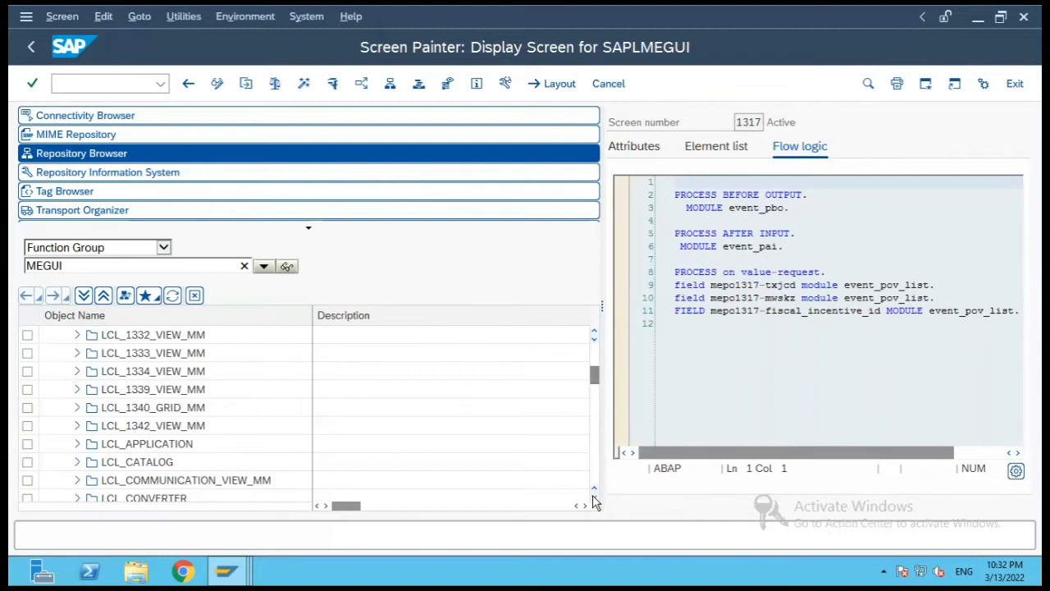
{"action": "scroll", "scroll_direction": "down", "scroll_amount": 3}
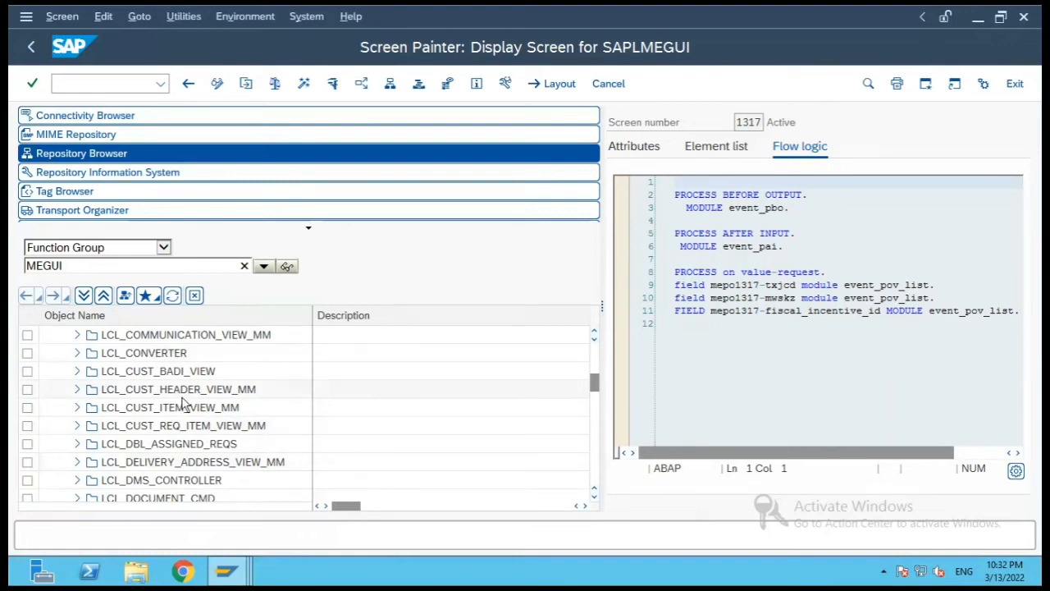
{"action": "mouse_move", "coordinate": [149, 433]}
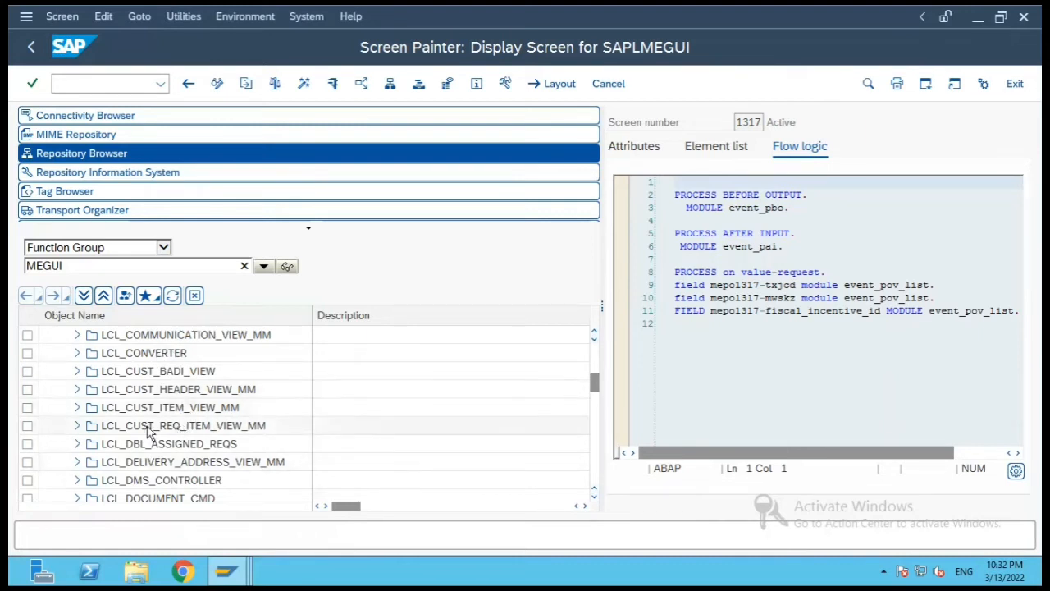
{"action": "mouse_move", "coordinate": [259, 450]}
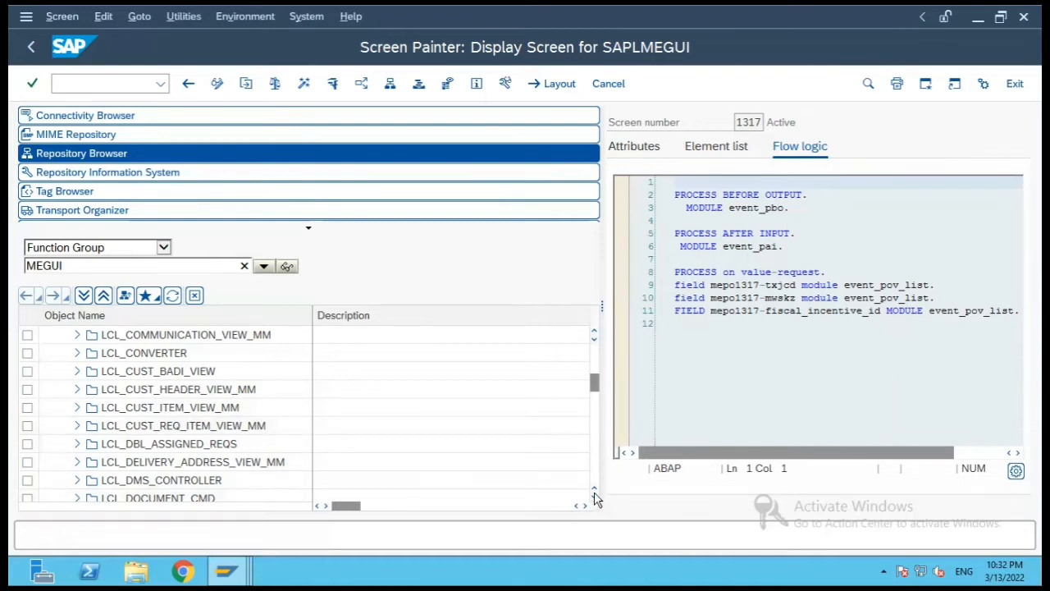
{"action": "scroll", "scroll_direction": "down", "scroll_amount": 3}
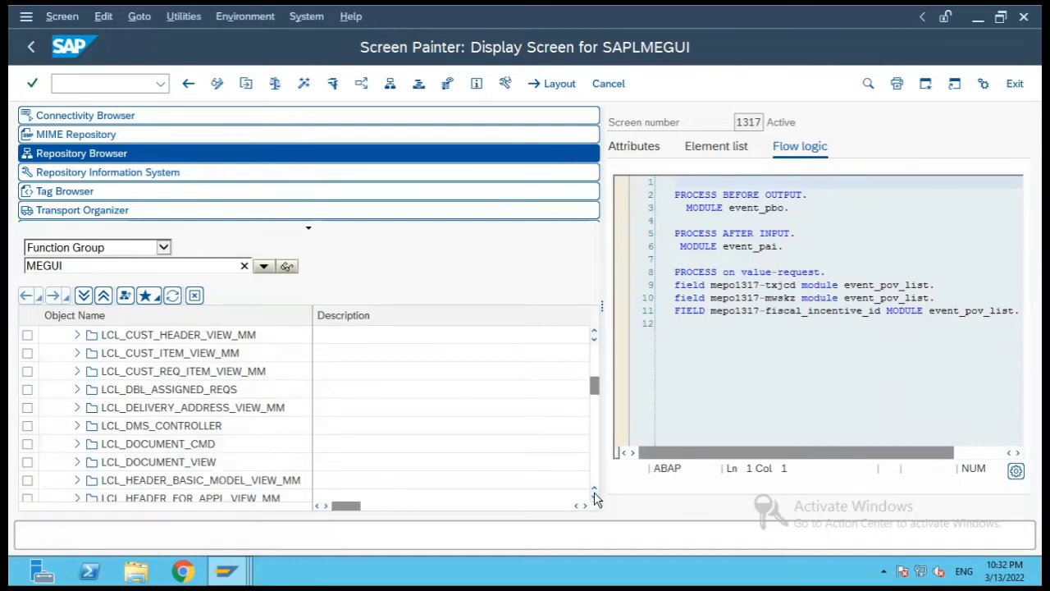
{"action": "scroll", "scroll_direction": "down", "scroll_amount": 3}
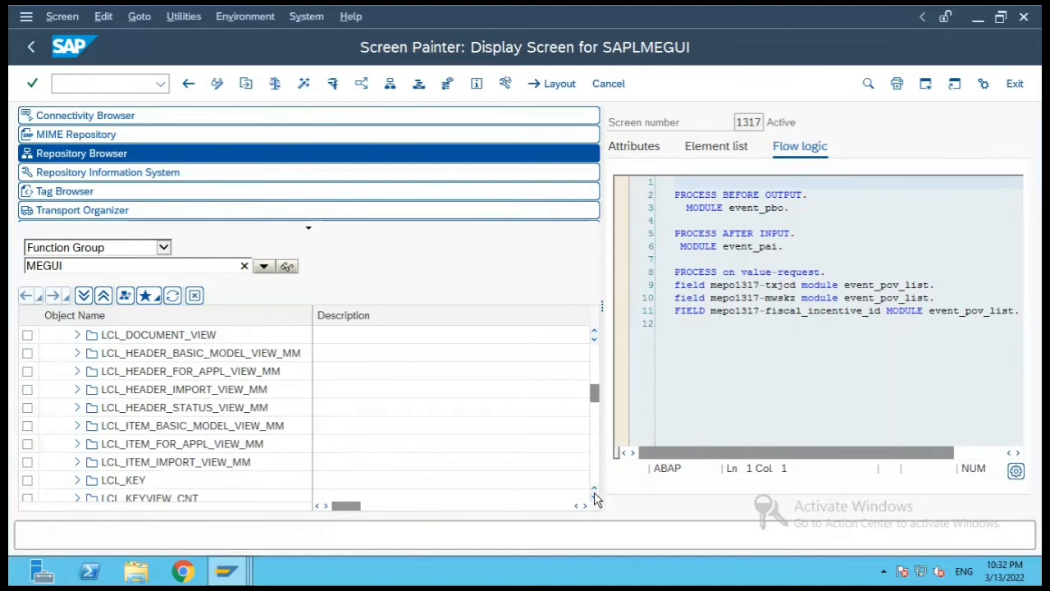
{"action": "scroll", "scroll_direction": "down", "scroll_amount": 3}
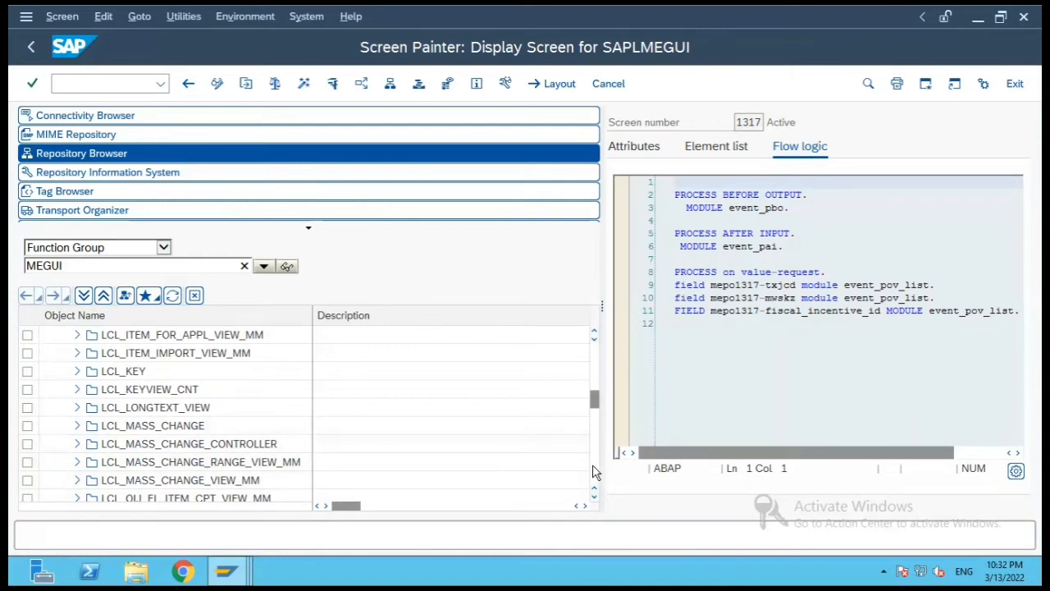
{"action": "scroll", "scroll_direction": "down", "scroll_amount": 3}
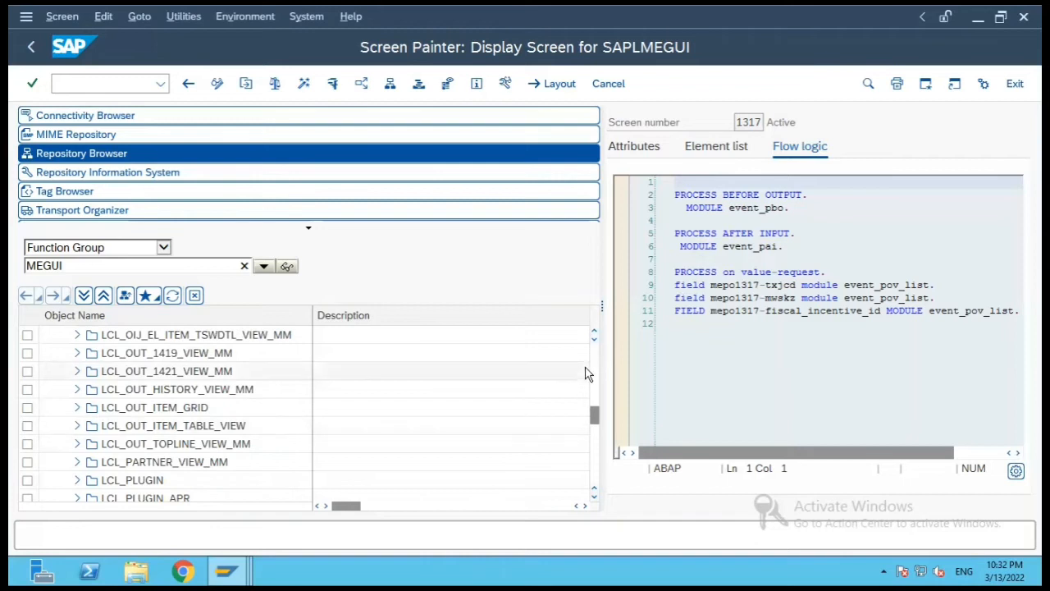
{"action": "scroll", "scroll_direction": "up", "scroll_amount": 3}
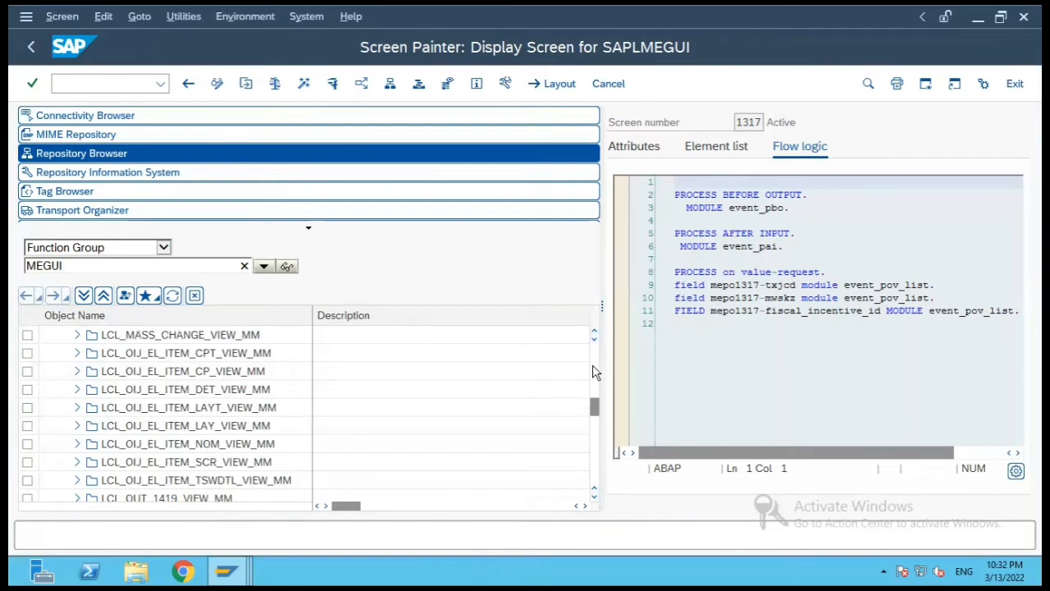
{"action": "scroll", "scroll_direction": "up", "scroll_amount": 3}
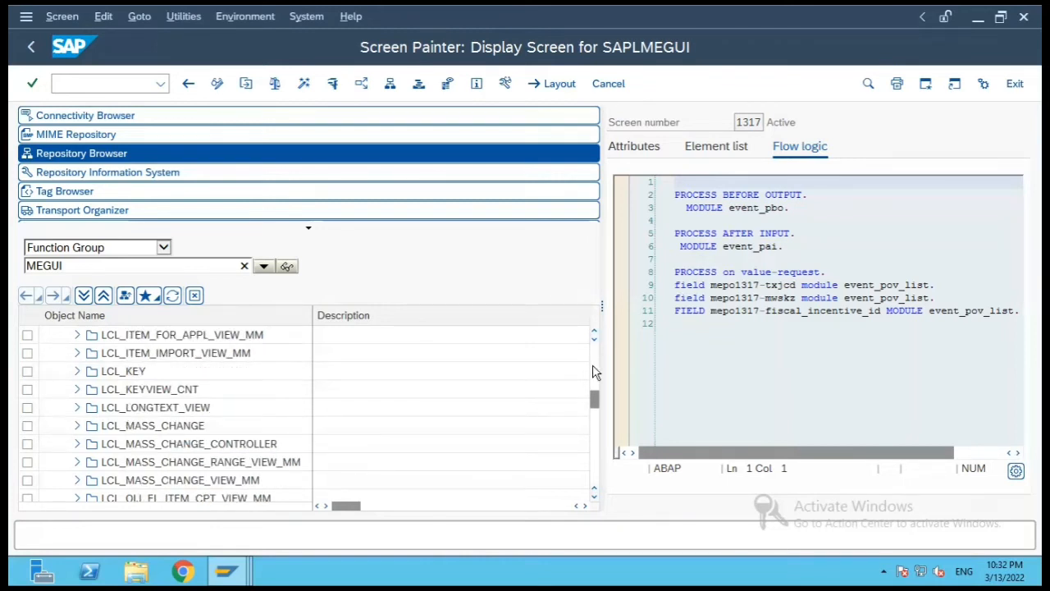
{"action": "mouse_move", "coordinate": [92, 417]}
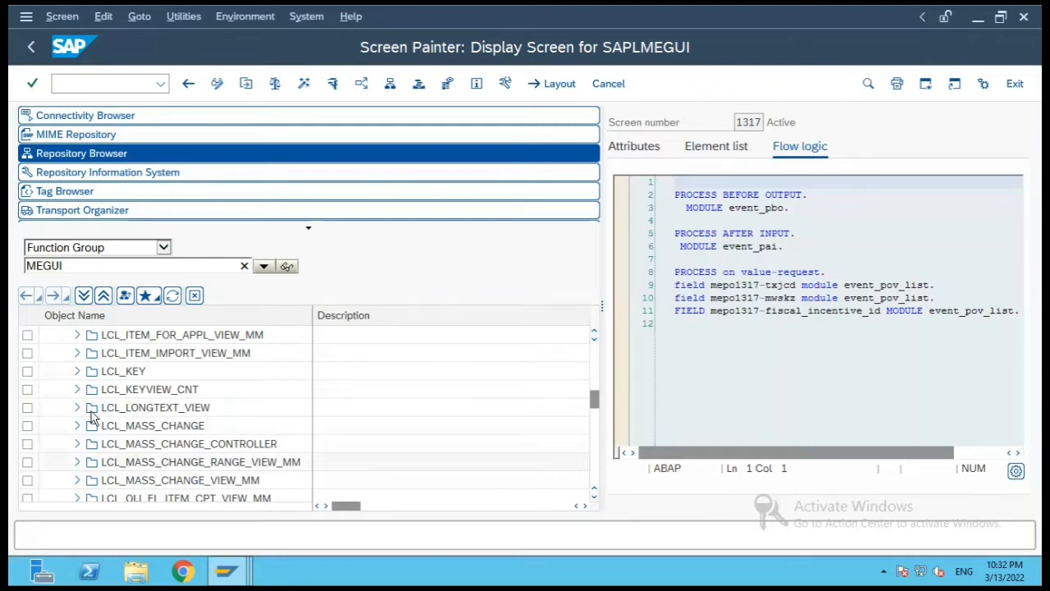
Expand LCL_LONGTEXT_VIEW's method definitions and display PAI_PREPARE in include LMEGUICDS.
{"action": "left_click", "coordinate": [77, 407]}
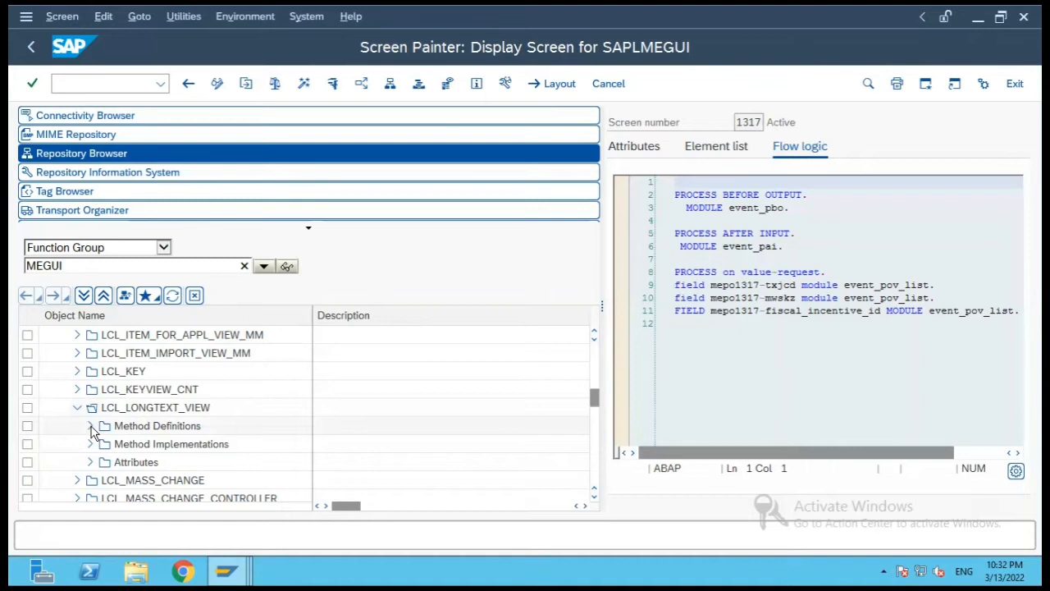
{"action": "left_click", "coordinate": [90, 426]}
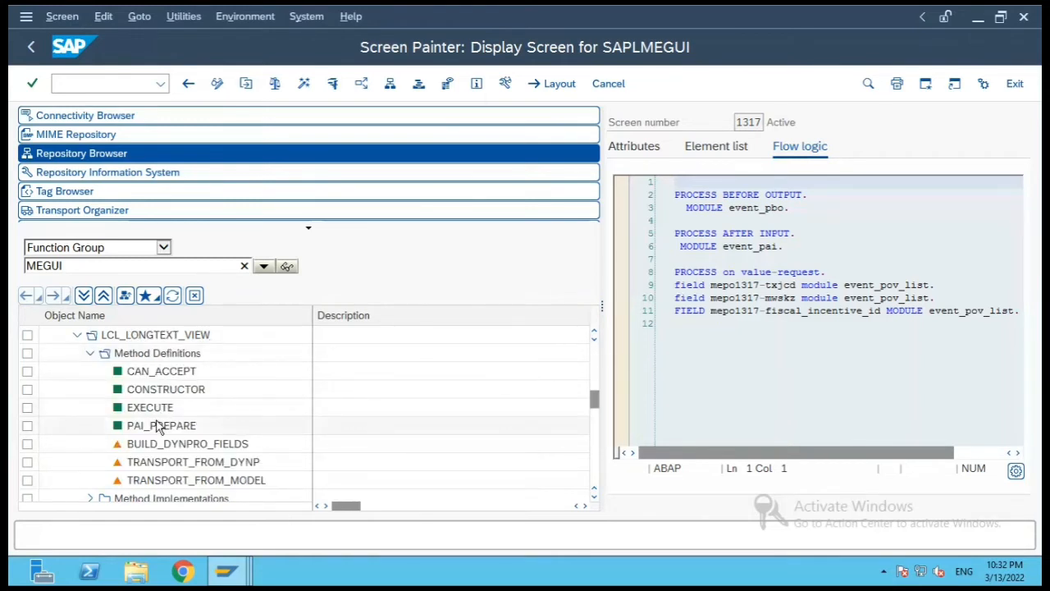
{"action": "double_click", "coordinate": [161, 425]}
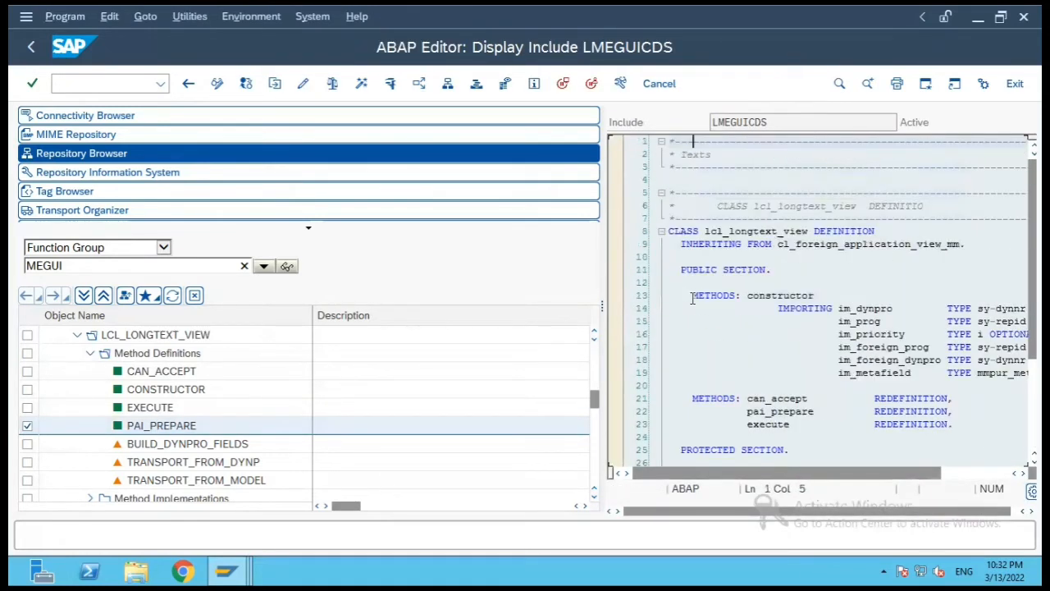
Navigate from the pai_prepare declaration to its implementation in include LMEGUICIS.
{"action": "left_click", "coordinate": [693, 449]}
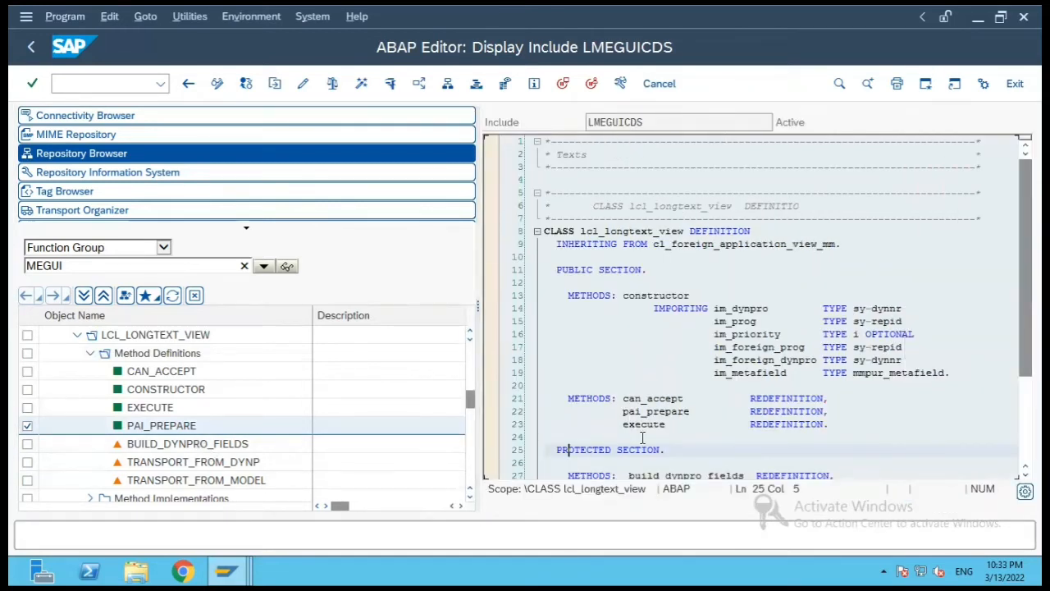
{"action": "mouse_move", "coordinate": [657, 413]}
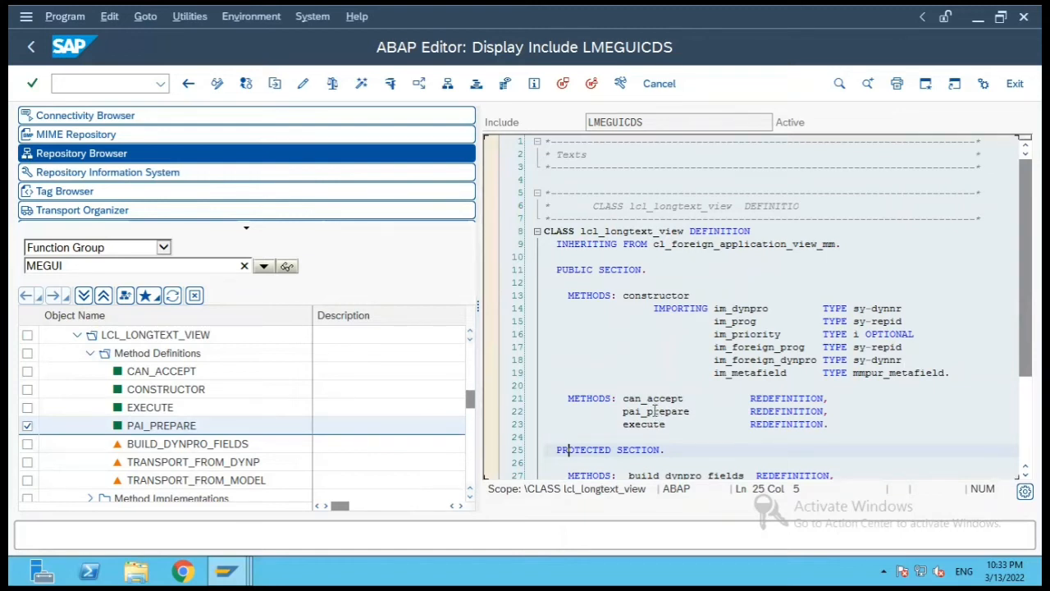
{"action": "double_click", "coordinate": [161, 425]}
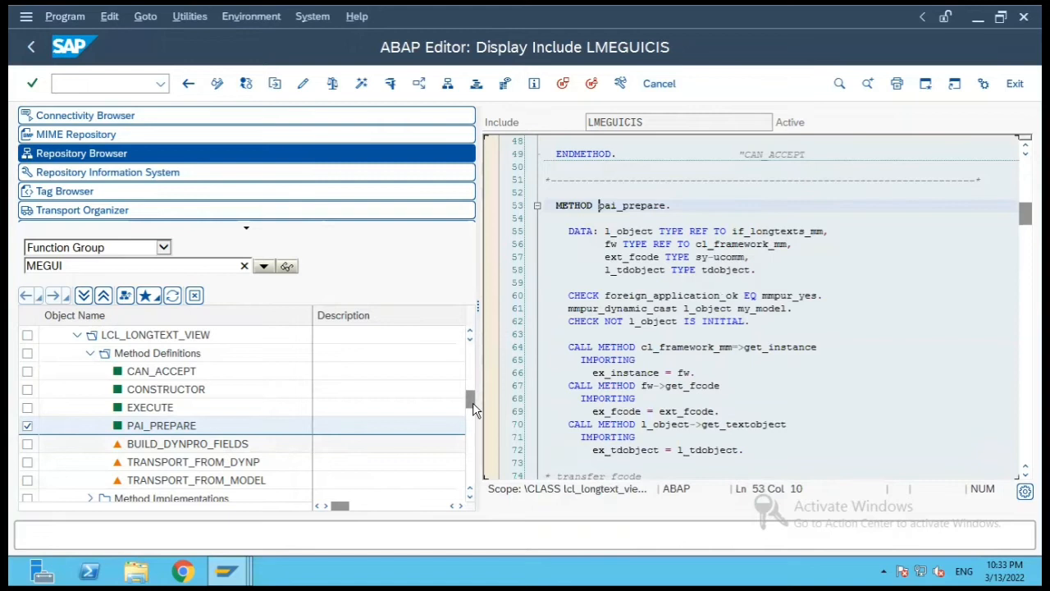
{"action": "mouse_move", "coordinate": [620, 283]}
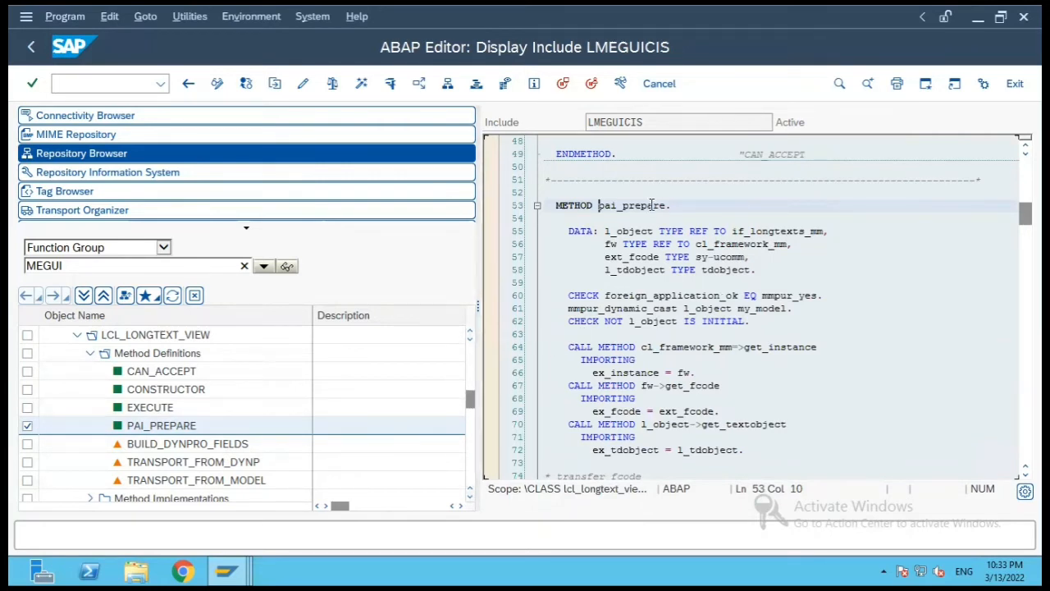
{"action": "left_click", "coordinate": [696, 373]}
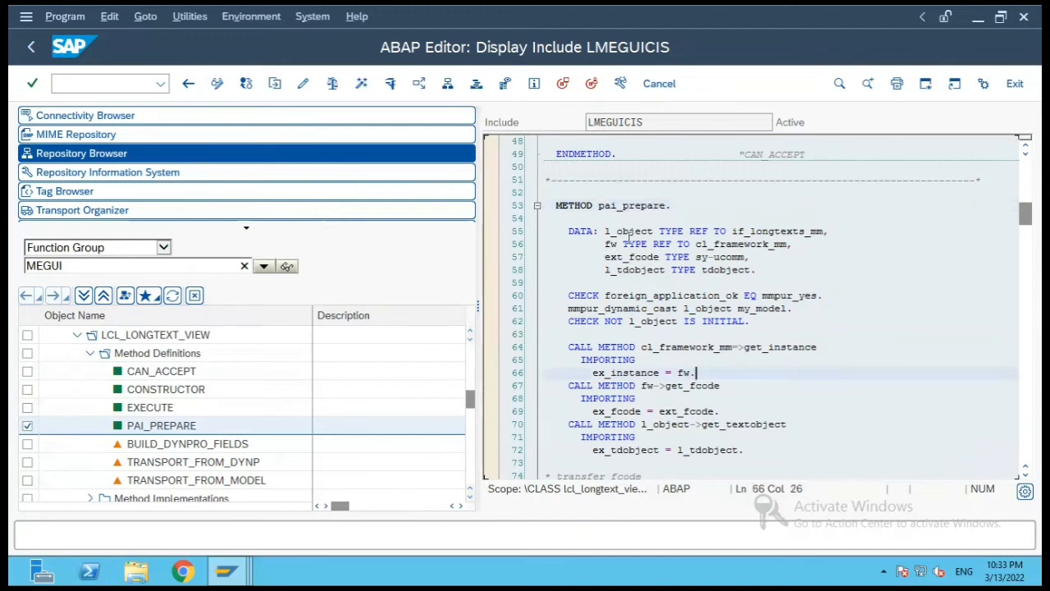
{"action": "mouse_move", "coordinate": [472, 396]}
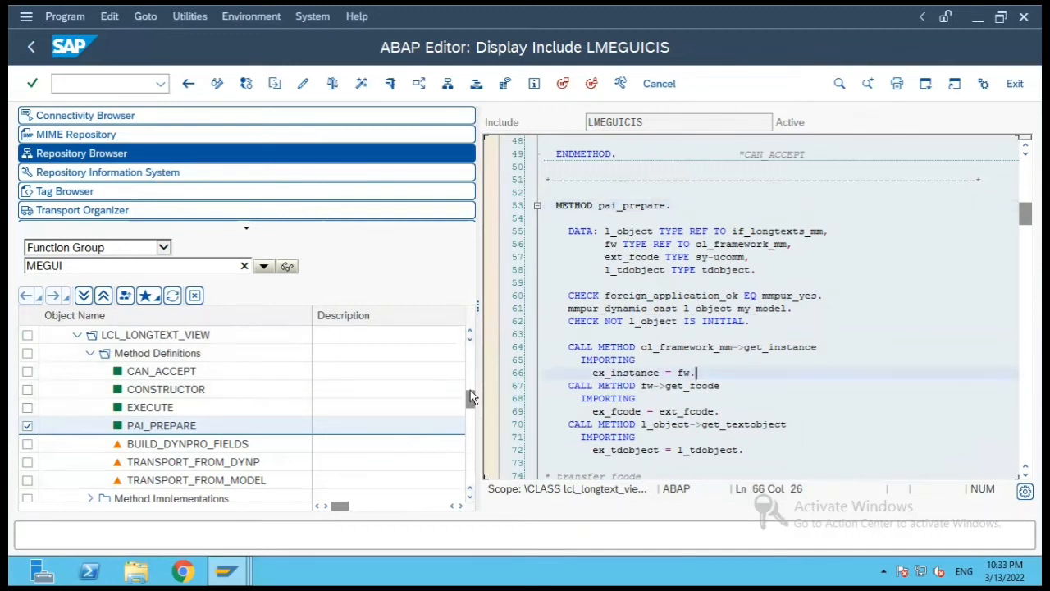
{"action": "left_click", "coordinate": [694, 308]}
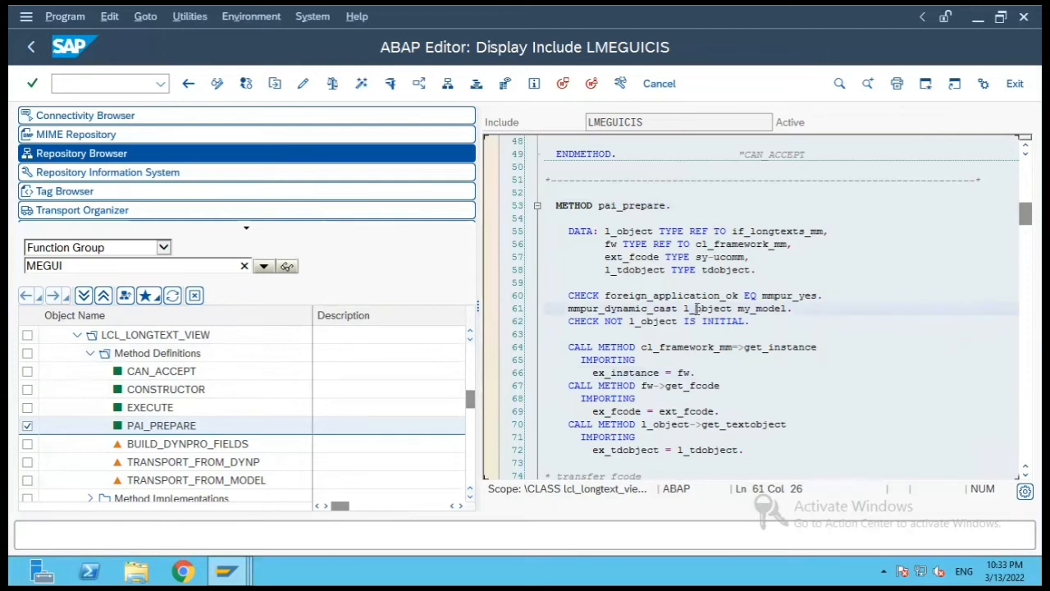
{"action": "left_click", "coordinate": [692, 320]}
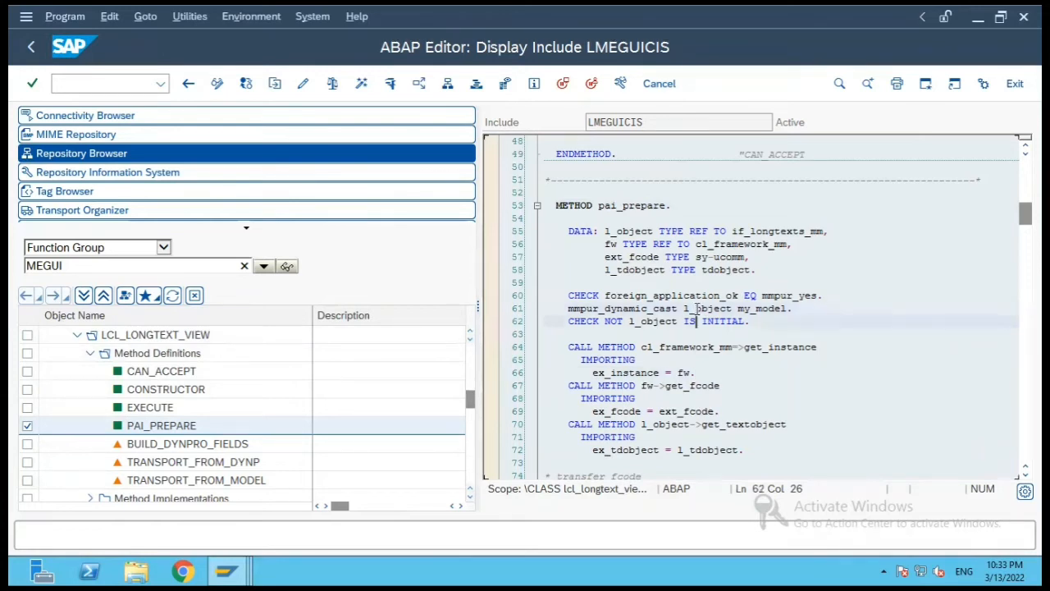
{"action": "scroll", "scroll_direction": "down", "scroll_amount": 3}
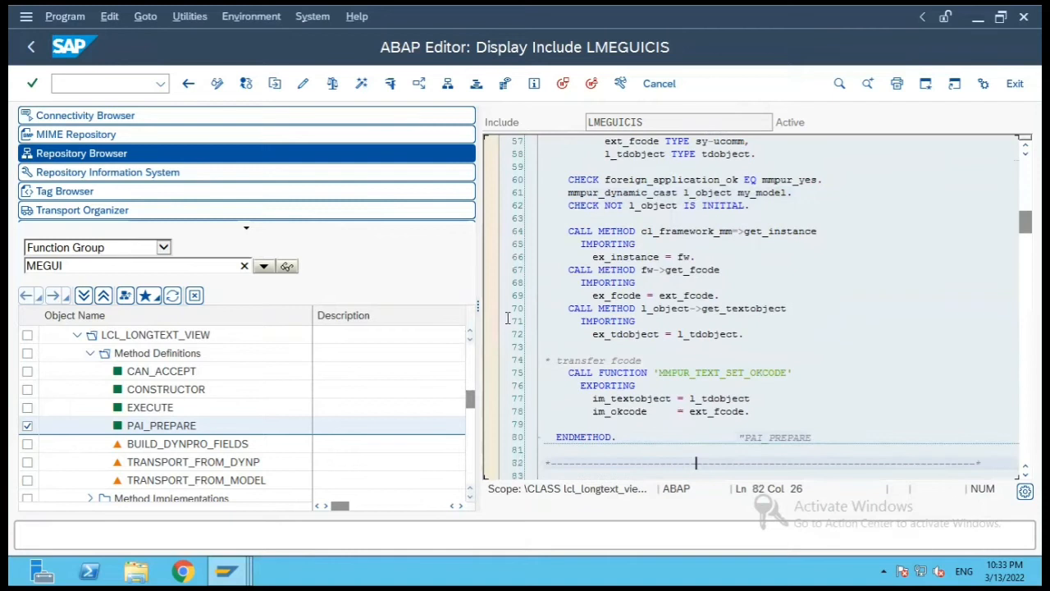
{"action": "mouse_move", "coordinate": [489, 336]}
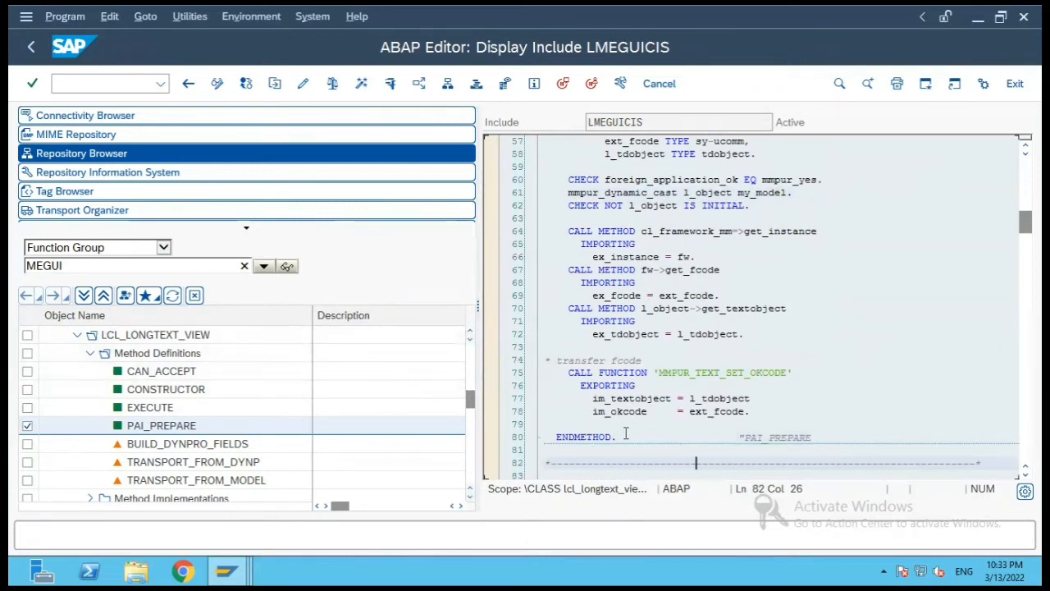
{"action": "left_click", "coordinate": [637, 320]}
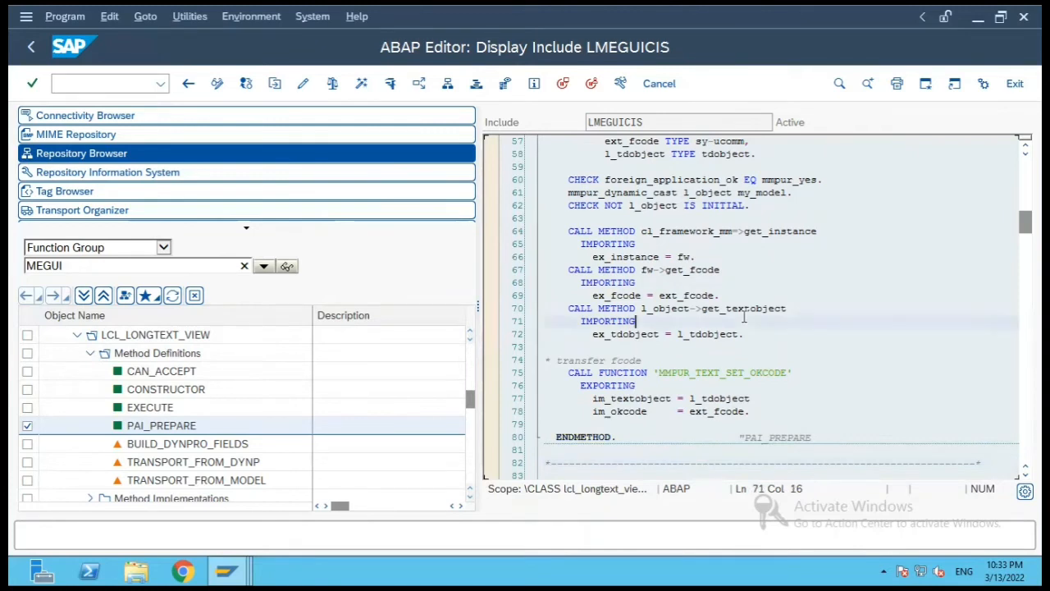
{"action": "scroll", "scroll_direction": "up", "scroll_amount": 3}
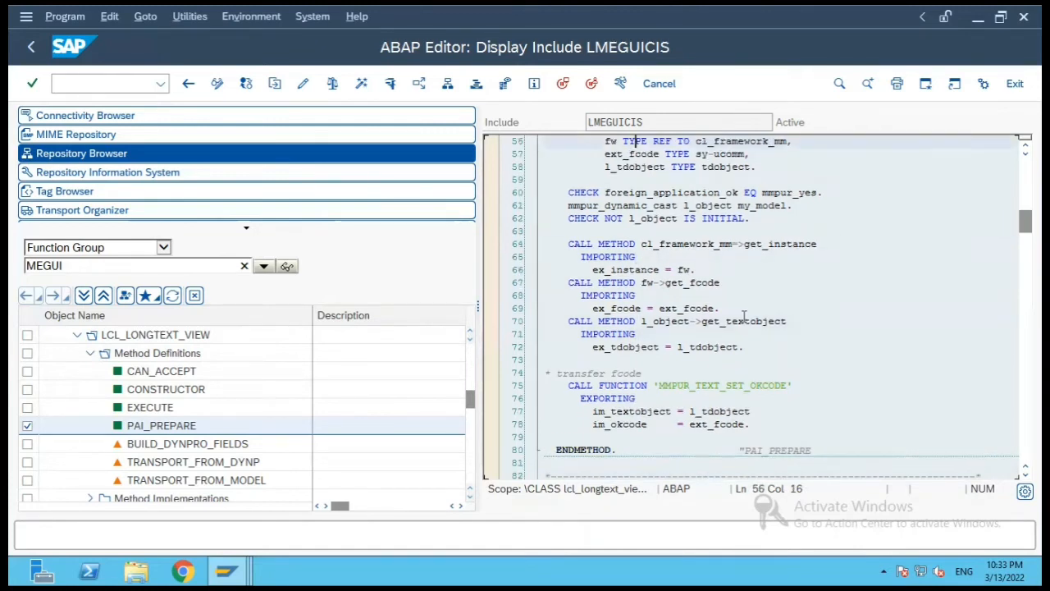
{"action": "scroll", "scroll_direction": "up", "scroll_amount": 3}
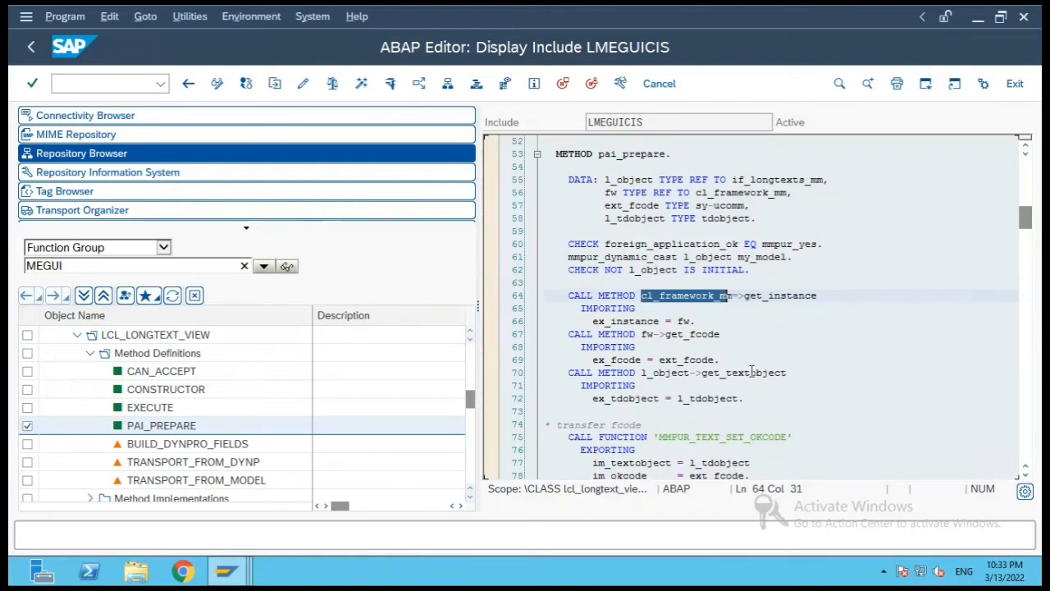
{"action": "left_click", "coordinate": [749, 371]}
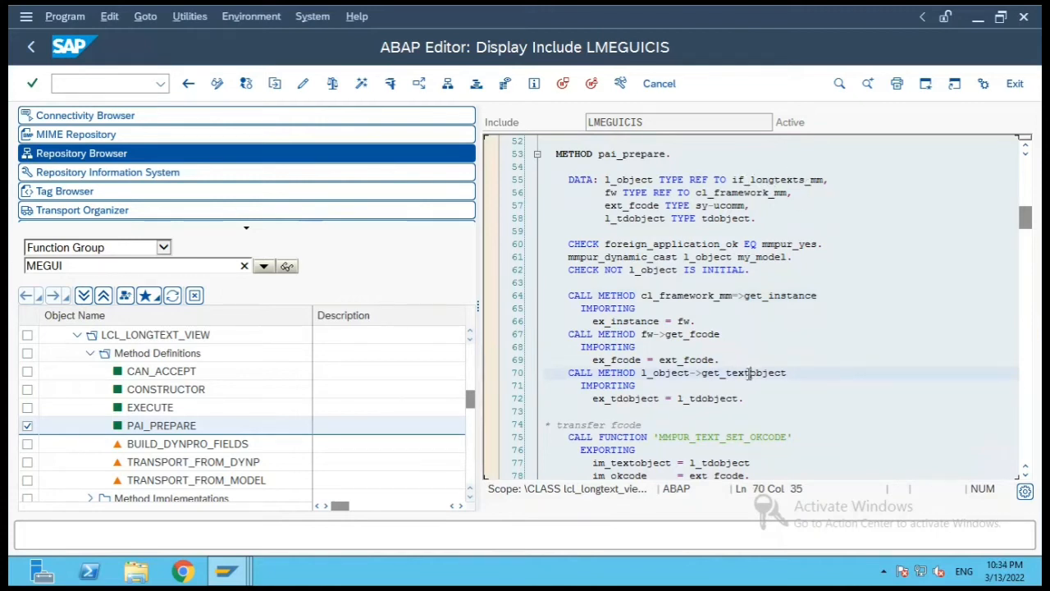
{"action": "left_click", "coordinate": [731, 372]}
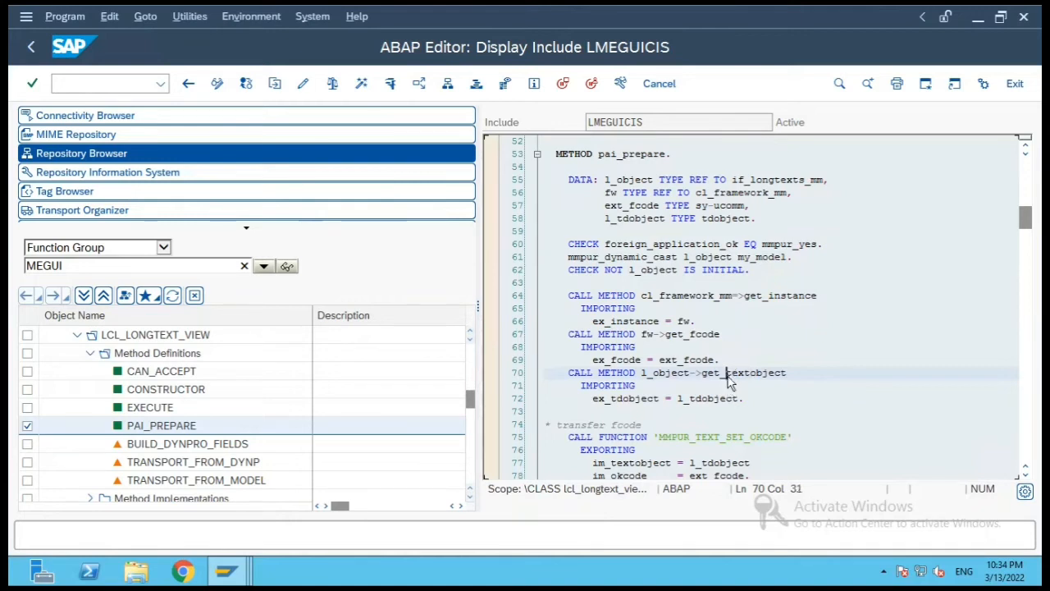
Look up get_textobject navigation targets, dismiss them and return to the LMEGUICDS definition.
{"action": "double_click", "coordinate": [726, 373]}
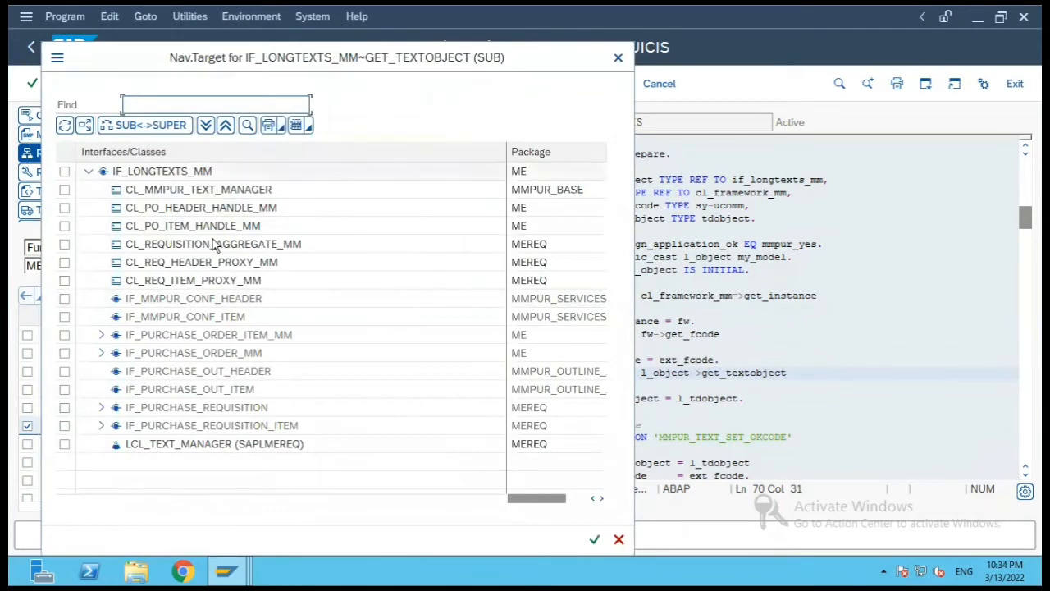
{"action": "mouse_move", "coordinate": [226, 207]}
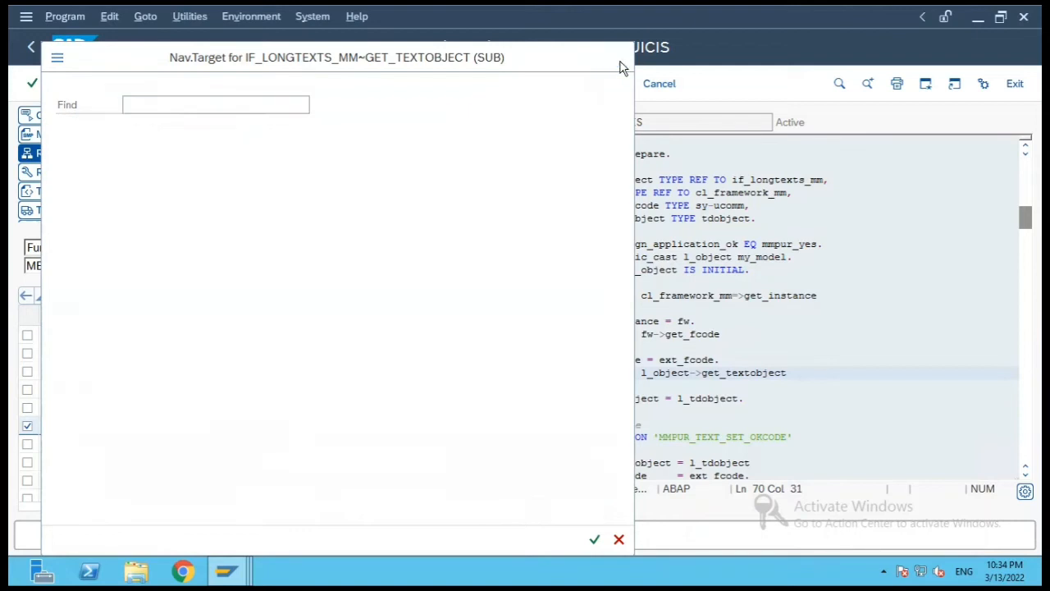
{"action": "left_click", "coordinate": [617, 538]}
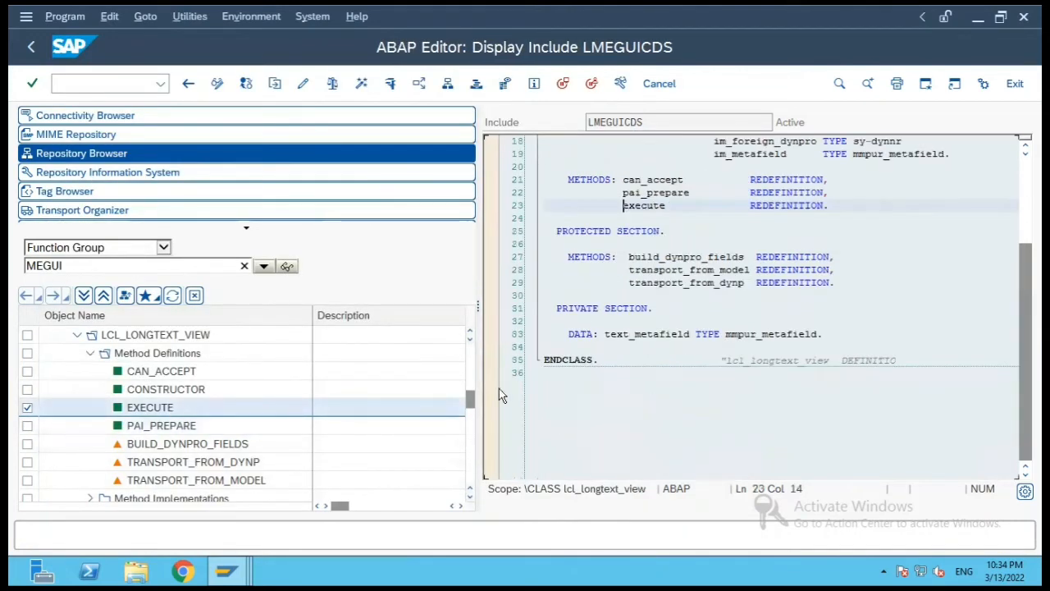
Jump from the execute declaration to its implementation in LMEGUICIS and read down to the adopt_text call.
{"action": "left_click", "coordinate": [656, 205]}
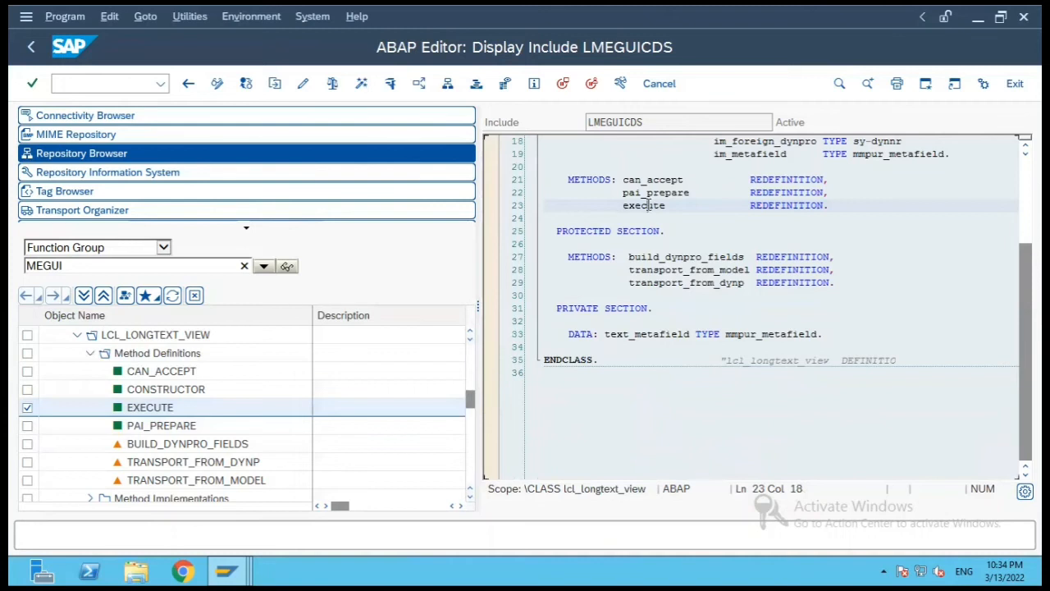
{"action": "double_click", "coordinate": [151, 407]}
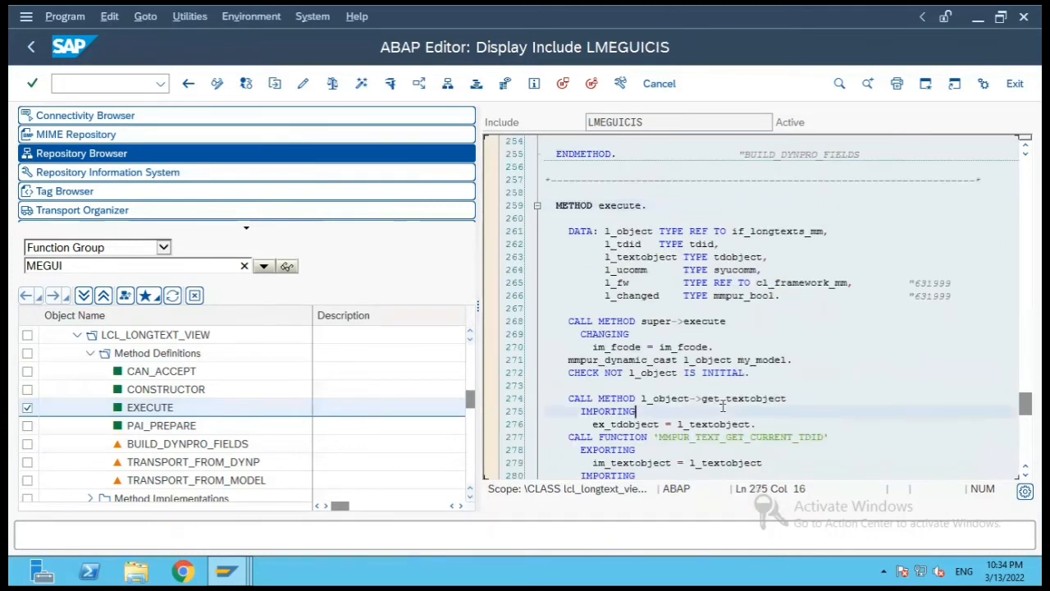
{"action": "scroll", "scroll_direction": "down", "scroll_amount": 3}
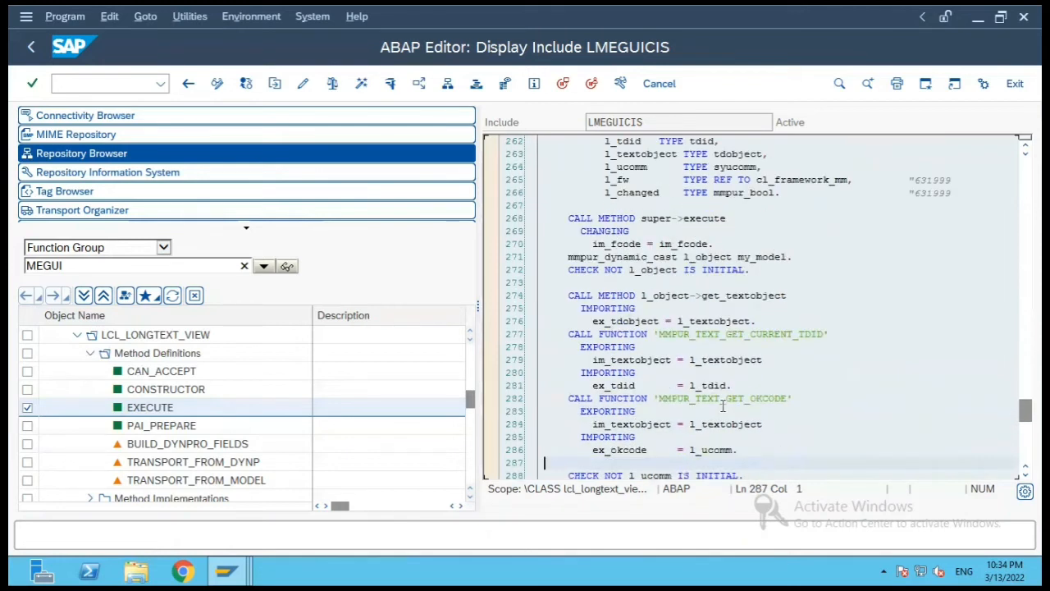
{"action": "scroll", "scroll_direction": "down", "scroll_amount": 3}
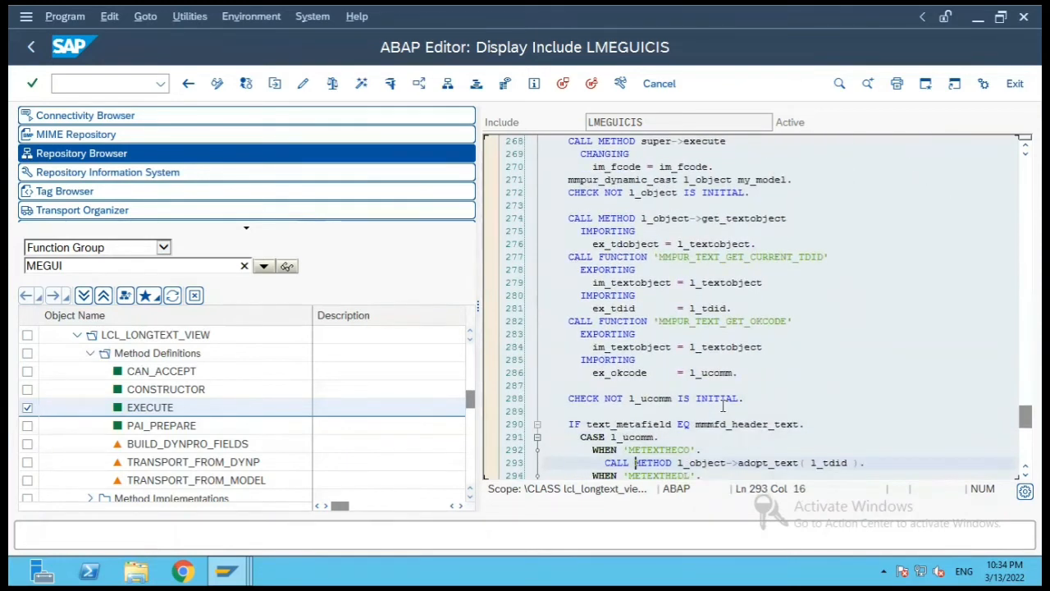
{"action": "scroll", "scroll_direction": "down", "scroll_amount": 3}
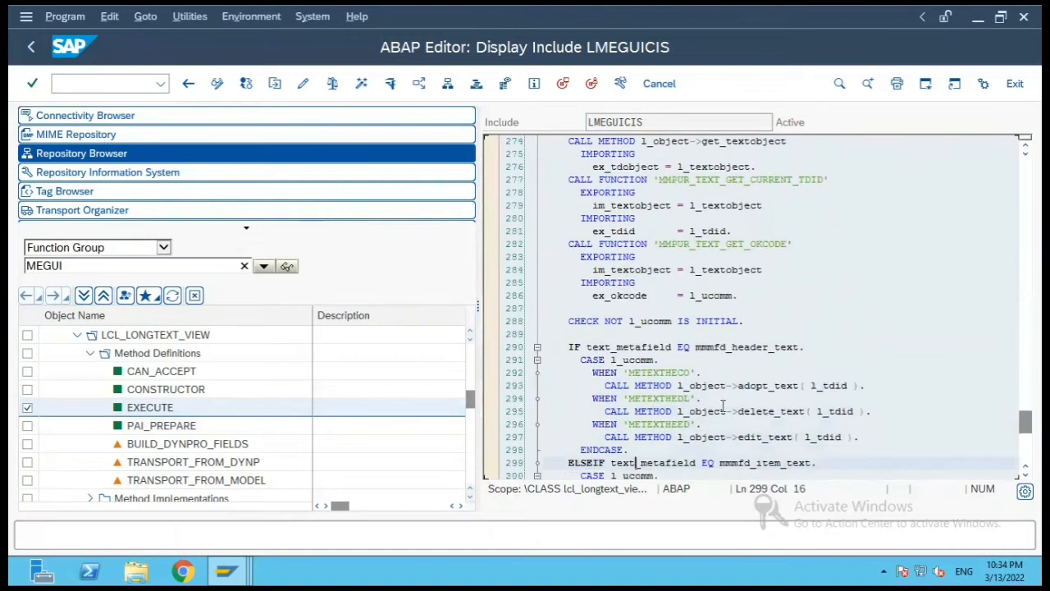
{"action": "scroll", "scroll_direction": "down", "scroll_amount": 3}
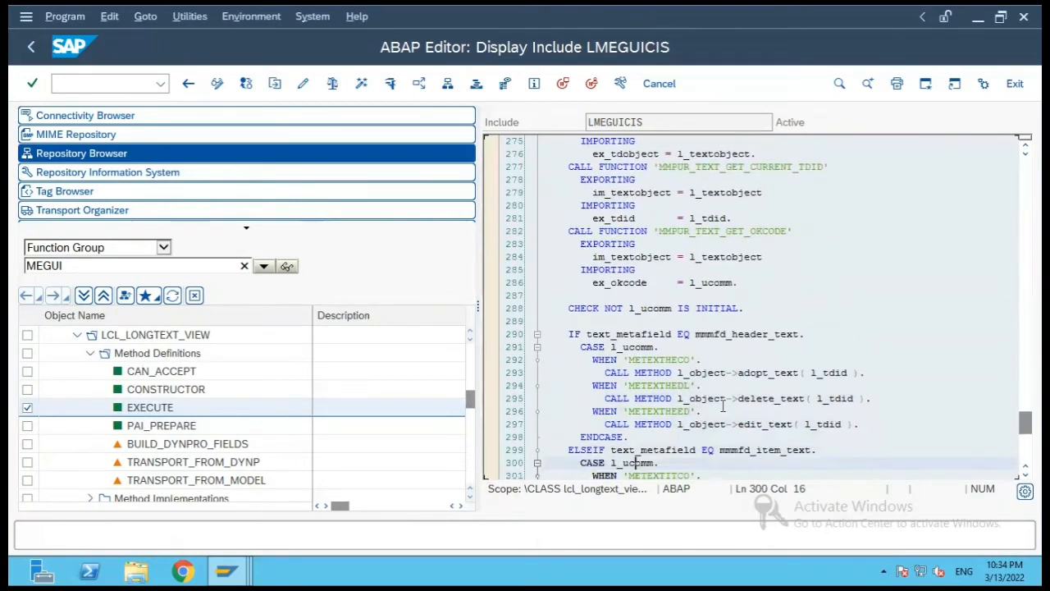
{"action": "scroll", "scroll_direction": "down", "scroll_amount": 3}
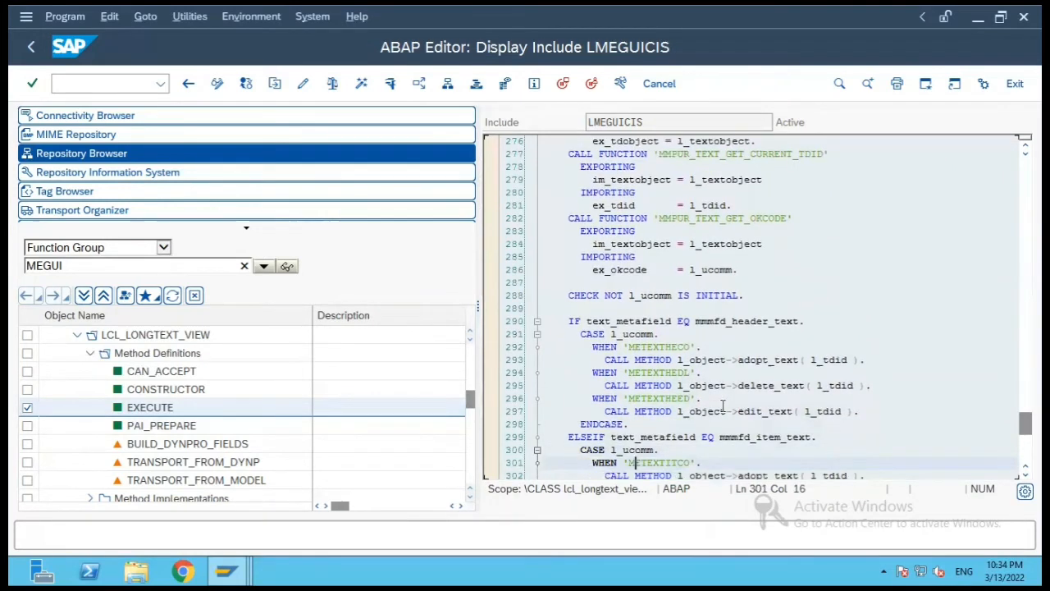
{"action": "scroll", "scroll_direction": "down", "scroll_amount": 3}
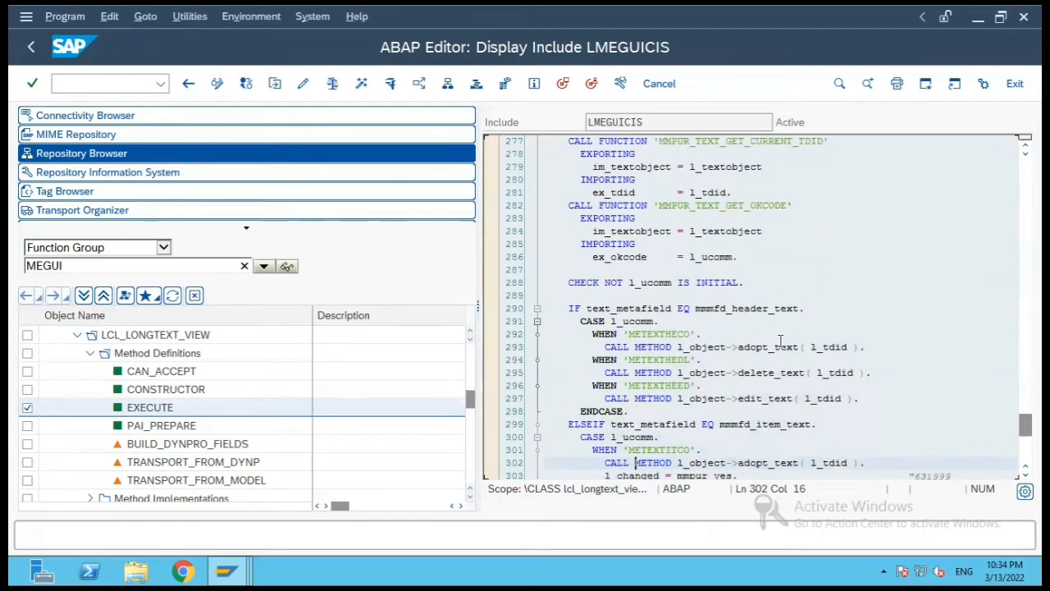
{"action": "left_click", "coordinate": [781, 347]}
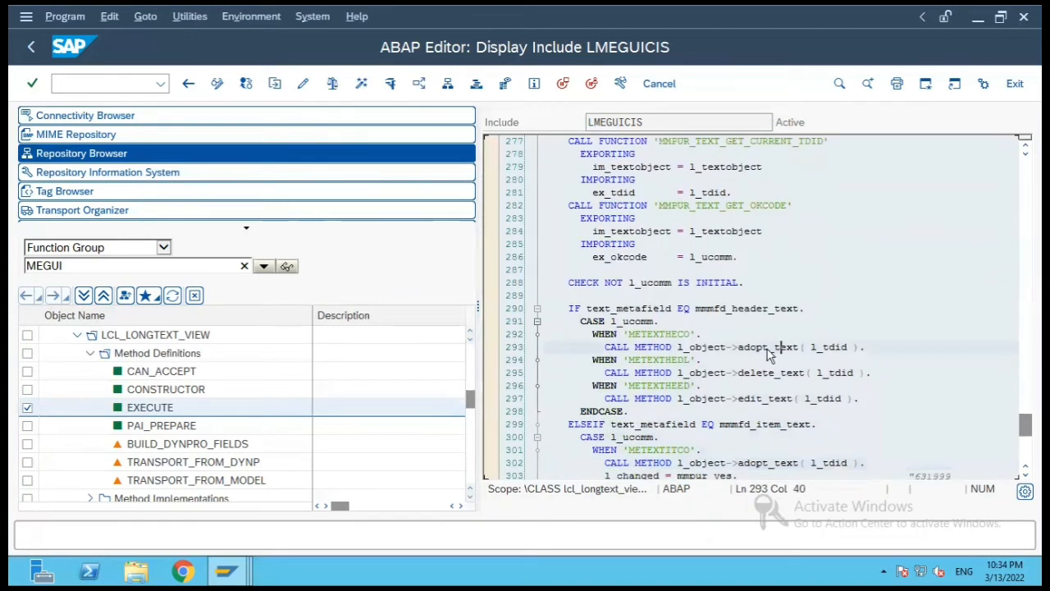
{"action": "mouse_move", "coordinate": [775, 391]}
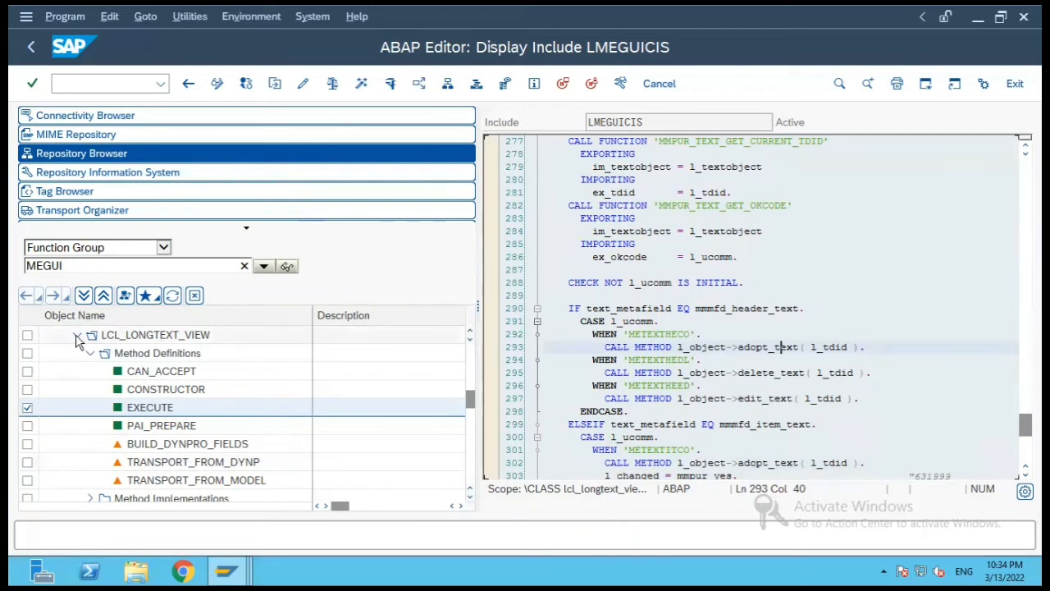
Collapse LCL_LONGTEXT_VIEW, expand LCL_1222_VIEW_MM's method definitions and select IF_SERIALIZABLE_MM~READ_FROM.
{"action": "left_click", "coordinate": [77, 335]}
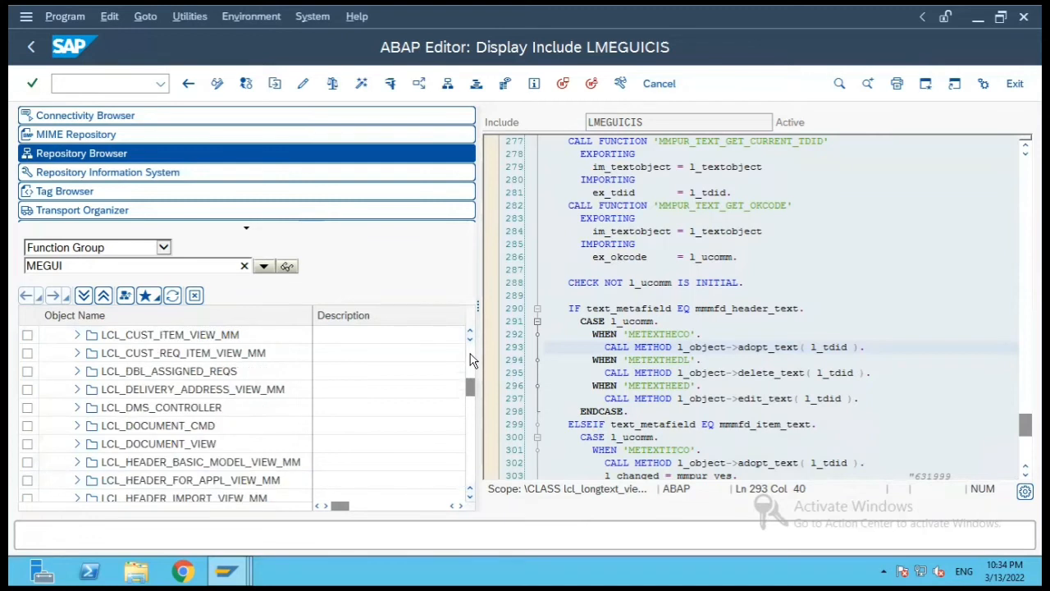
{"action": "scroll", "scroll_direction": "up", "scroll_amount": 3}
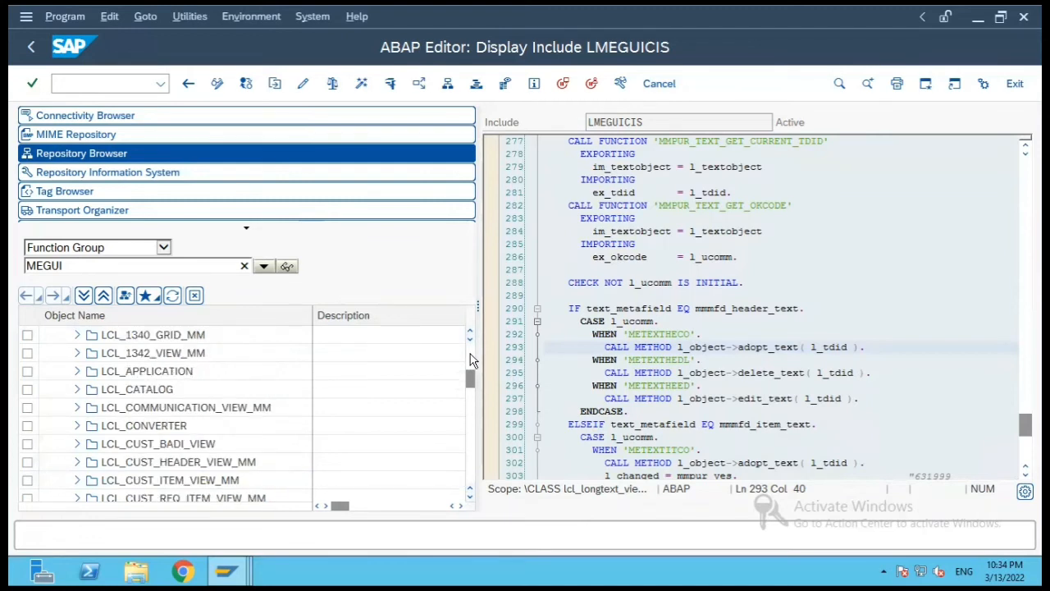
{"action": "scroll", "scroll_direction": "up", "scroll_amount": 3}
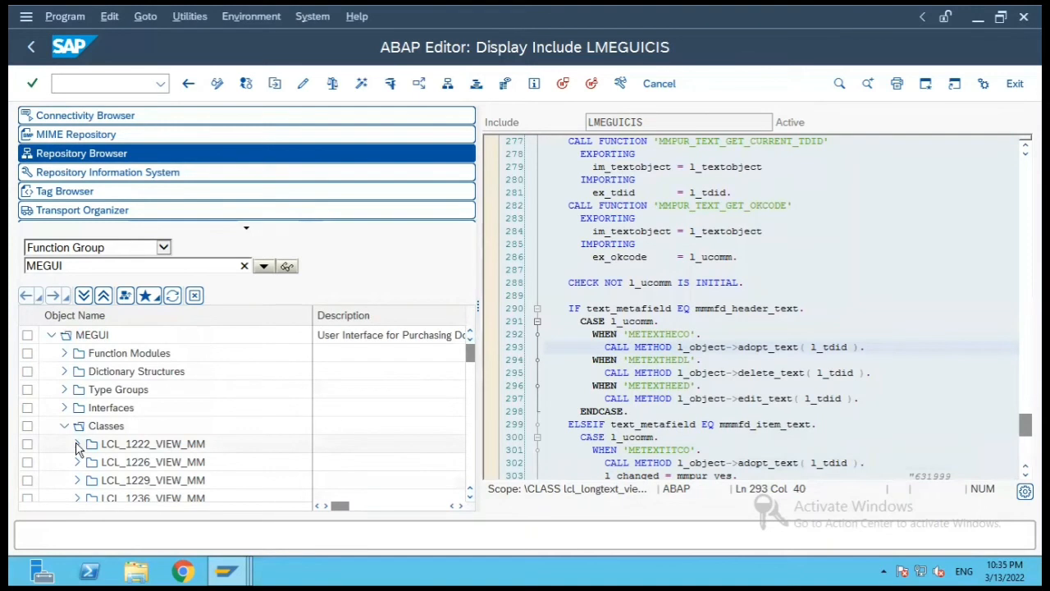
{"action": "left_click", "coordinate": [77, 443]}
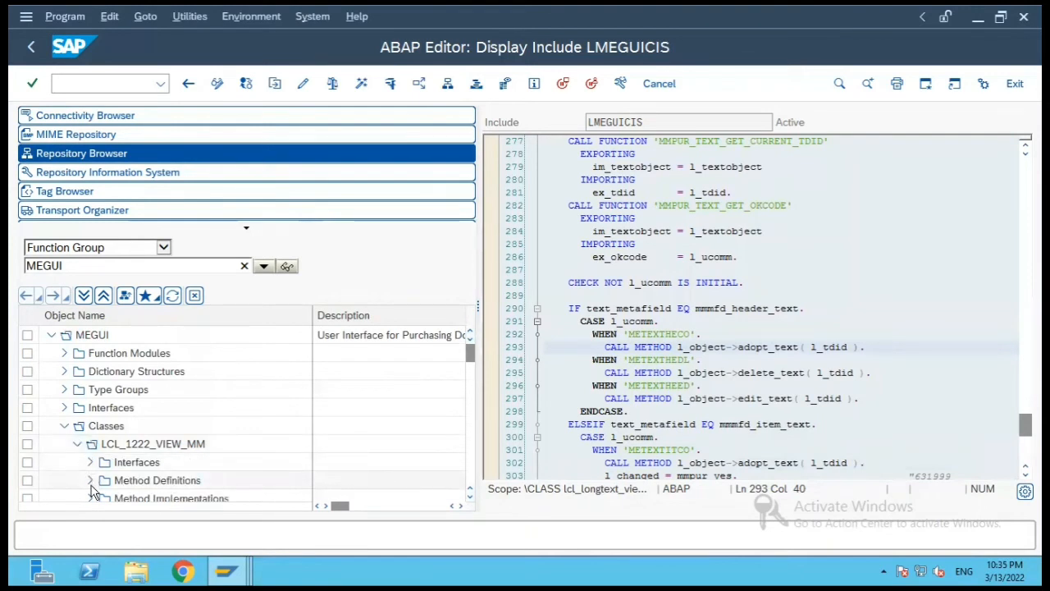
{"action": "left_click", "coordinate": [89, 480]}
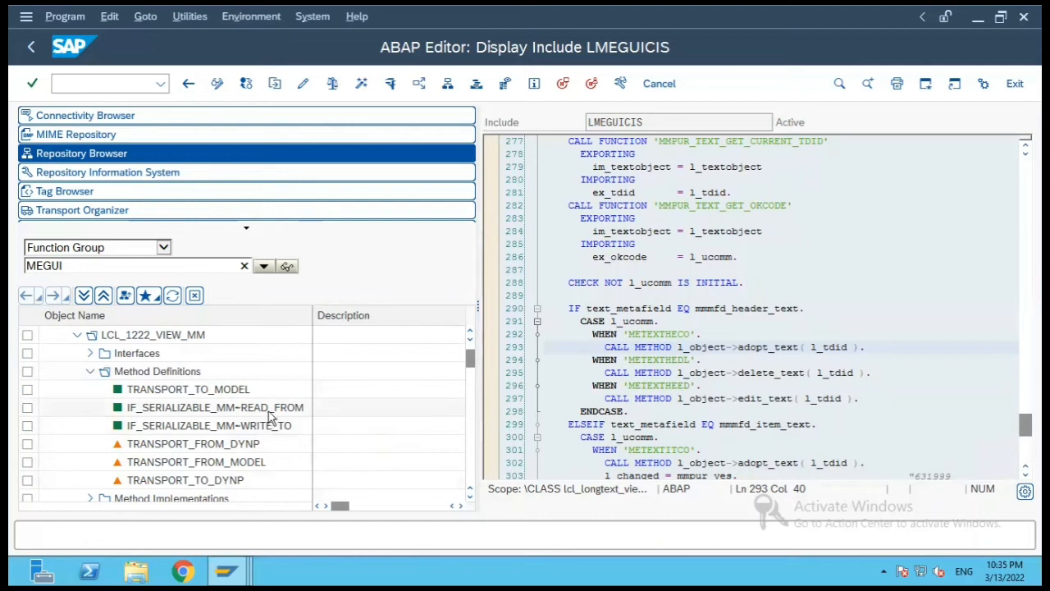
{"action": "left_click", "coordinate": [27, 407]}
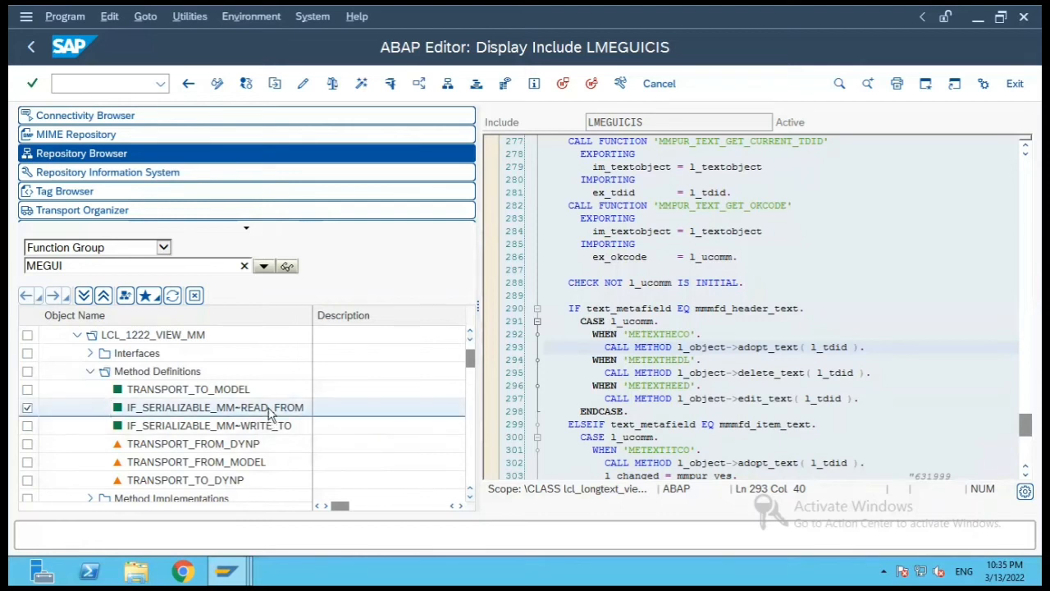
{"action": "double_click", "coordinate": [215, 407]}
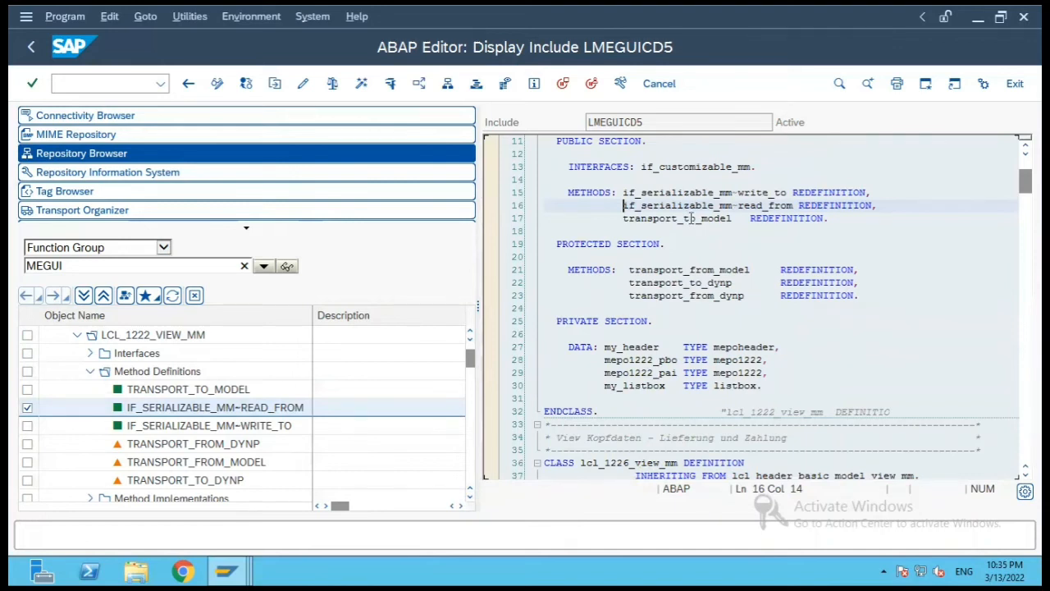
{"action": "left_click", "coordinate": [742, 205]}
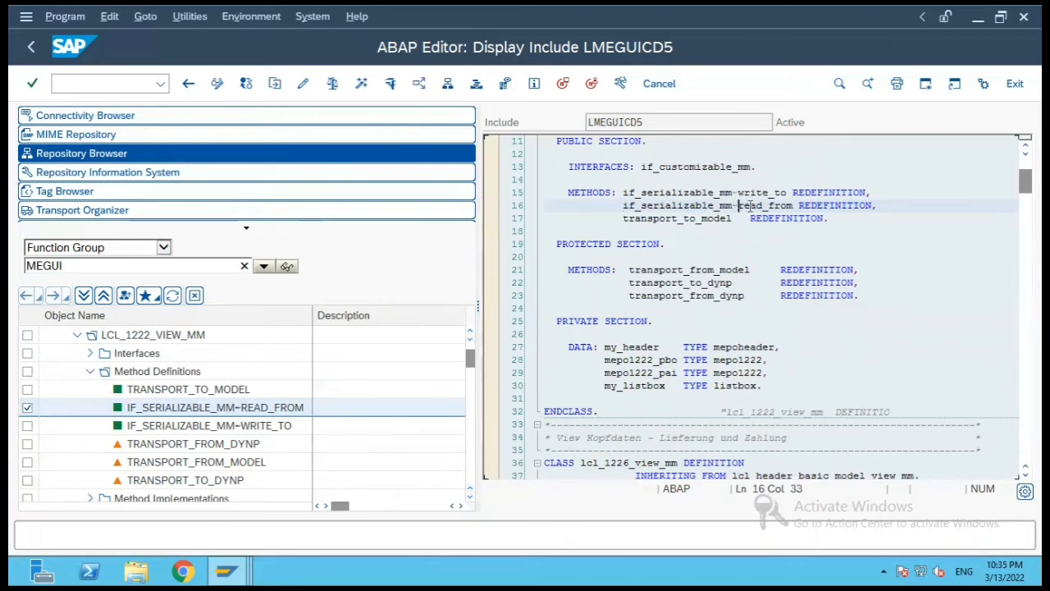
{"action": "double_click", "coordinate": [214, 407]}
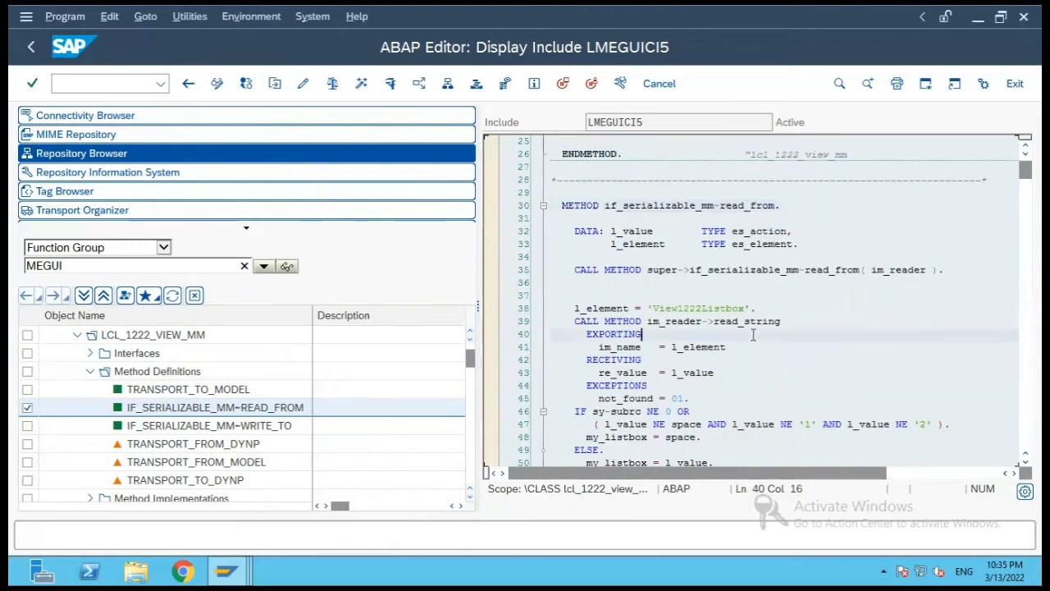
{"action": "left_click", "coordinate": [640, 384]}
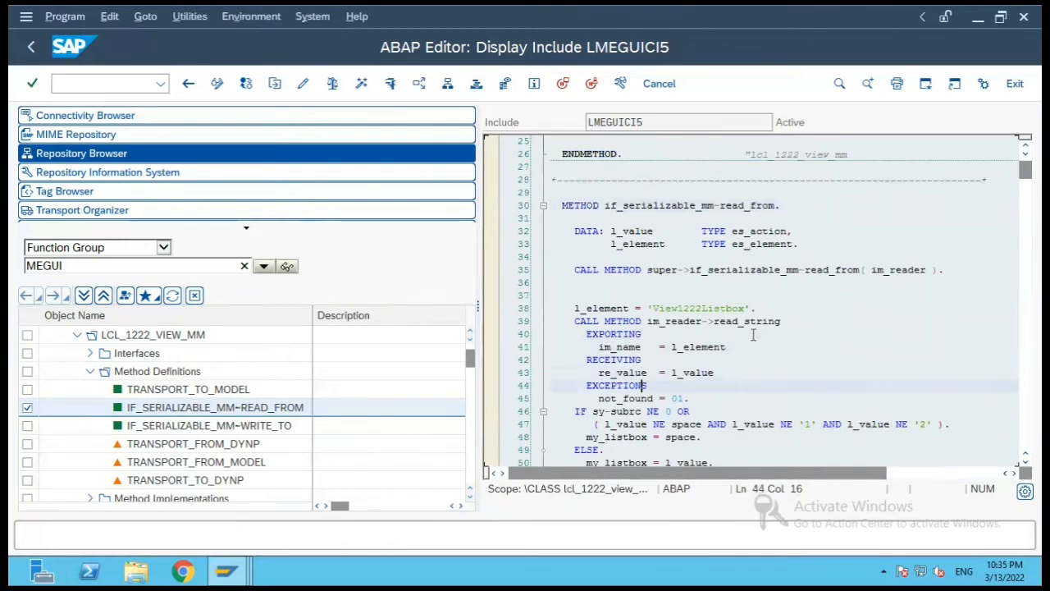
{"action": "scroll", "scroll_direction": "down", "scroll_amount": 3}
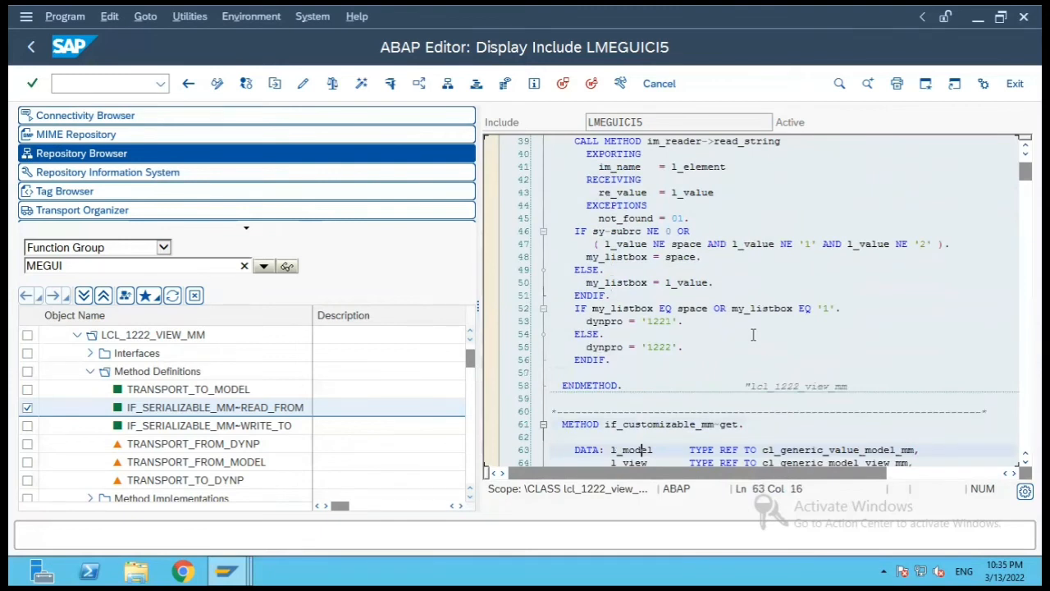
{"action": "mouse_move", "coordinate": [279, 442]}
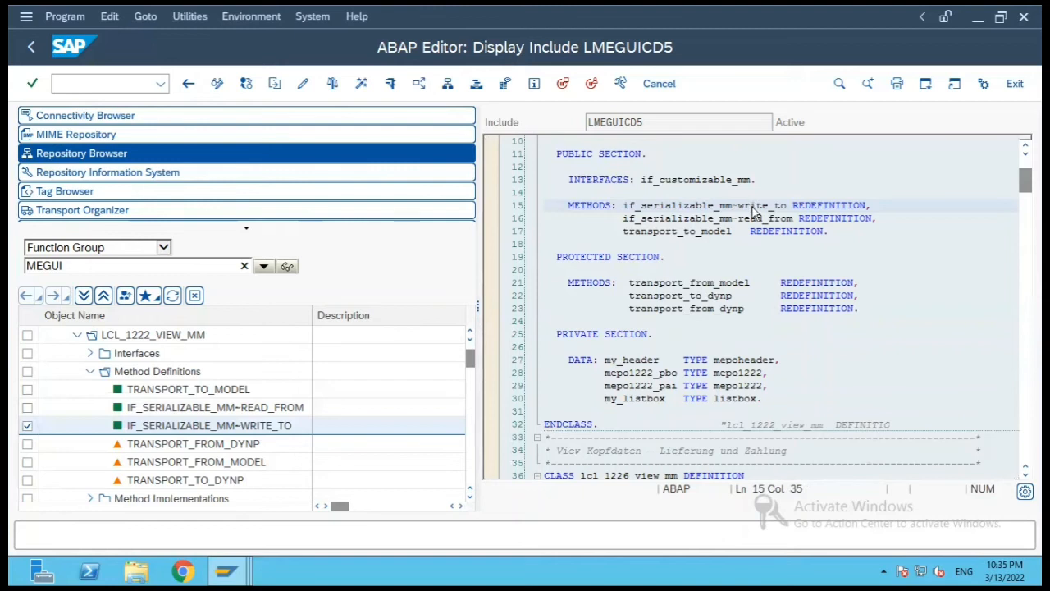
Show lcl_1222_view_mm's write_to implementation, then switch the tree to lcl_1226_view_mm's contents.
{"action": "double_click", "coordinate": [208, 425]}
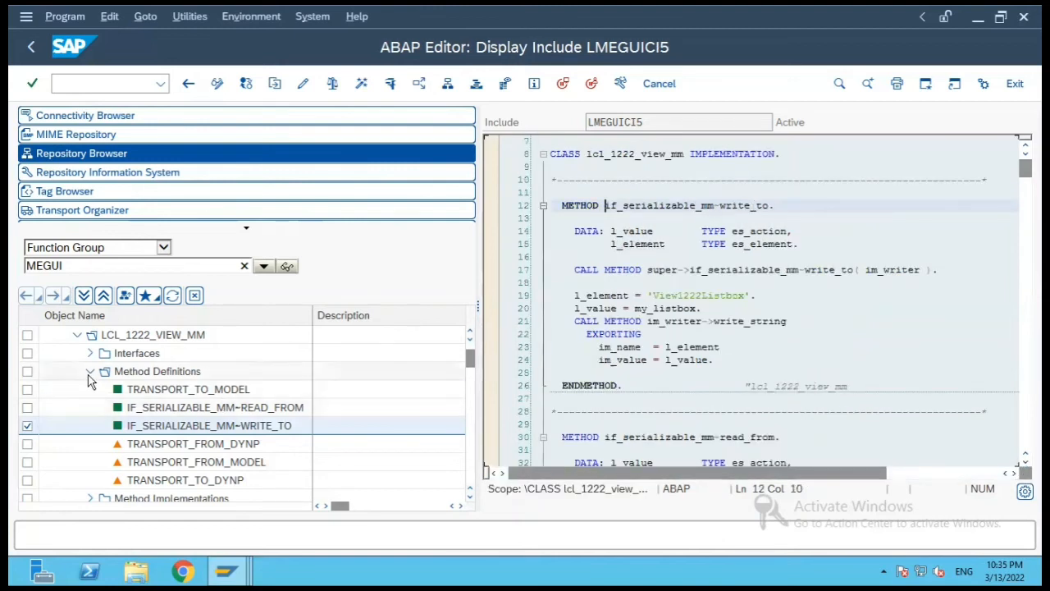
{"action": "left_click", "coordinate": [88, 371]}
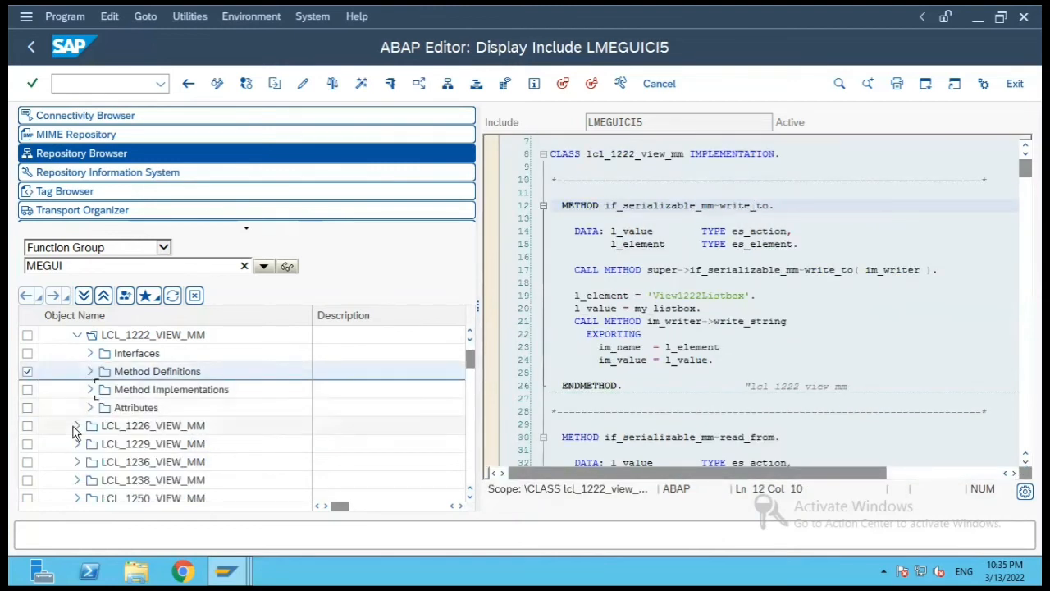
{"action": "left_click", "coordinate": [77, 425]}
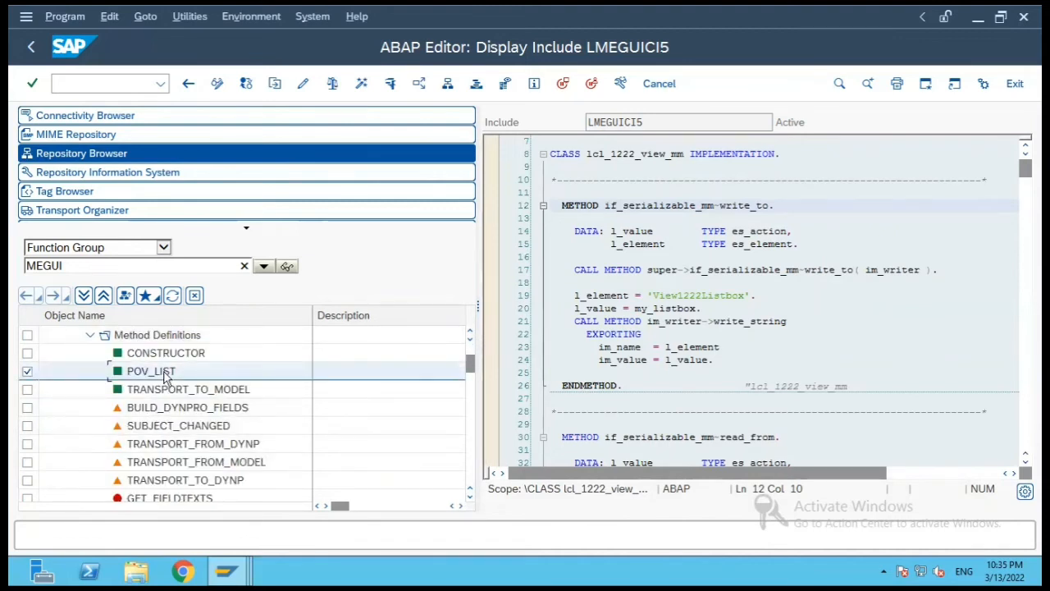
Navigate to the pov_list method implementation of lcl_1226_view_mm in the editor.
{"action": "double_click", "coordinate": [151, 371]}
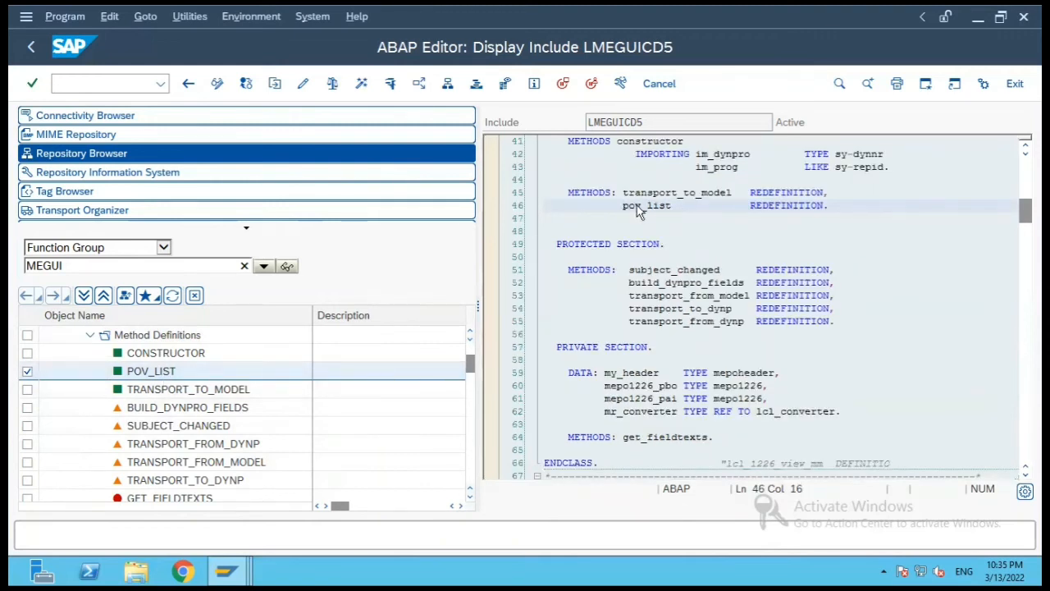
{"action": "double_click", "coordinate": [151, 371]}
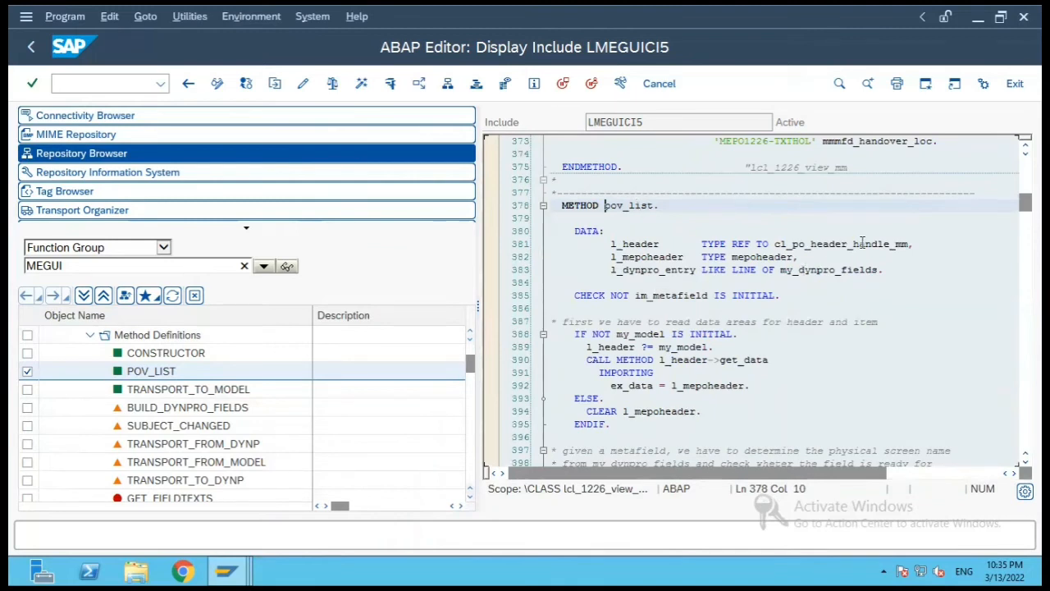
{"action": "left_click", "coordinate": [860, 243]}
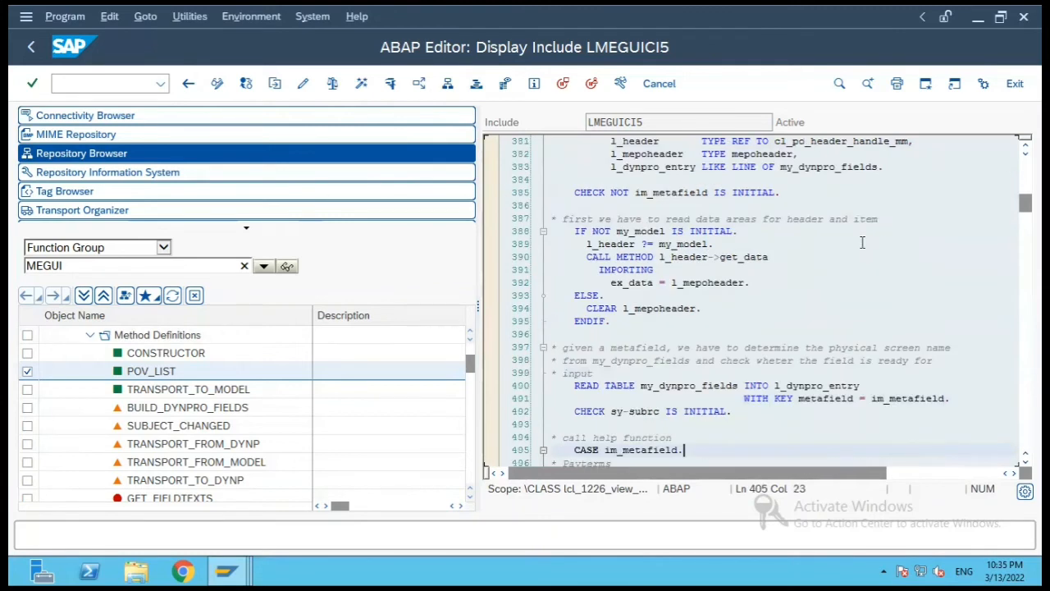
{"action": "scroll", "scroll_direction": "down", "scroll_amount": 3}
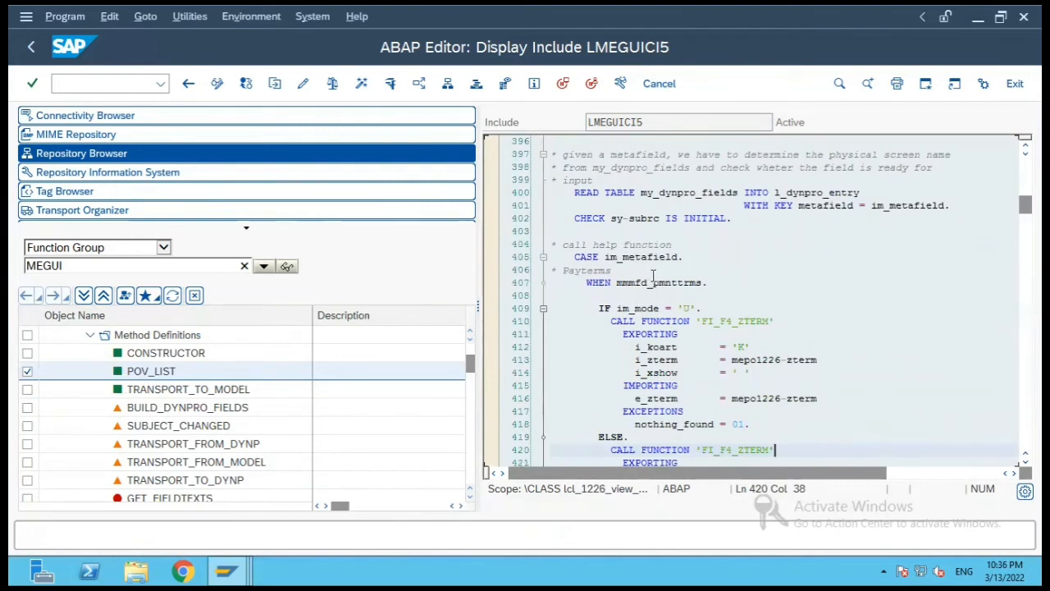
{"action": "mouse_move", "coordinate": [818, 319]}
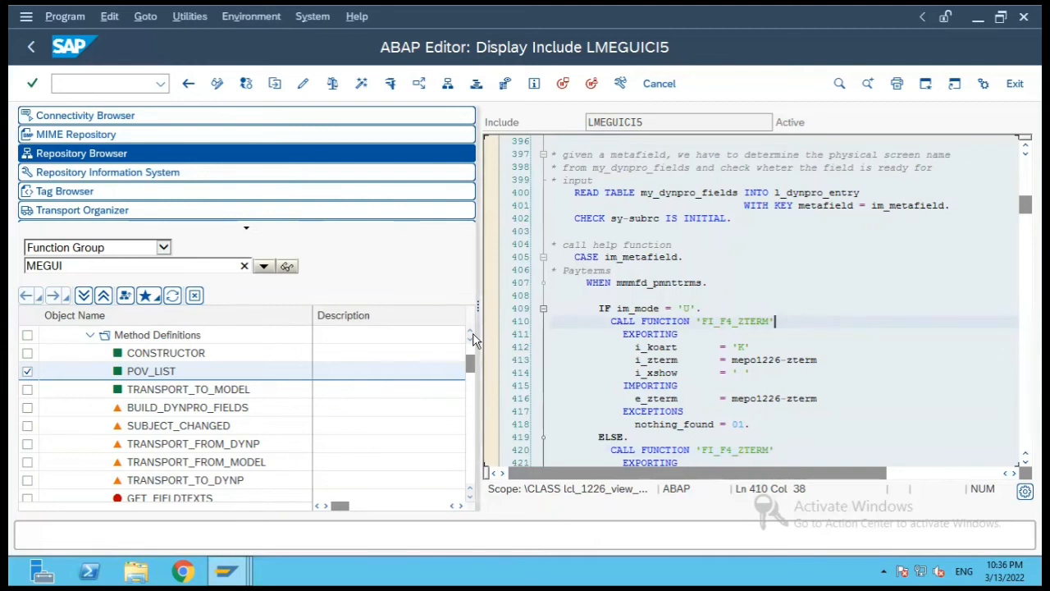
{"action": "scroll", "scroll_direction": "up", "scroll_amount": 3}
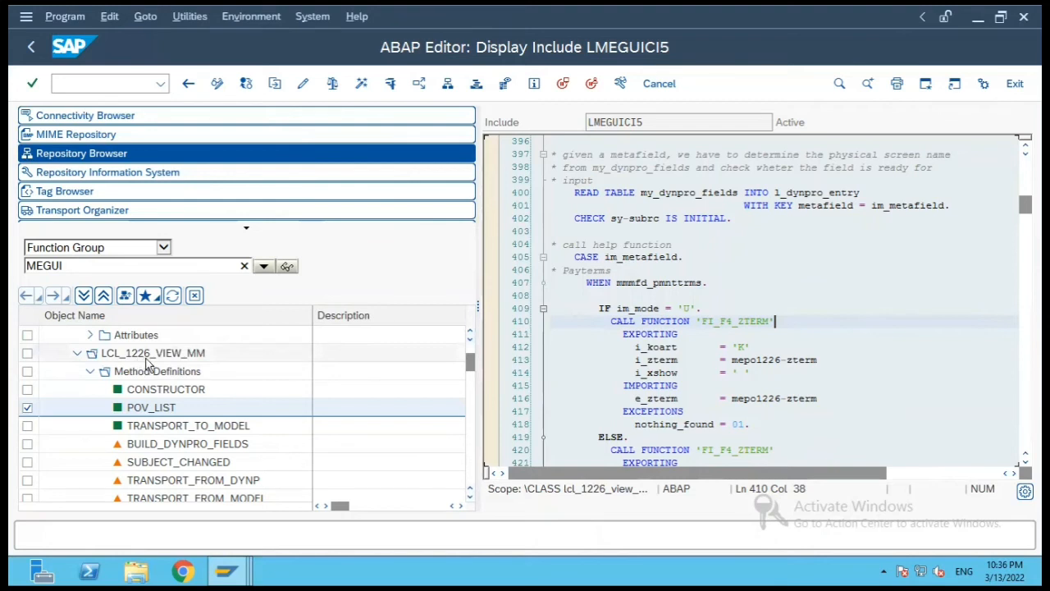
{"action": "left_click", "coordinate": [630, 436]}
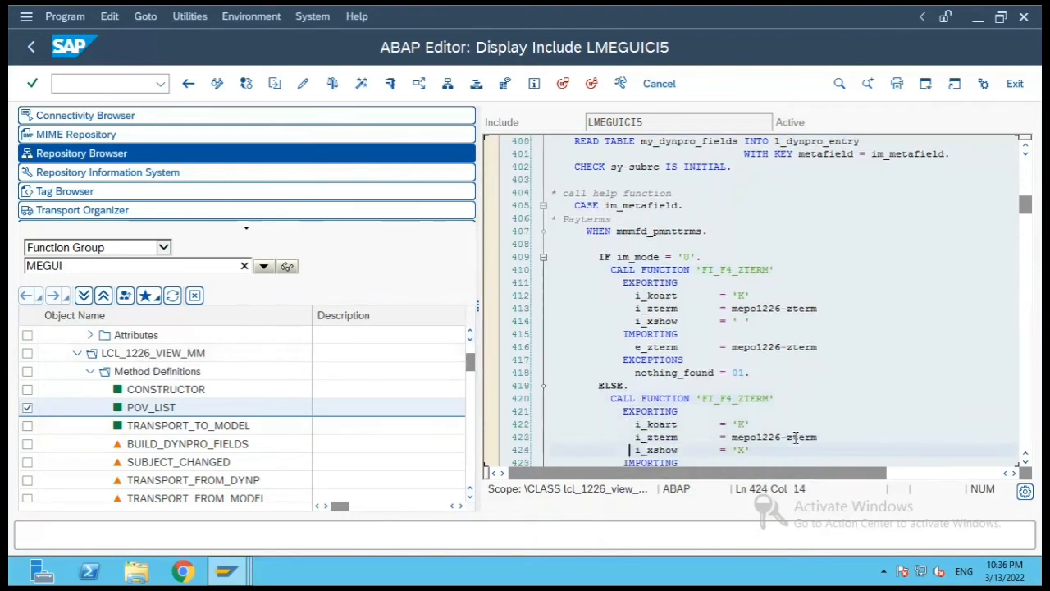
Read down through the pov_list implementation code.
{"action": "scroll", "scroll_direction": "down", "scroll_amount": 3}
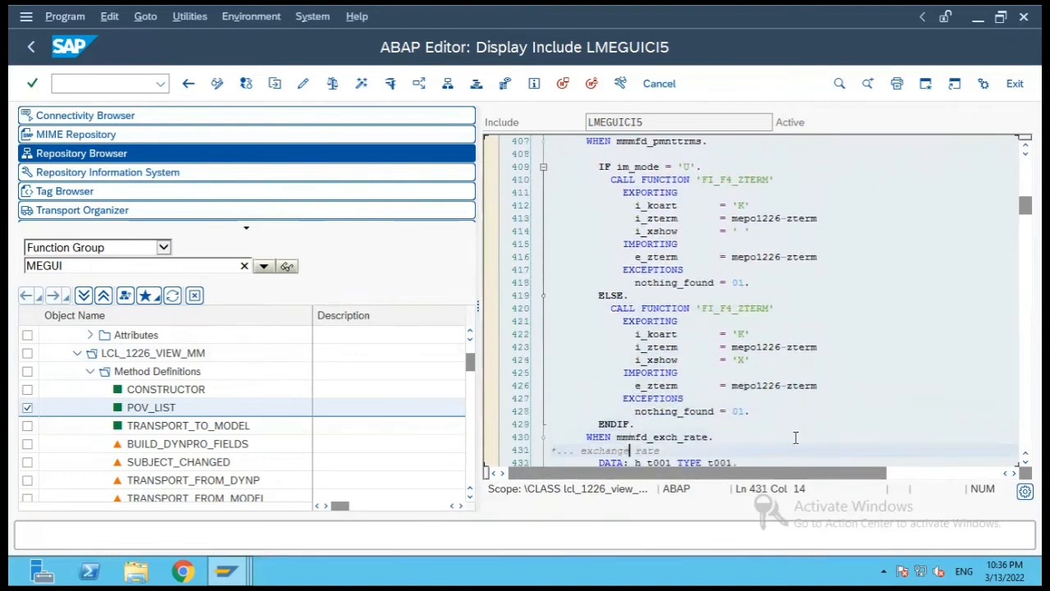
{"action": "scroll", "scroll_direction": "down", "scroll_amount": 3}
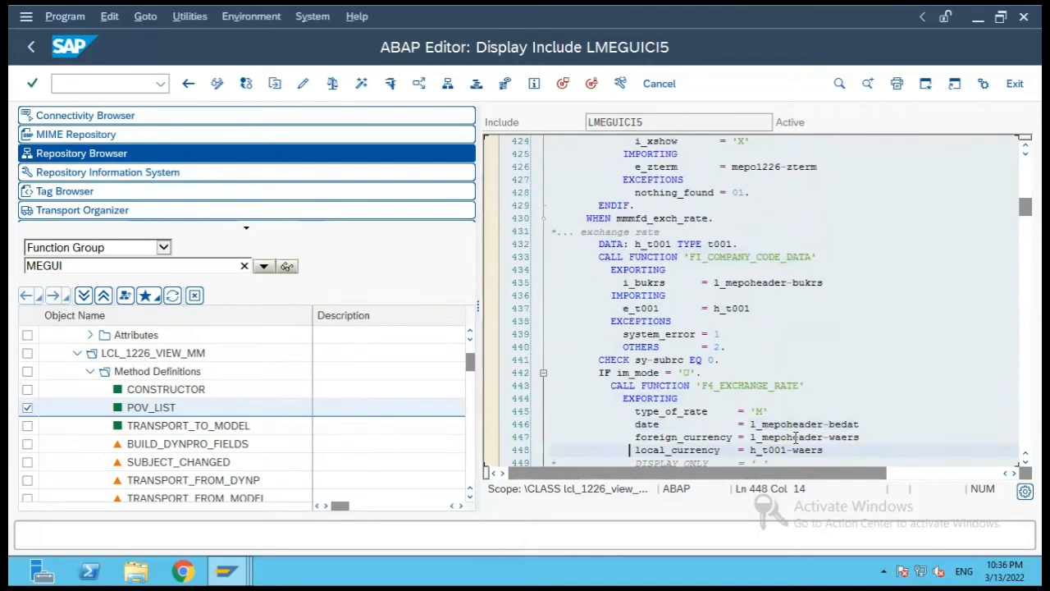
{"action": "scroll", "scroll_direction": "down", "scroll_amount": 3}
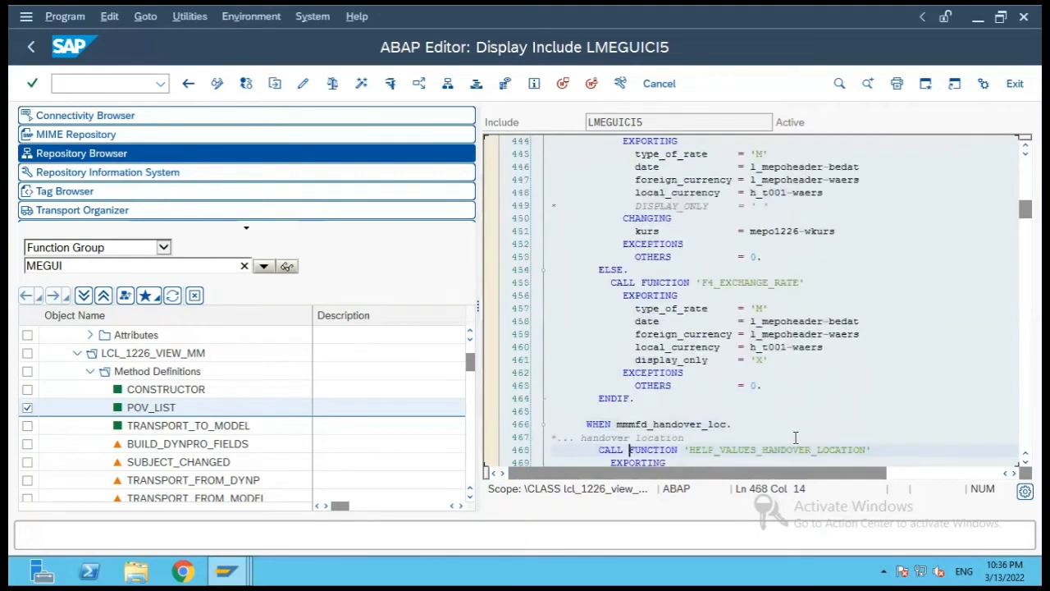
{"action": "scroll", "scroll_direction": "down", "scroll_amount": 3}
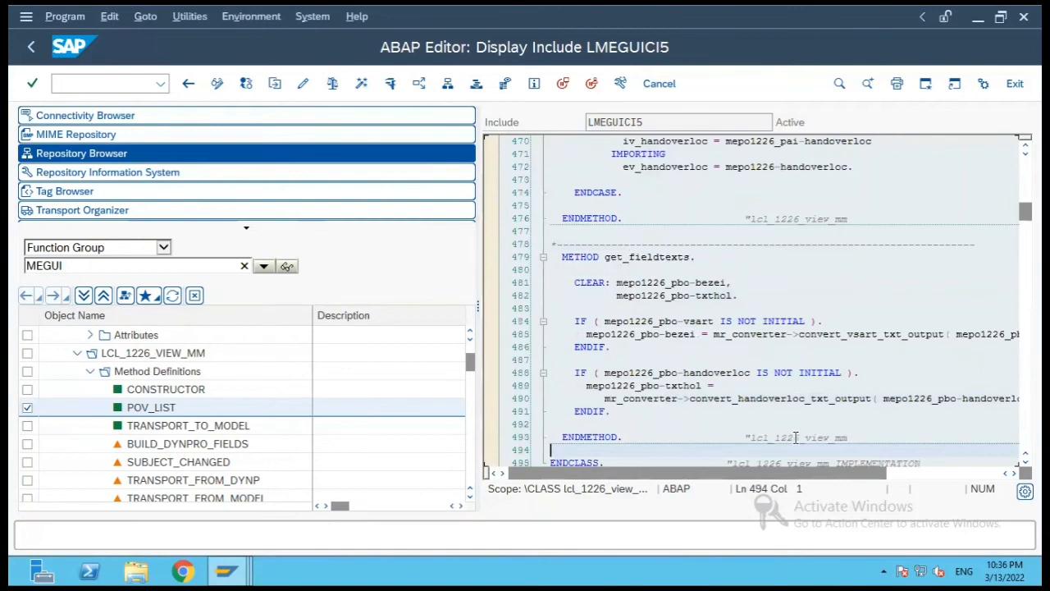
{"action": "scroll", "scroll_direction": "down", "scroll_amount": 3}
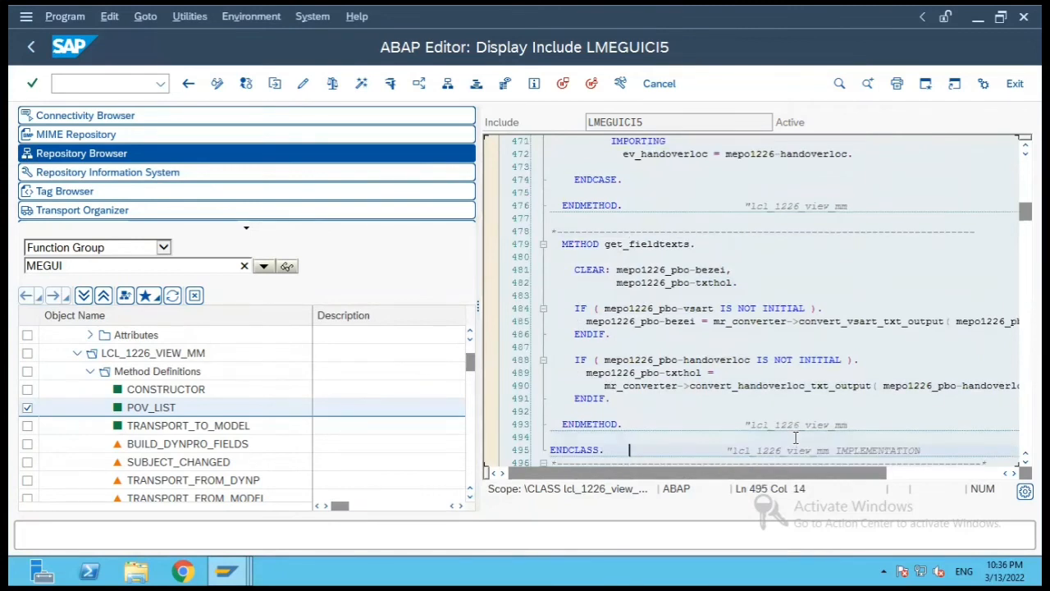
{"action": "scroll", "scroll_direction": "down", "scroll_amount": 3}
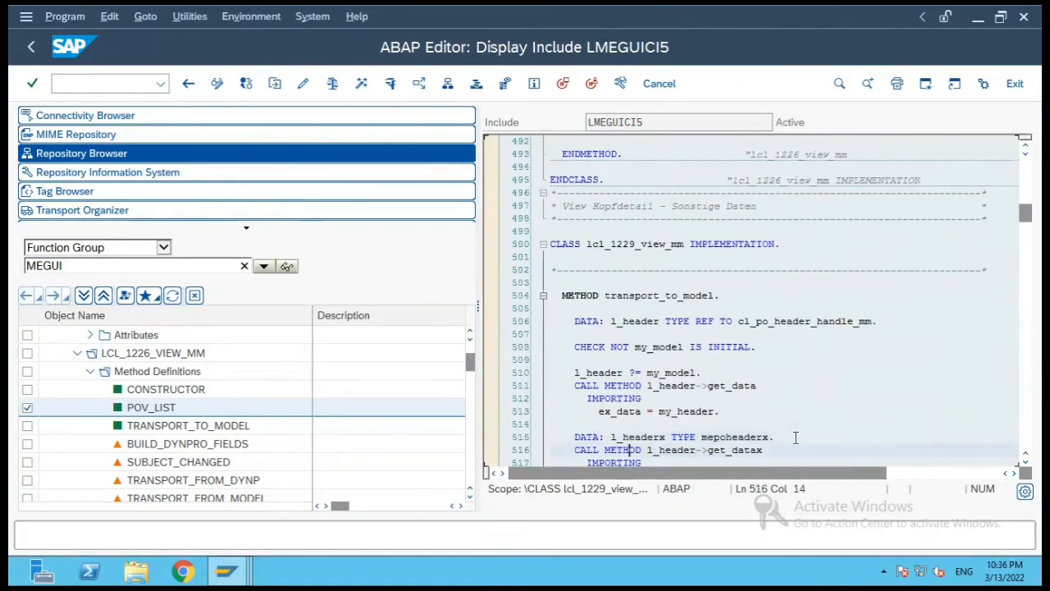
{"action": "scroll", "scroll_direction": "down", "scroll_amount": 3}
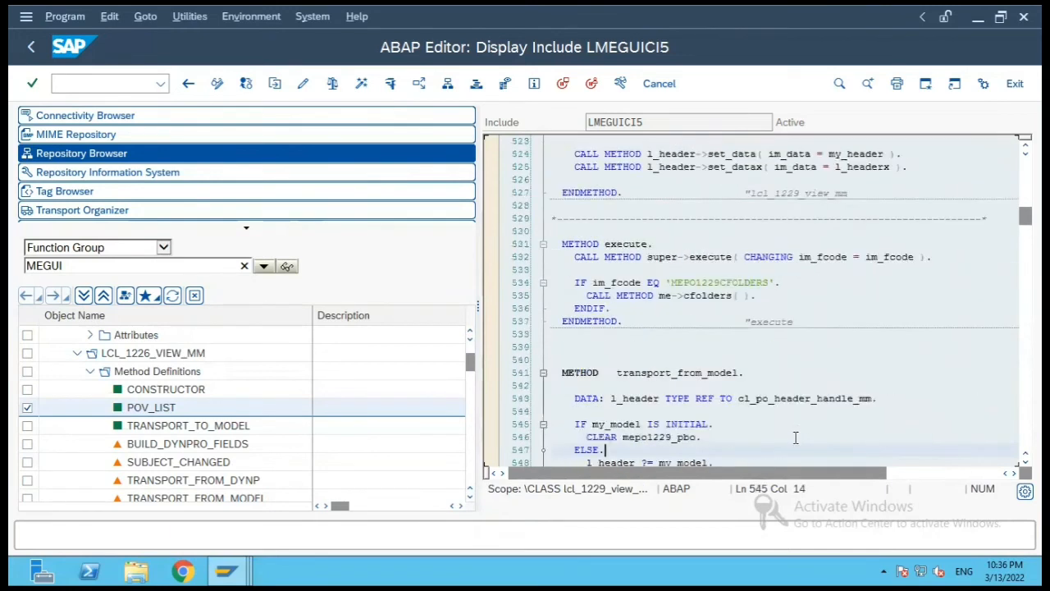
{"action": "scroll", "scroll_direction": "down", "scroll_amount": 3}
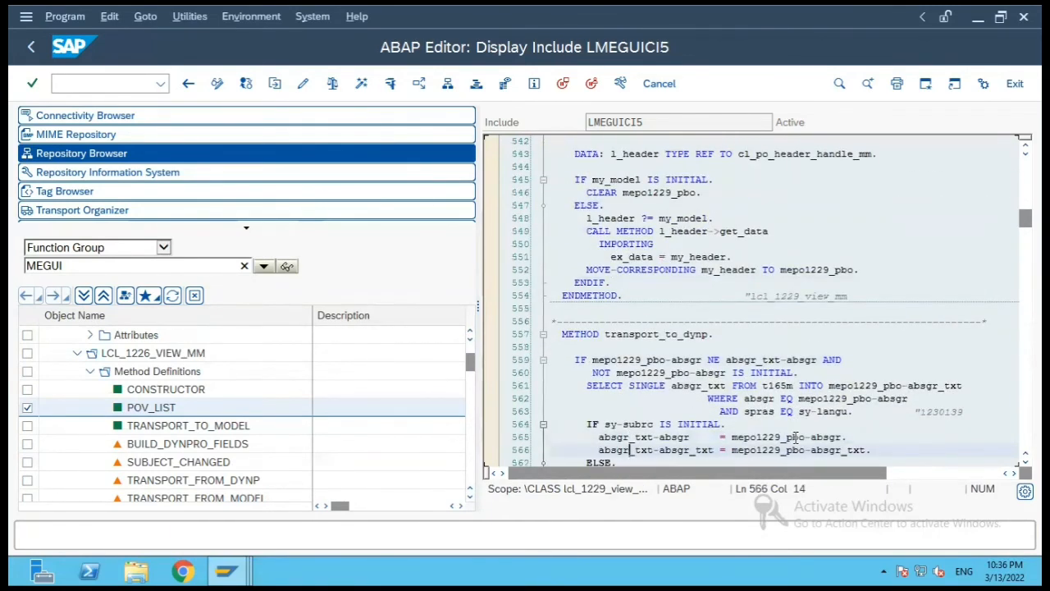
{"action": "scroll", "scroll_direction": "down", "scroll_amount": 3}
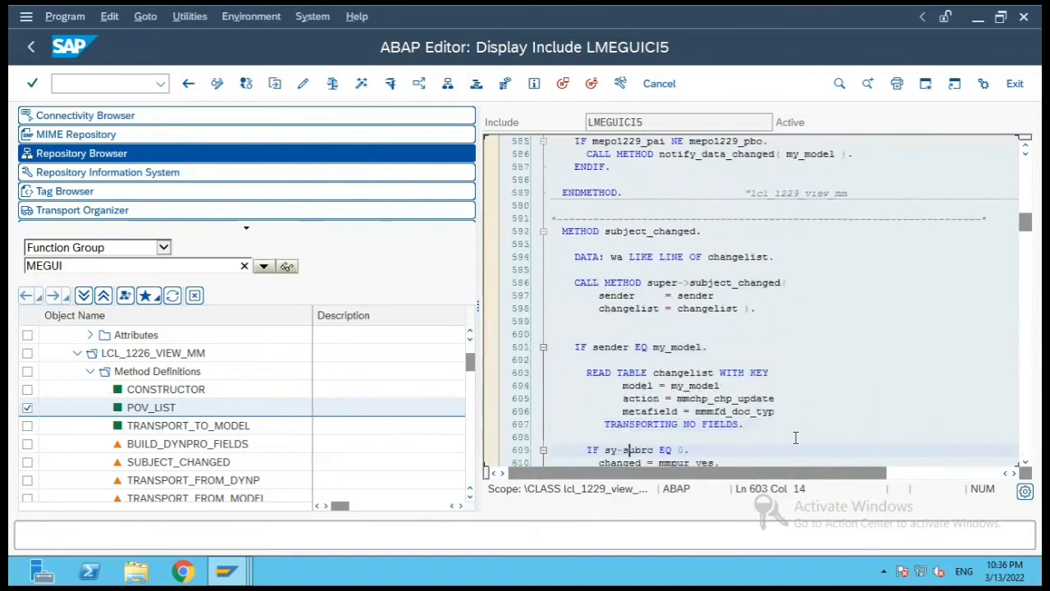
{"action": "scroll", "scroll_direction": "down", "scroll_amount": 3}
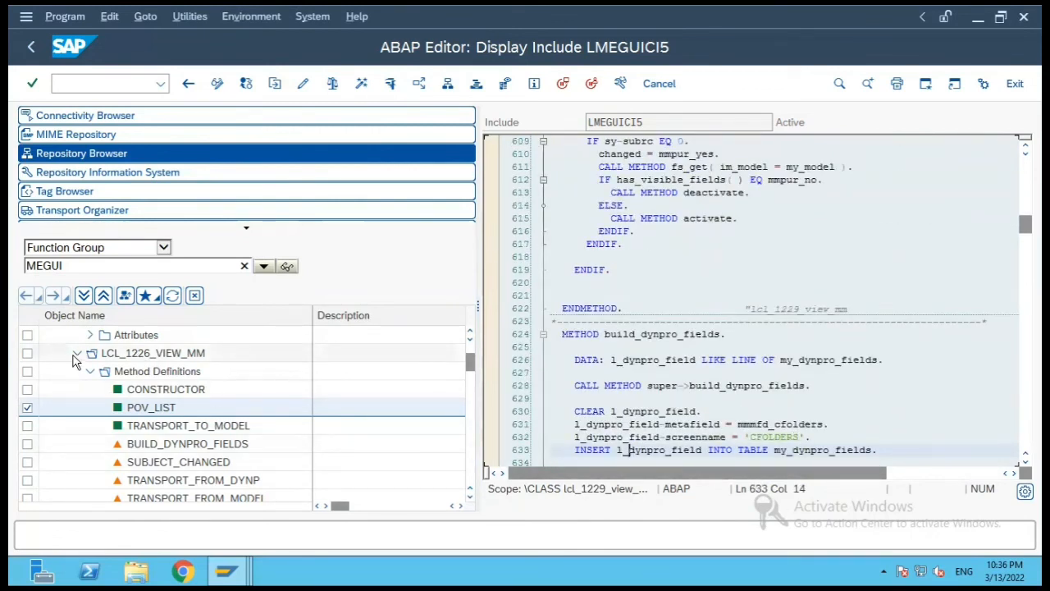
Collapse lcl_1226_view_mm, expand the function group's Screens list and open screen 1226 in Screen Painter.
{"action": "left_click", "coordinate": [75, 353]}
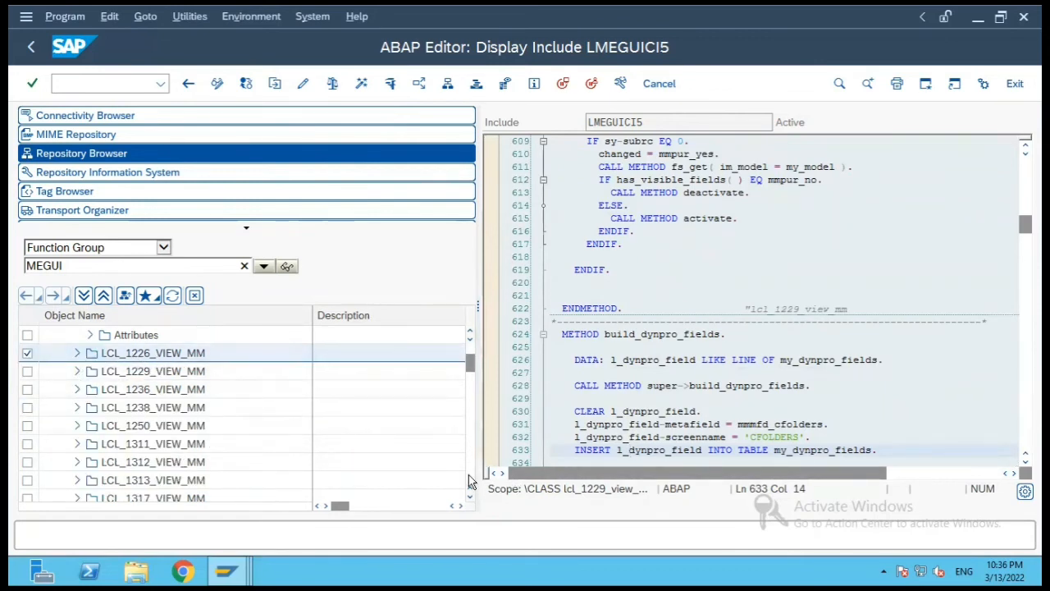
{"action": "scroll", "scroll_direction": "down", "scroll_amount": 3}
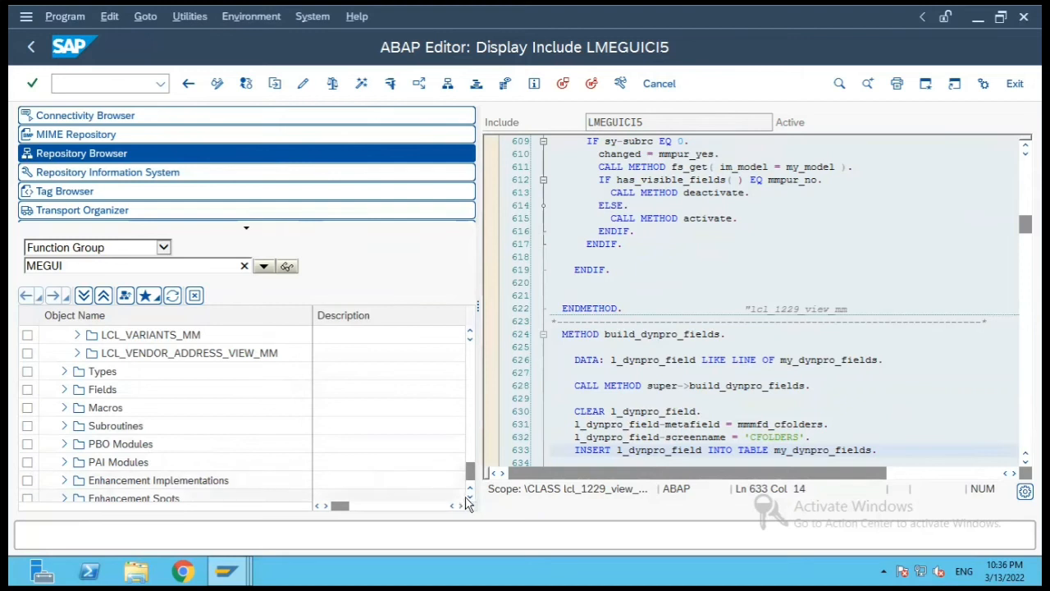
{"action": "scroll", "scroll_direction": "down", "scroll_amount": 3}
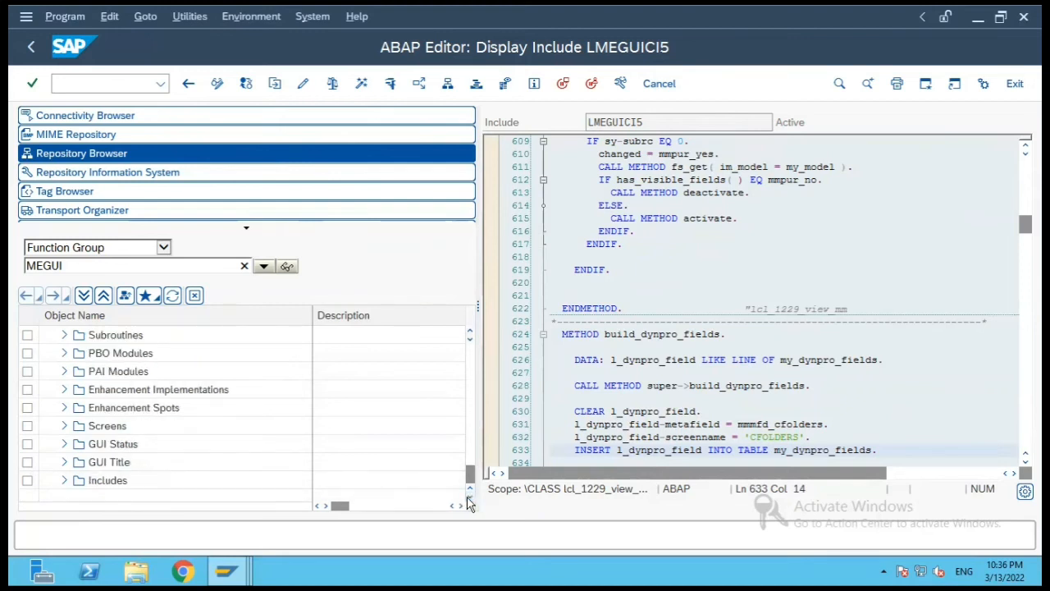
{"action": "left_click", "coordinate": [64, 426]}
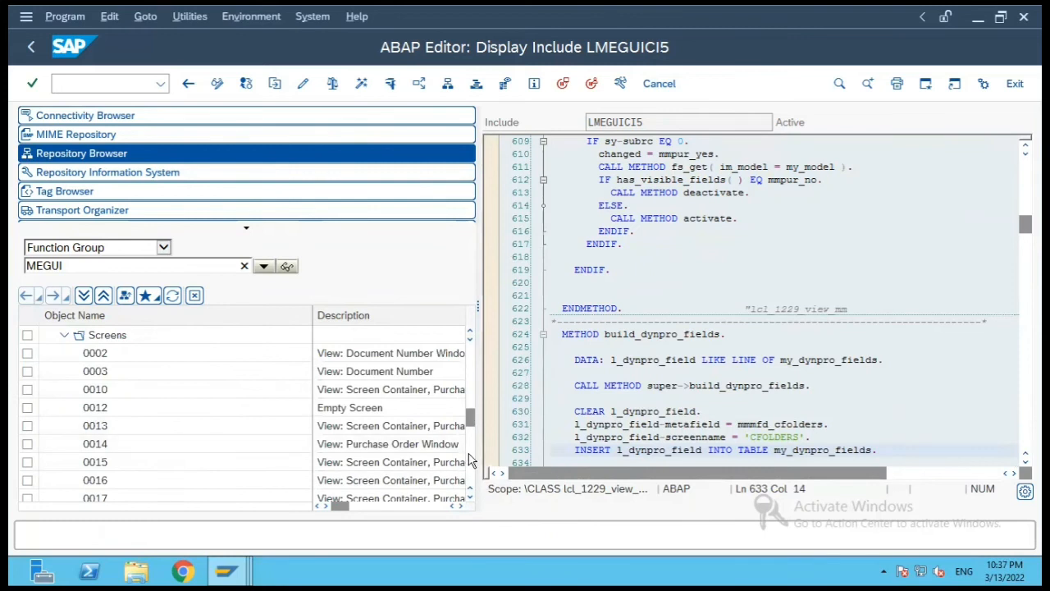
{"action": "scroll", "scroll_direction": "down", "scroll_amount": 3}
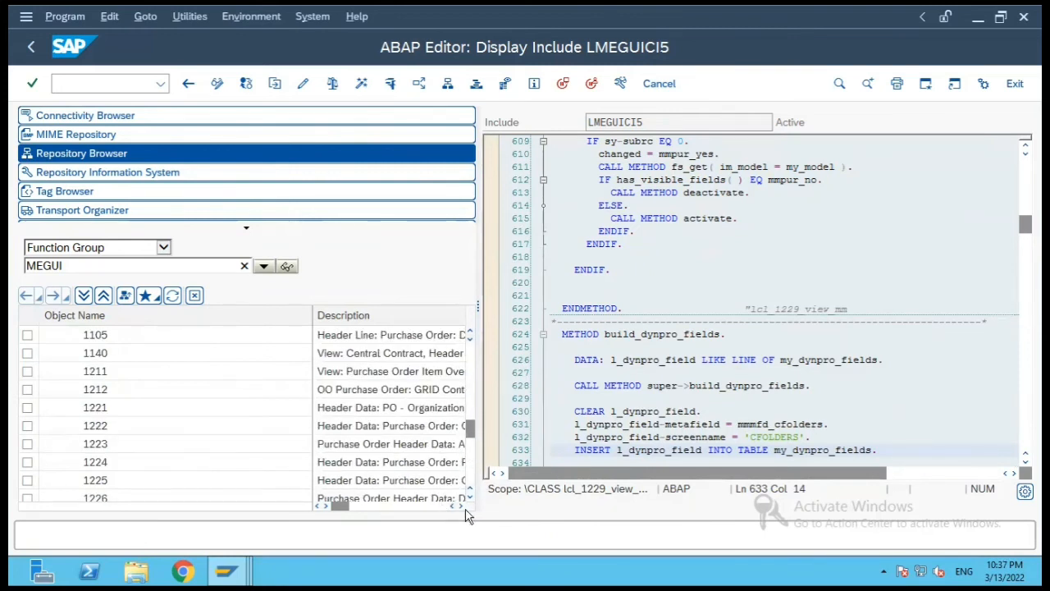
{"action": "scroll", "scroll_direction": "down", "scroll_amount": 3}
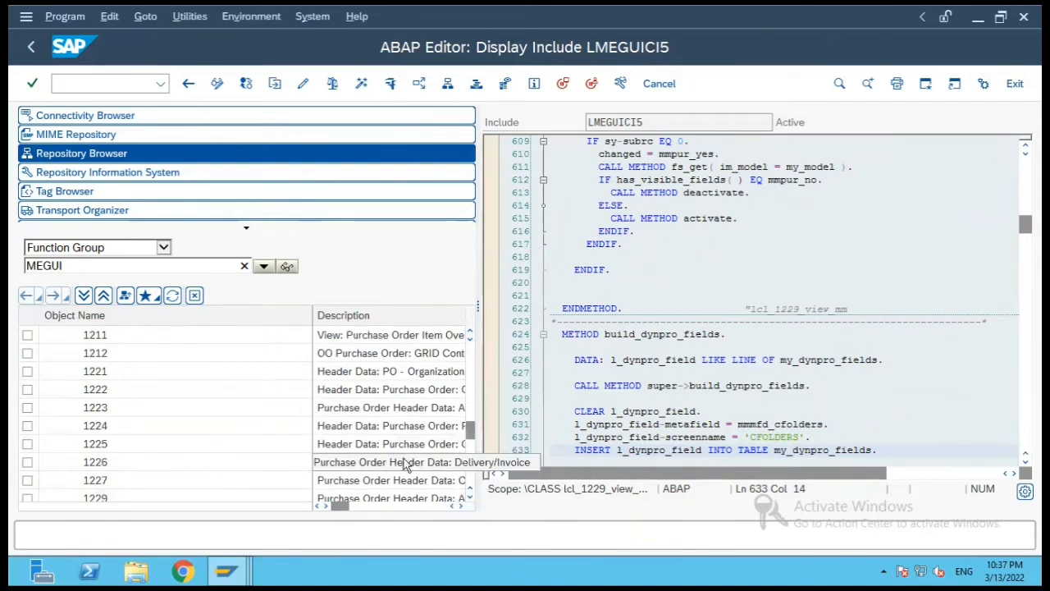
{"action": "double_click", "coordinate": [95, 462]}
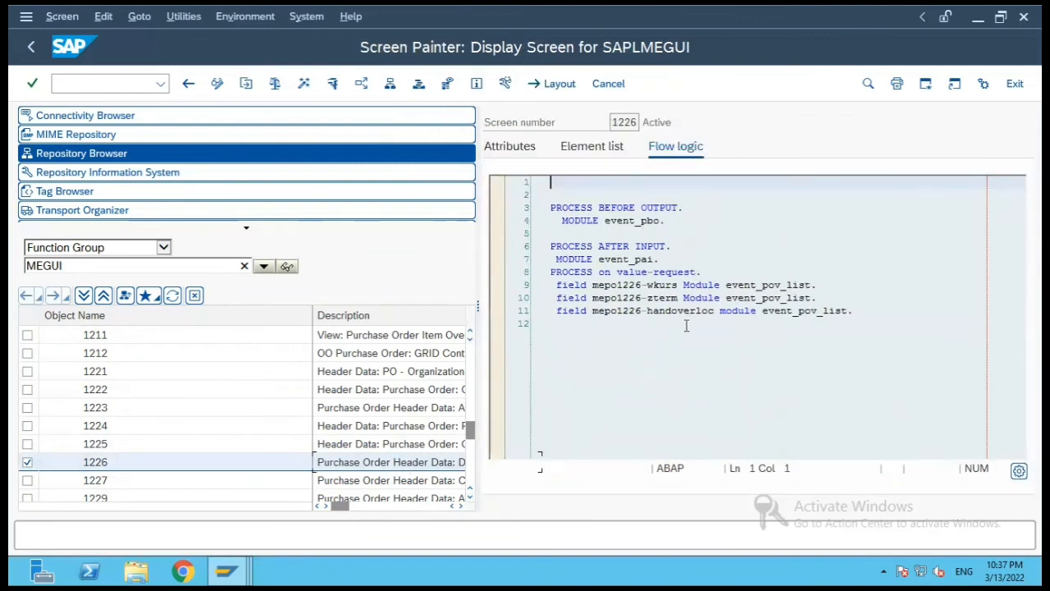
Review the value-request lines for wkurs, zterm and handoverloc calling module event_pov_list.
{"action": "left_click", "coordinate": [817, 286]}
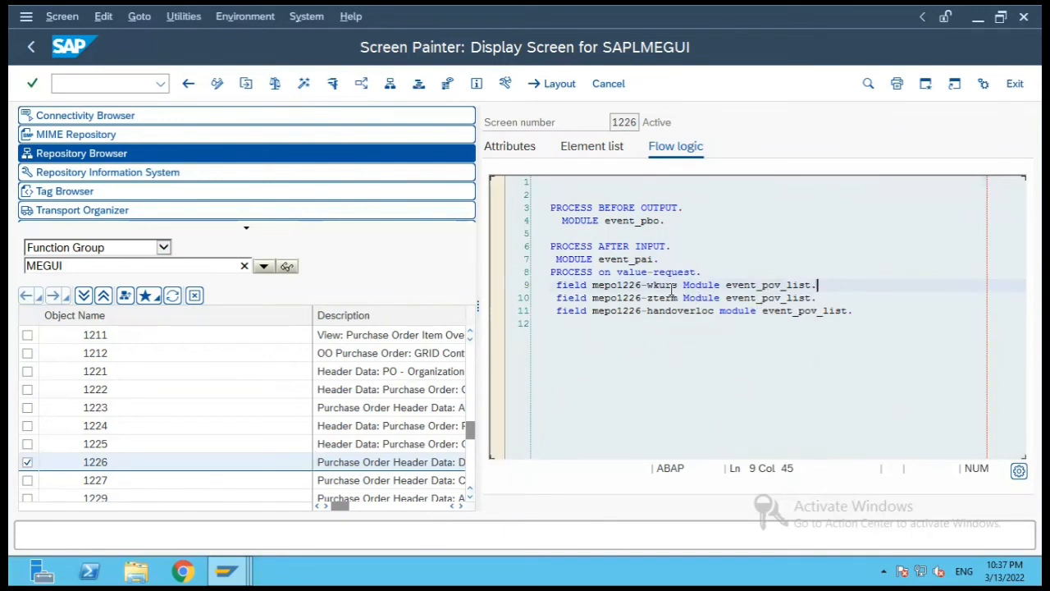
{"action": "left_click", "coordinate": [672, 297]}
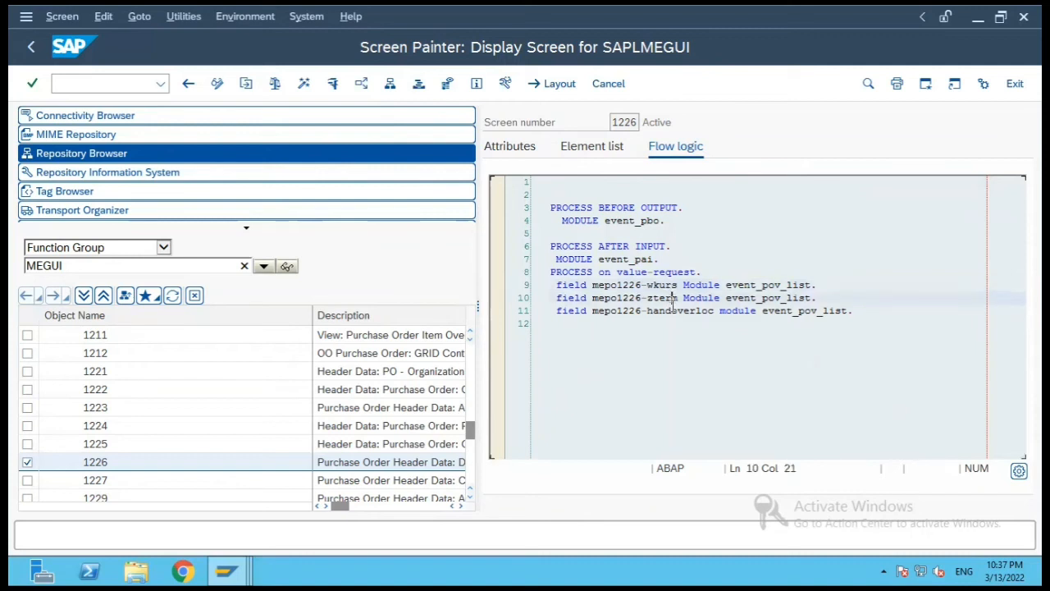
{"action": "left_click", "coordinate": [675, 310]}
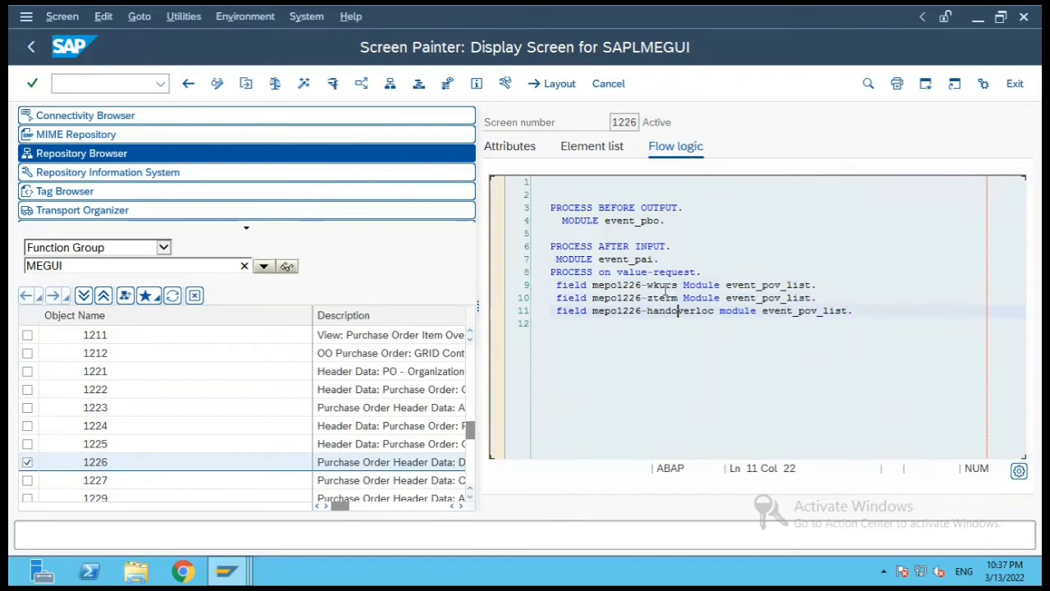
{"action": "left_click", "coordinate": [676, 285]}
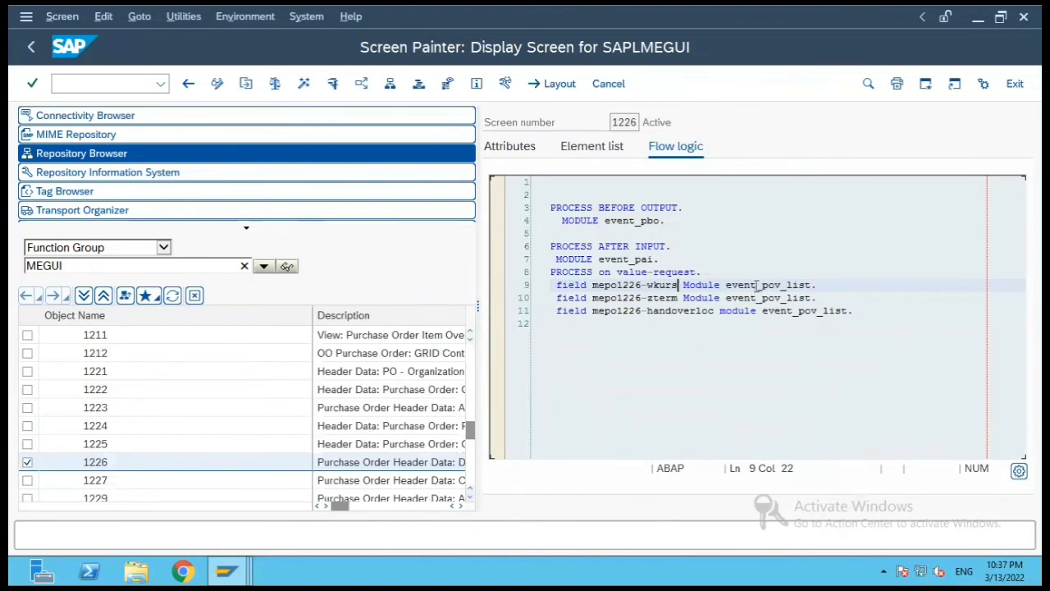
{"action": "left_click", "coordinate": [757, 285]}
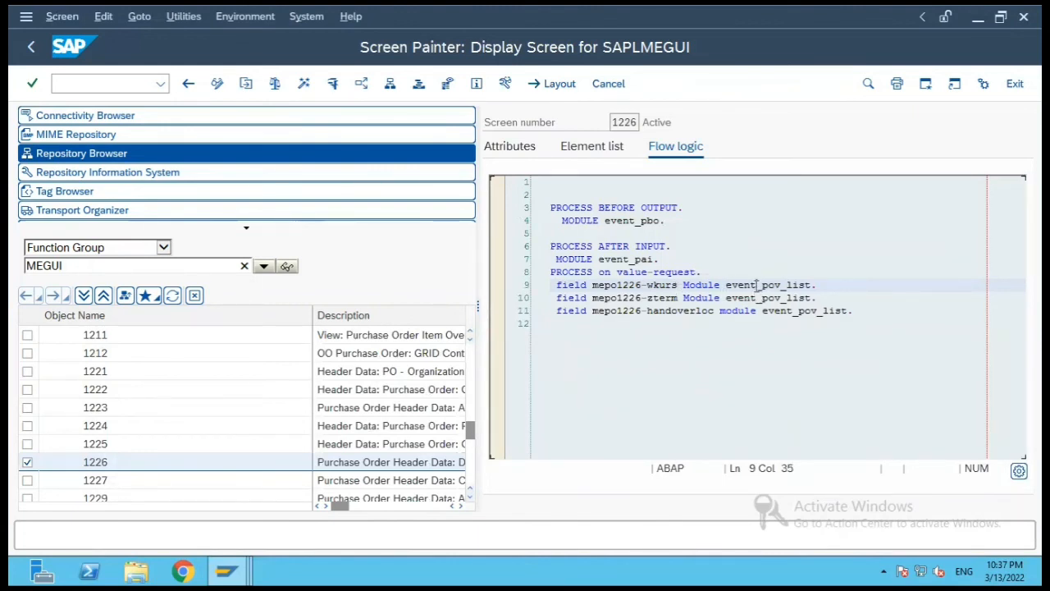
{"action": "mouse_move", "coordinate": [469, 434]}
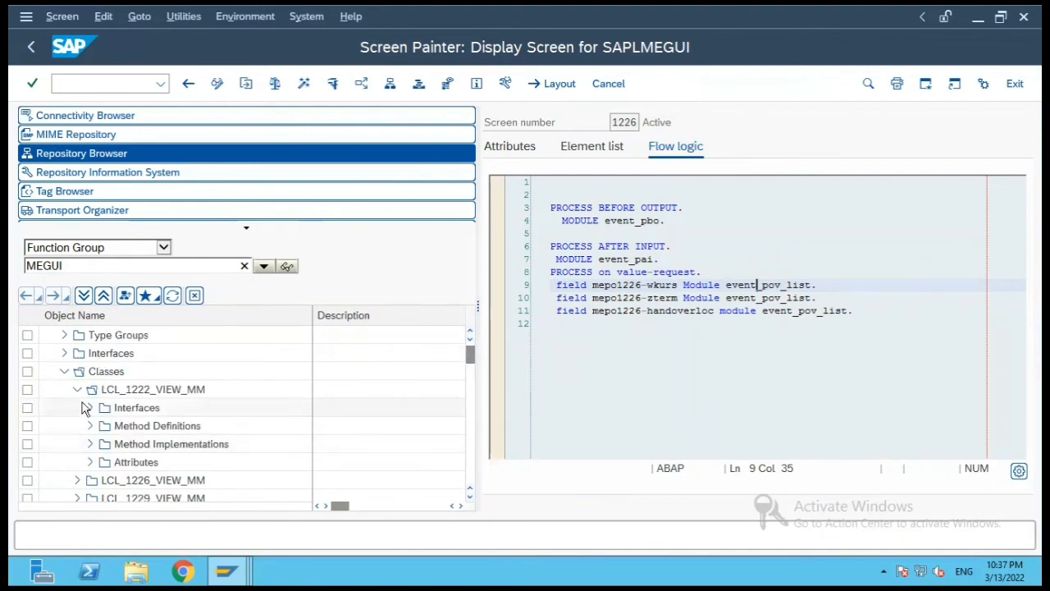
Switch the tree to LCL_1226_VIEW_MM's methods and show the pov_list implementation down to get_fieldtexts.
{"action": "left_click", "coordinate": [79, 389]}
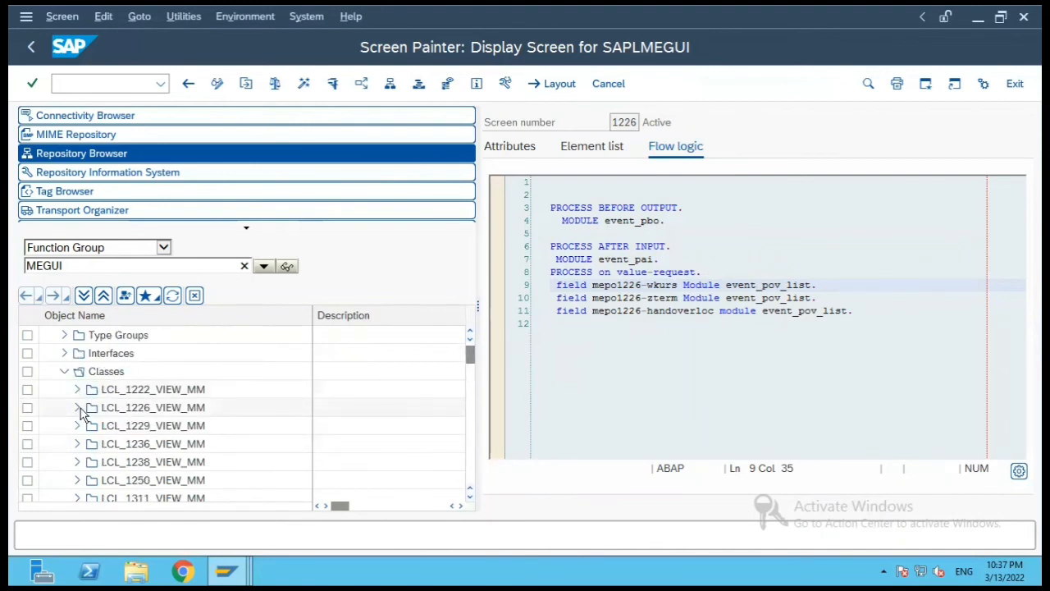
{"action": "left_click", "coordinate": [77, 407]}
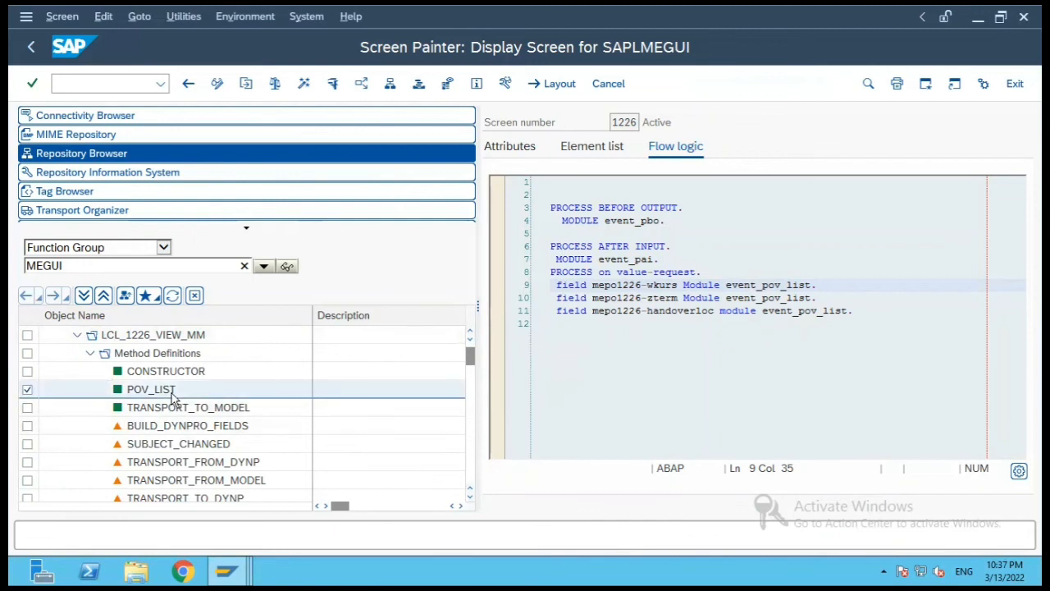
{"action": "double_click", "coordinate": [151, 389]}
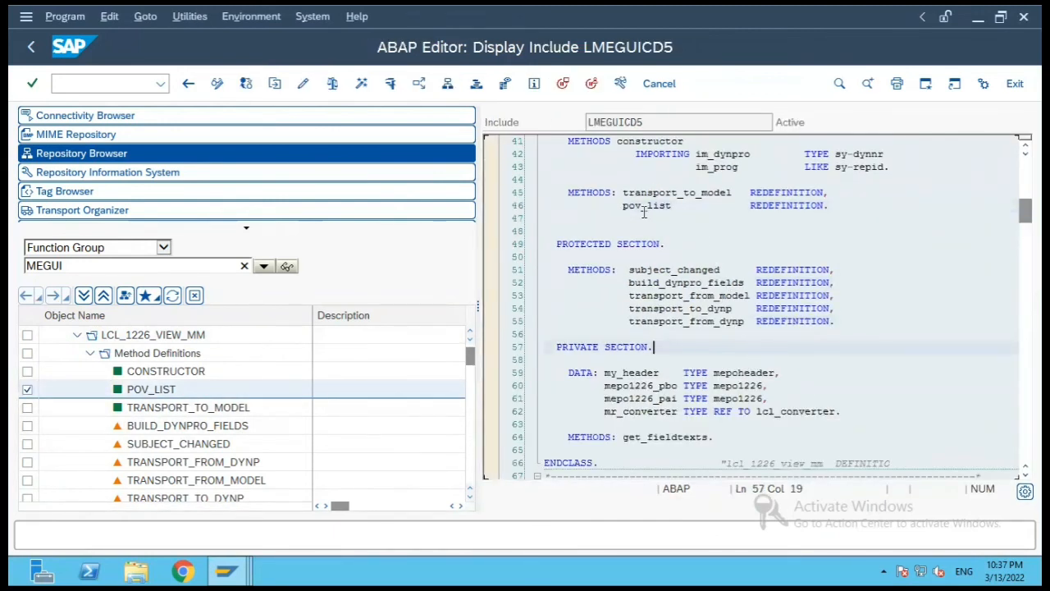
{"action": "double_click", "coordinate": [151, 389]}
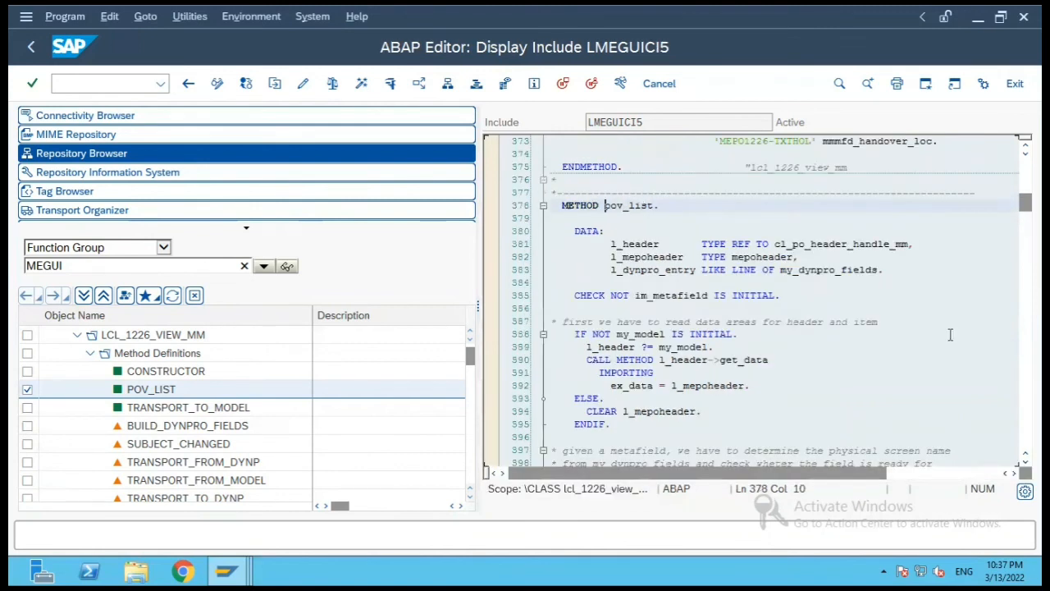
{"action": "scroll", "scroll_direction": "down", "scroll_amount": 3}
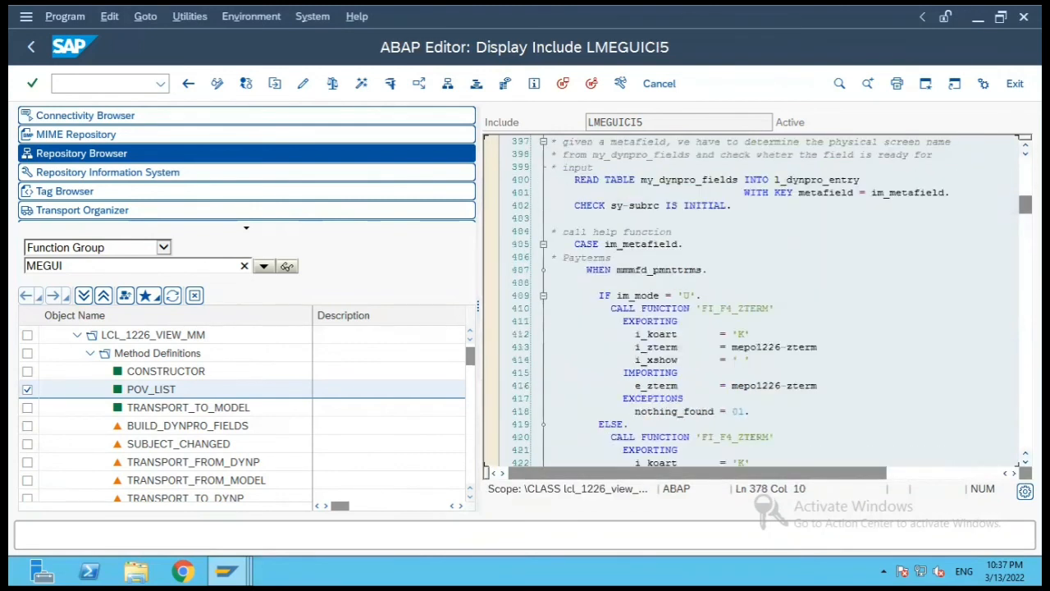
{"action": "scroll", "scroll_direction": "down", "scroll_amount": 3}
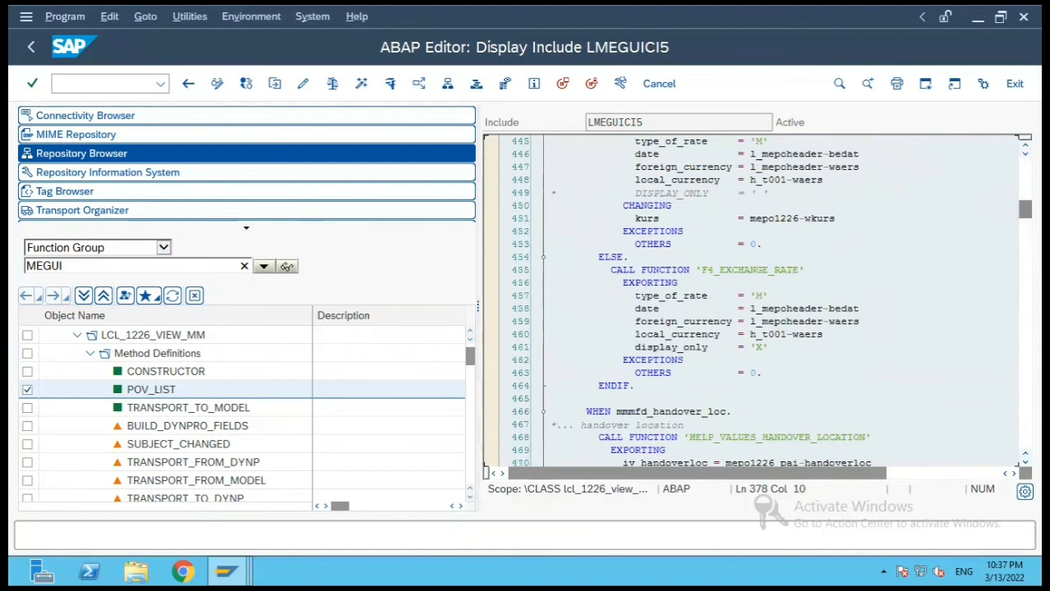
{"action": "scroll", "scroll_direction": "down", "scroll_amount": 3}
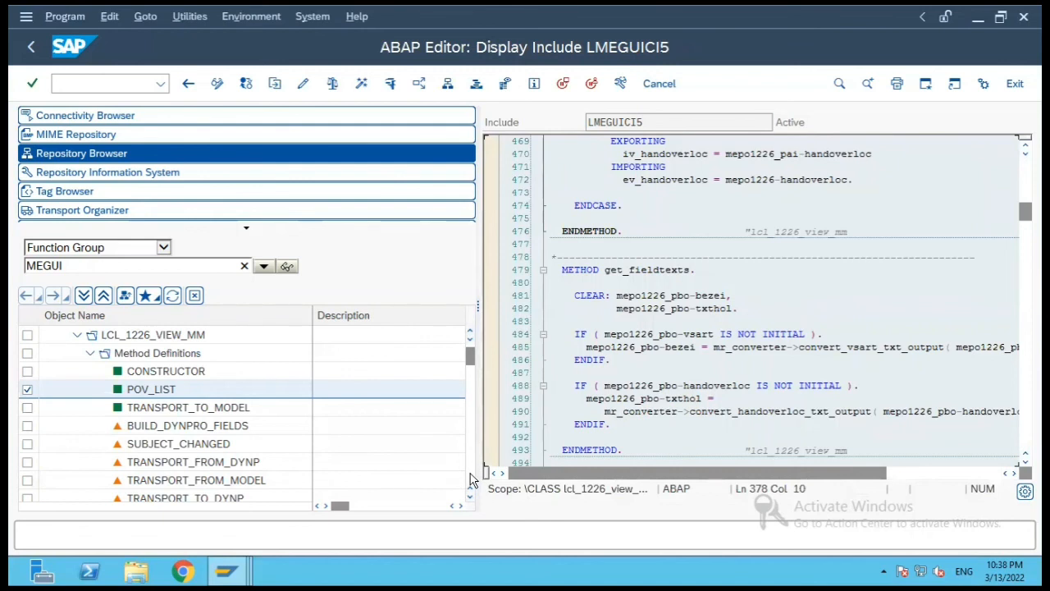
{"action": "scroll", "scroll_direction": "down", "scroll_amount": 3}
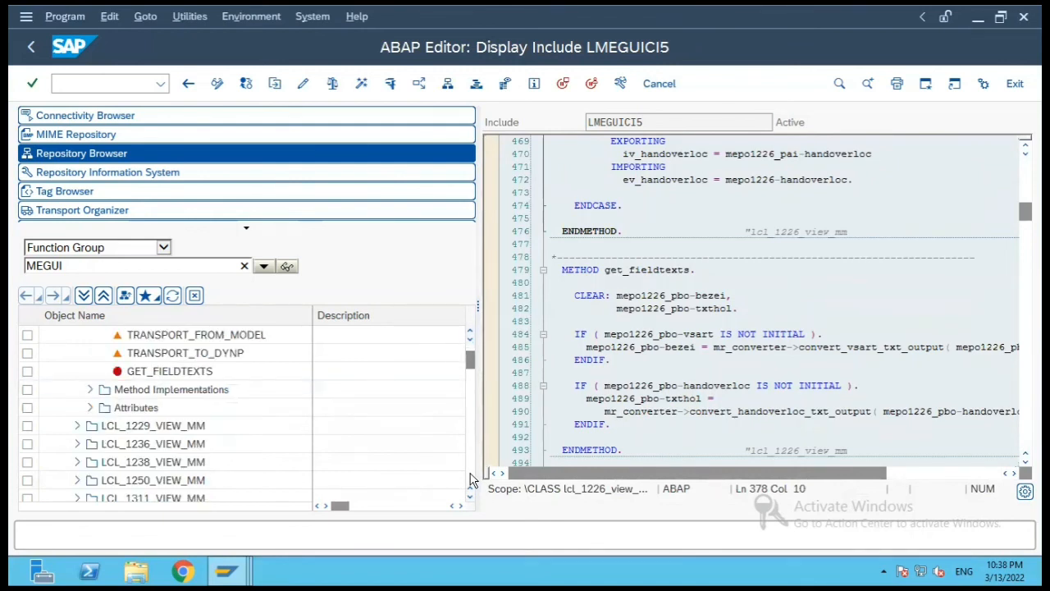
{"action": "scroll", "scroll_direction": "down", "scroll_amount": 3}
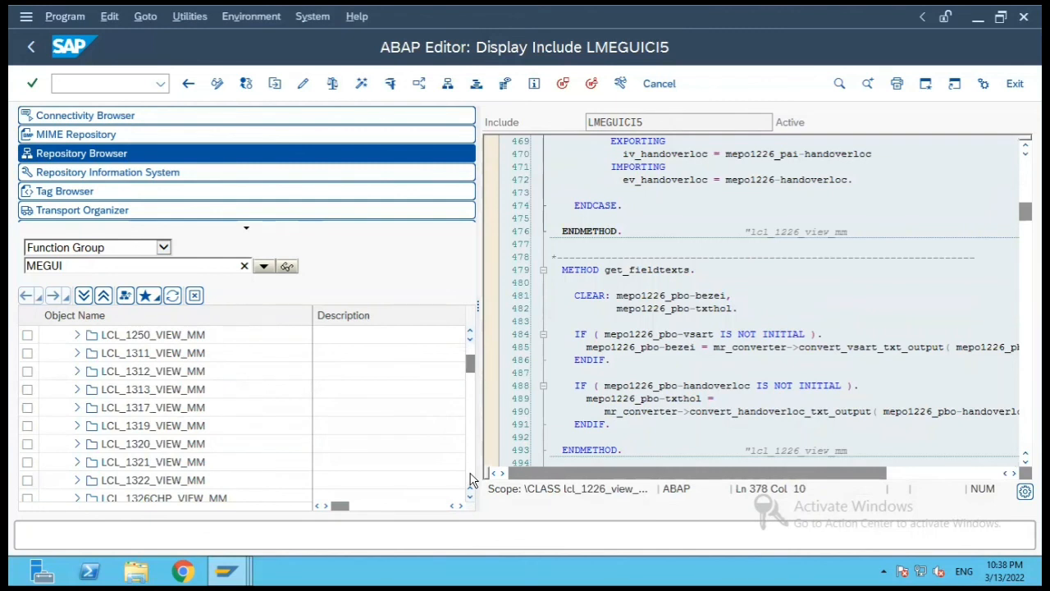
{"action": "scroll", "scroll_direction": "down", "scroll_amount": 3}
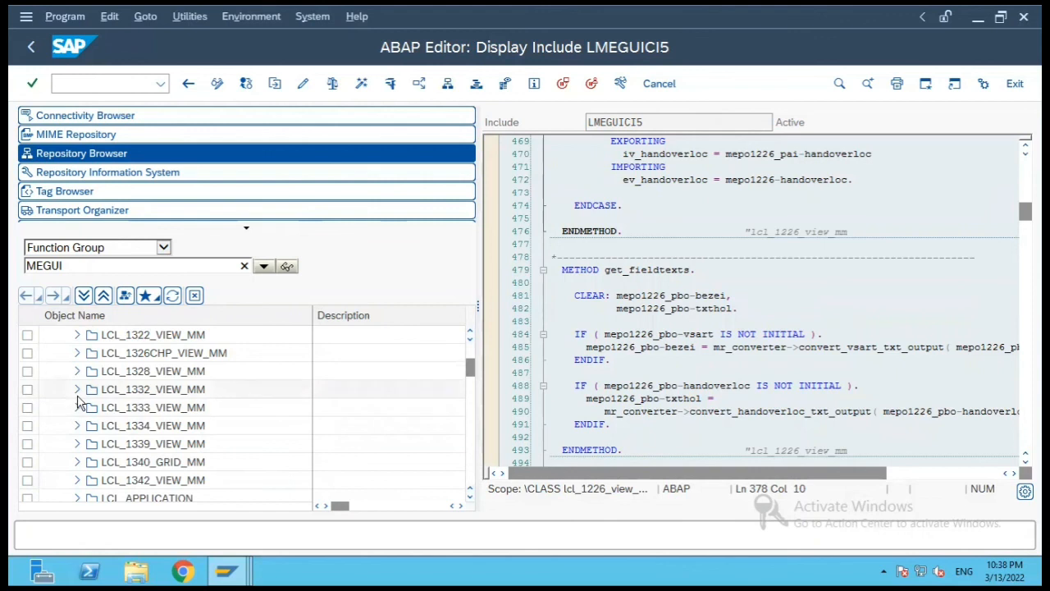
{"action": "left_click", "coordinate": [77, 389]}
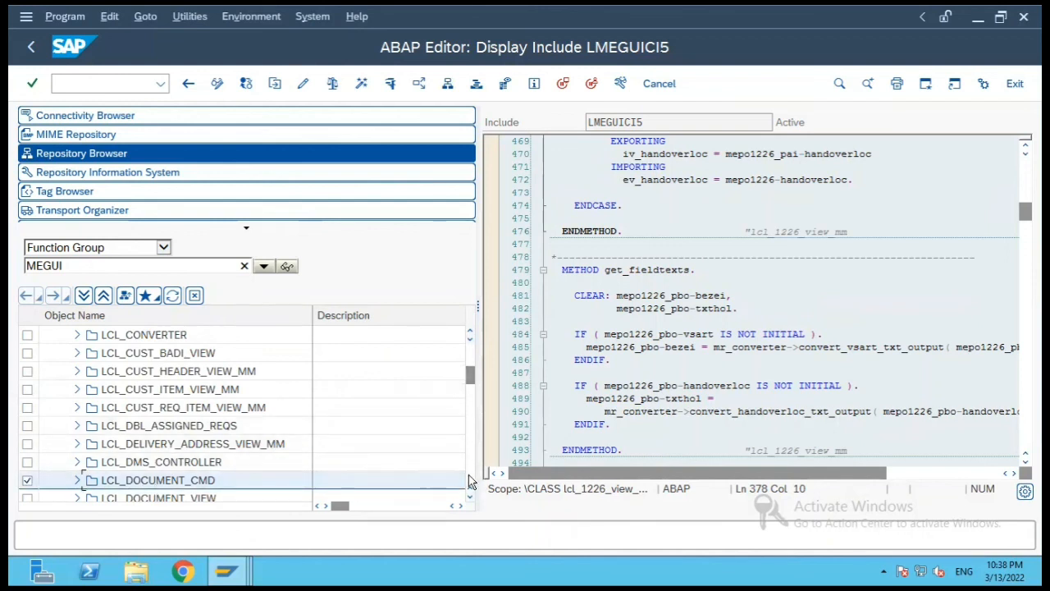
{"action": "scroll", "scroll_direction": "down", "scroll_amount": 3}
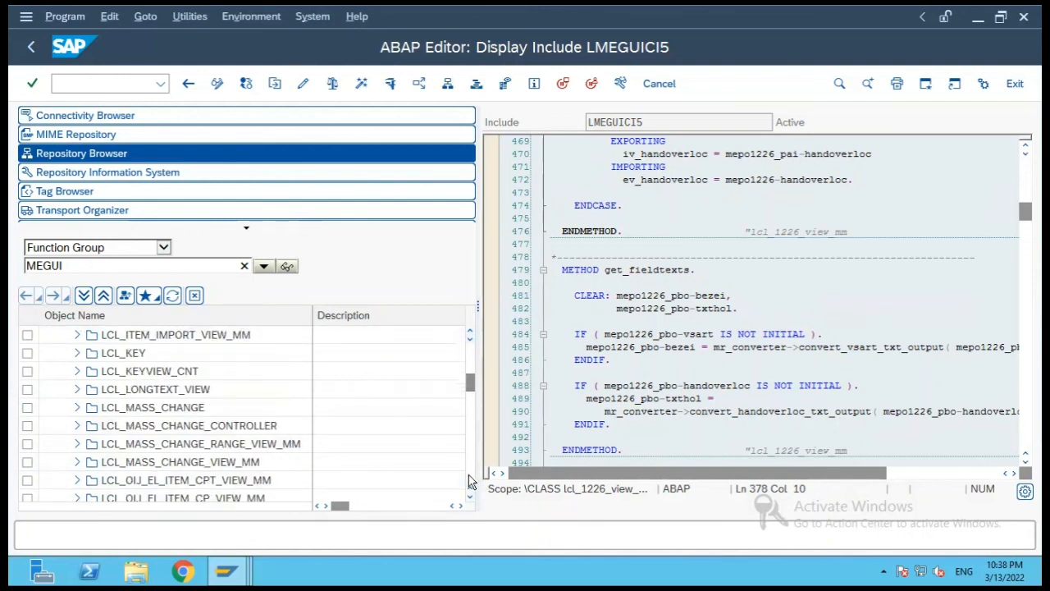
{"action": "scroll", "scroll_direction": "down", "scroll_amount": 3}
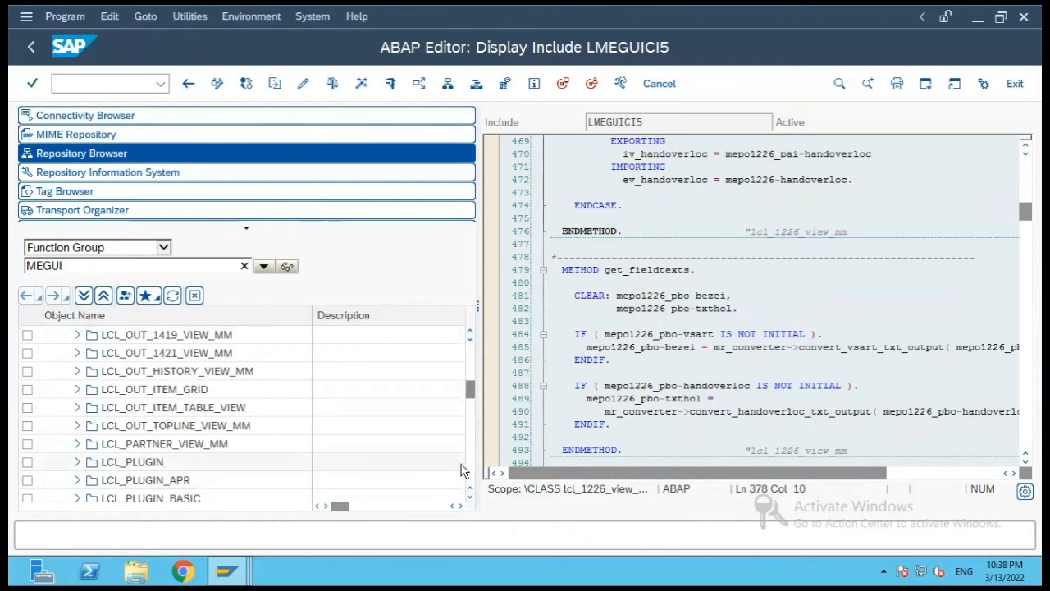
{"action": "scroll", "scroll_direction": "down", "scroll_amount": 3}
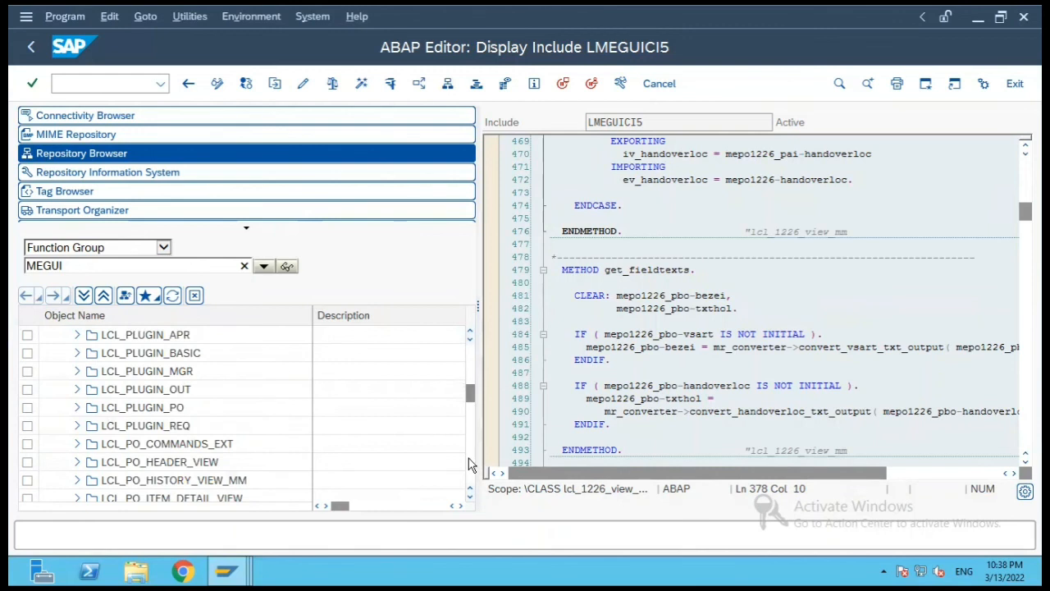
{"action": "scroll", "scroll_direction": "down", "scroll_amount": 3}
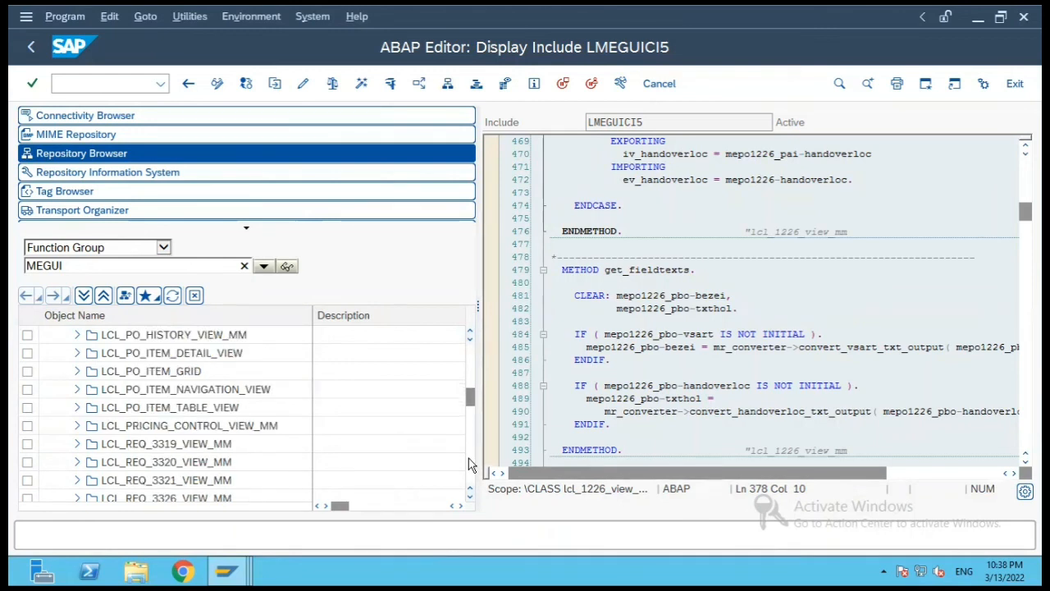
{"action": "scroll", "scroll_direction": "down", "scroll_amount": 3}
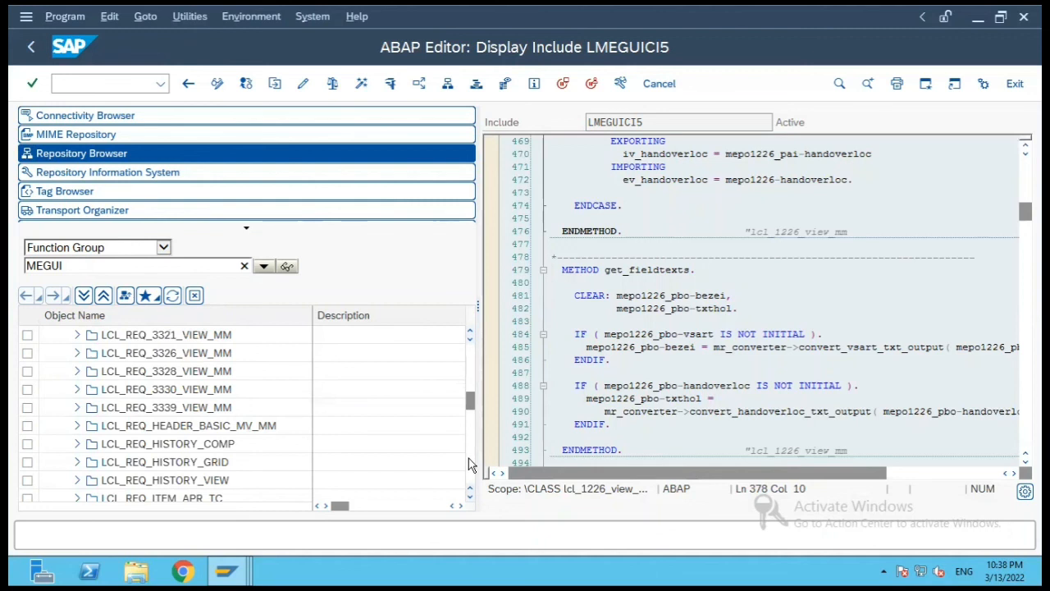
{"action": "scroll", "scroll_direction": "down", "scroll_amount": 3}
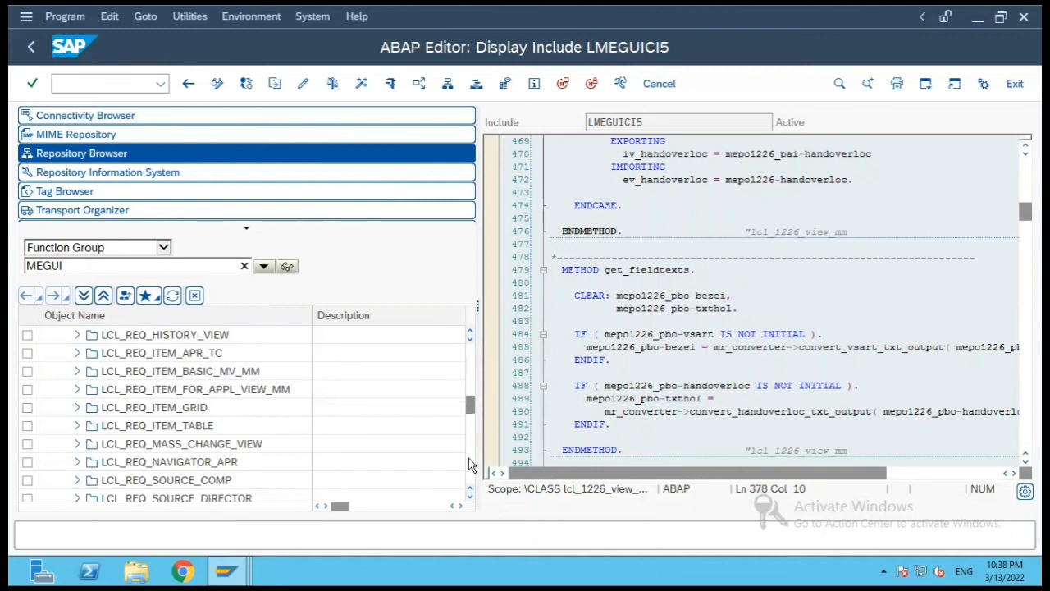
{"action": "scroll", "scroll_direction": "down", "scroll_amount": 3}
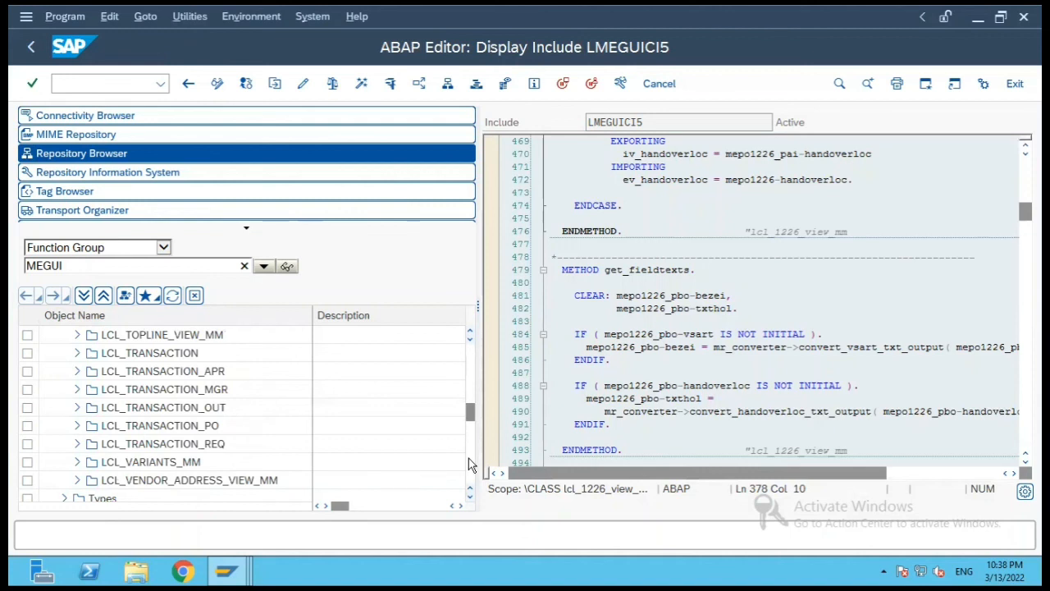
{"action": "mouse_move", "coordinate": [647, 288]}
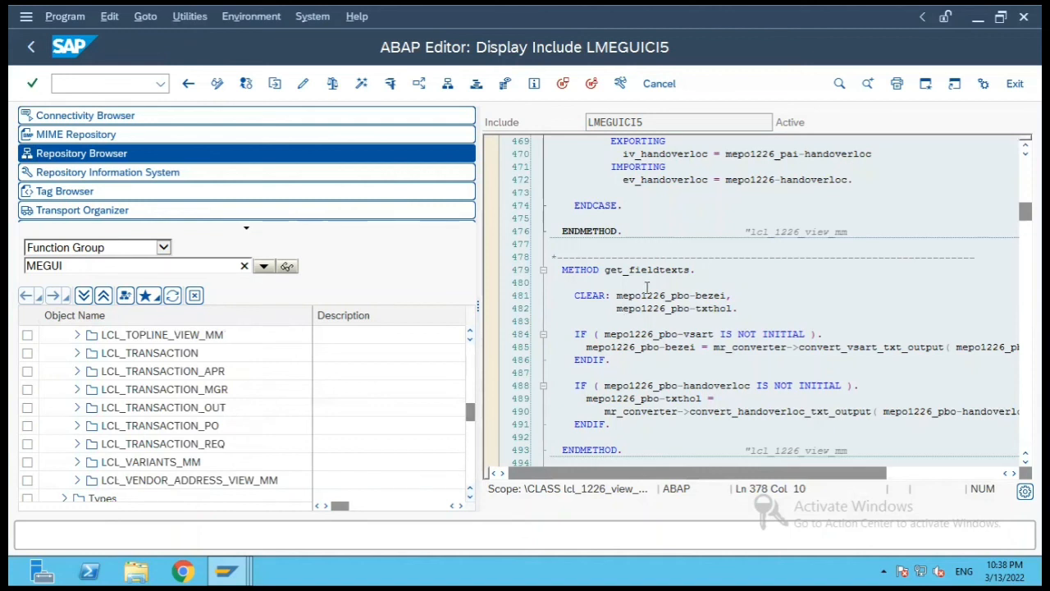
{"action": "left_click", "coordinate": [552, 282]}
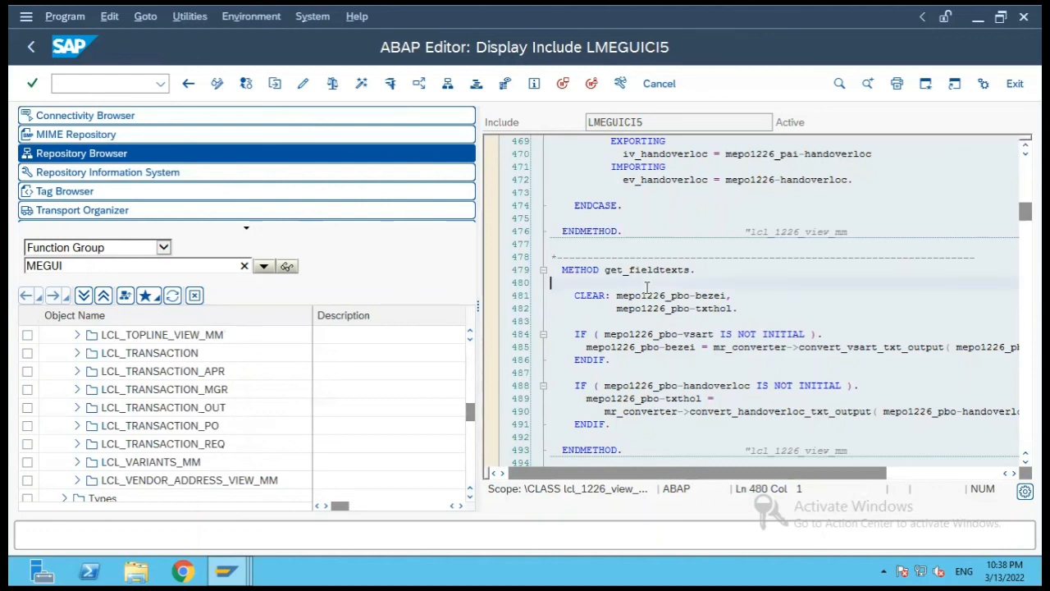